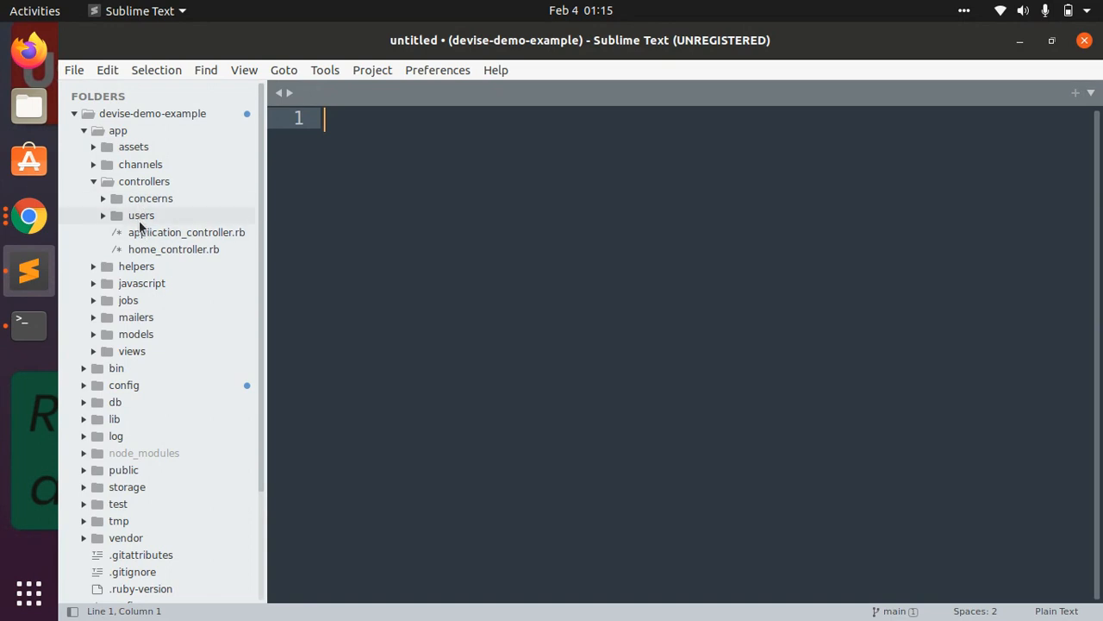
Uncomment the after_inactive_sign_up_path_for method at the bottom of registrations_controller.rb
{"action": "left_click", "coordinate": [142, 214]}
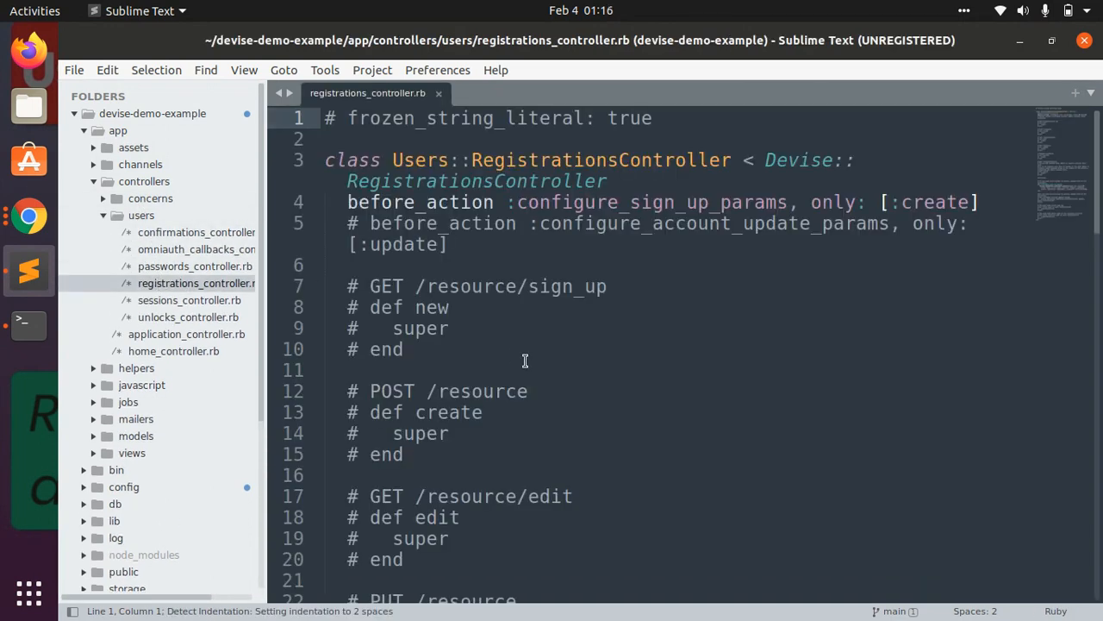
{"action": "scroll", "scroll_direction": "down", "scroll_amount": 3}
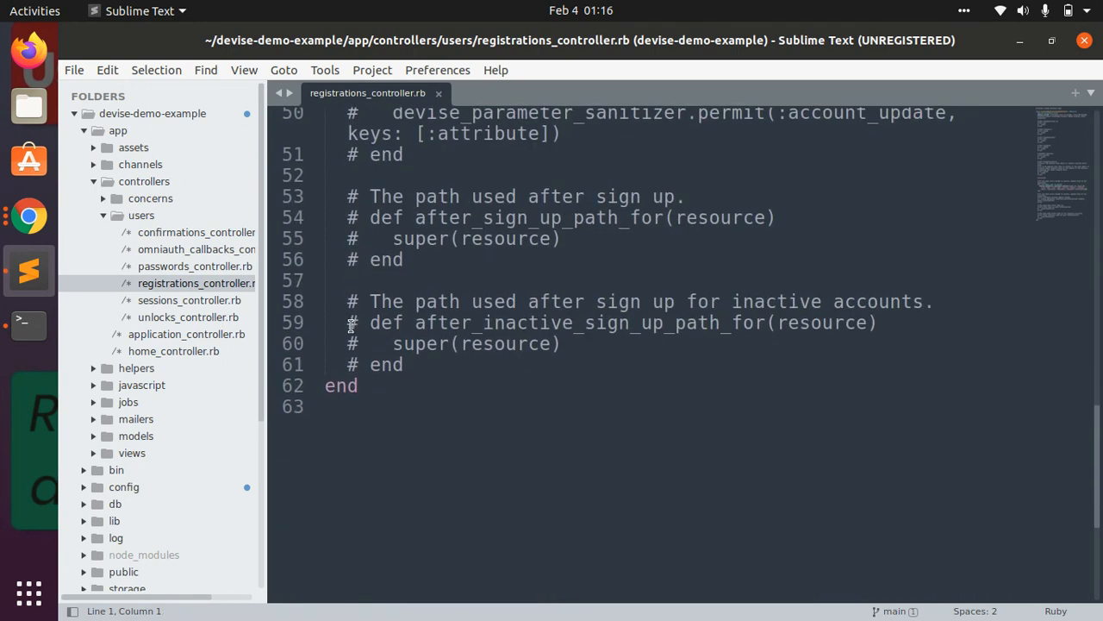
{"action": "left_click", "coordinate": [345, 322]}
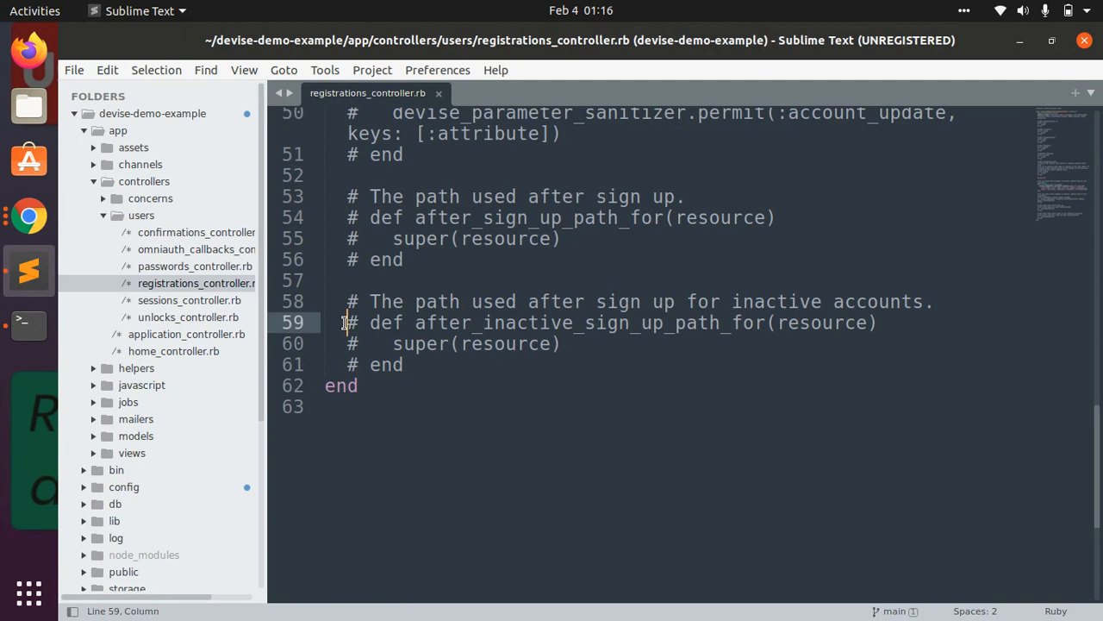
{"action": "left_click_drag", "start_coordinate": [348, 322], "coordinate": [404, 364]}
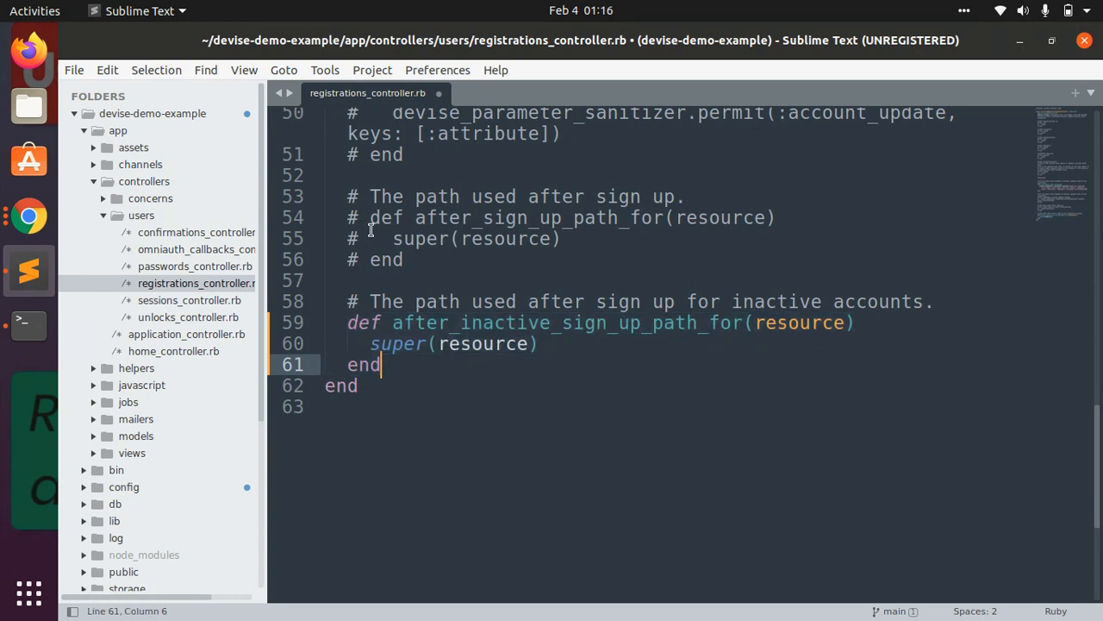
{"action": "mouse_move", "coordinate": [348, 218]}
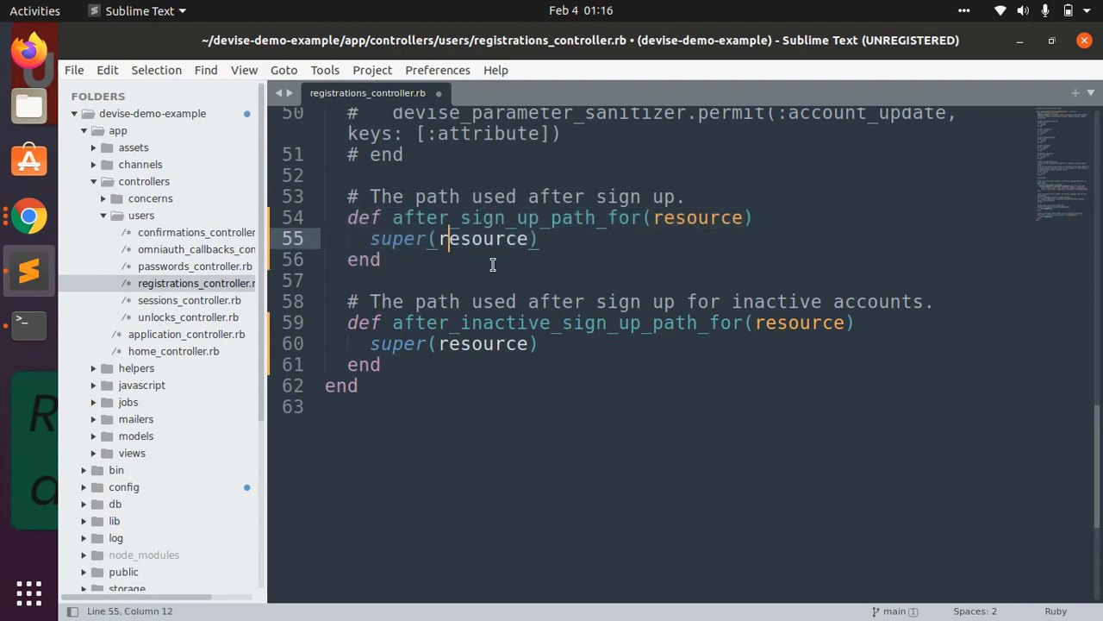
{"action": "mouse_move", "coordinate": [479, 328]}
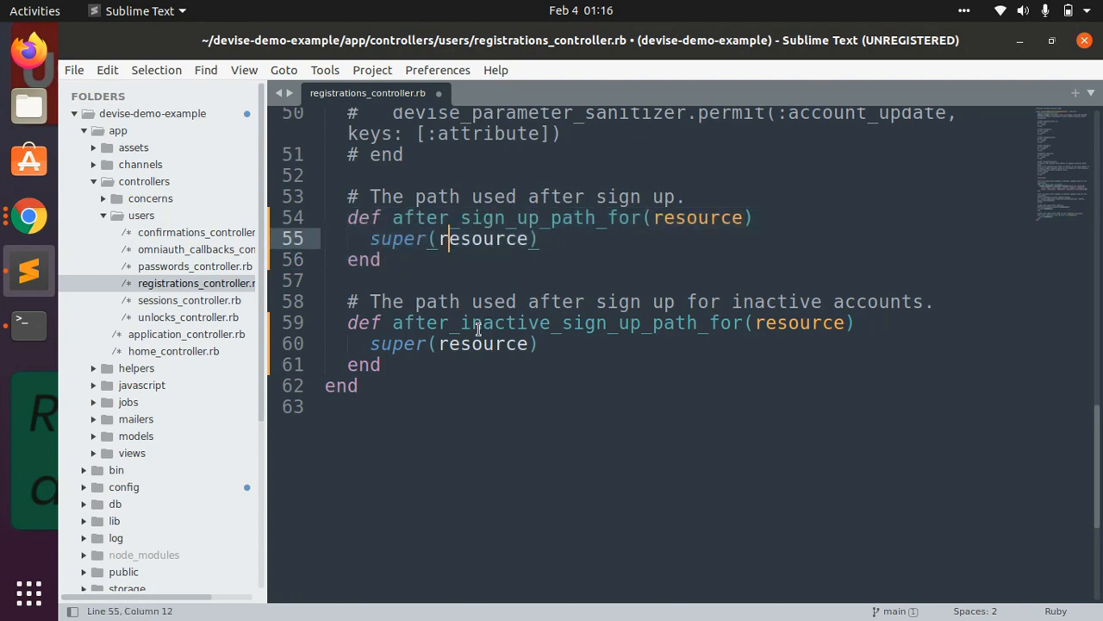
{"action": "mouse_move", "coordinate": [441, 218]}
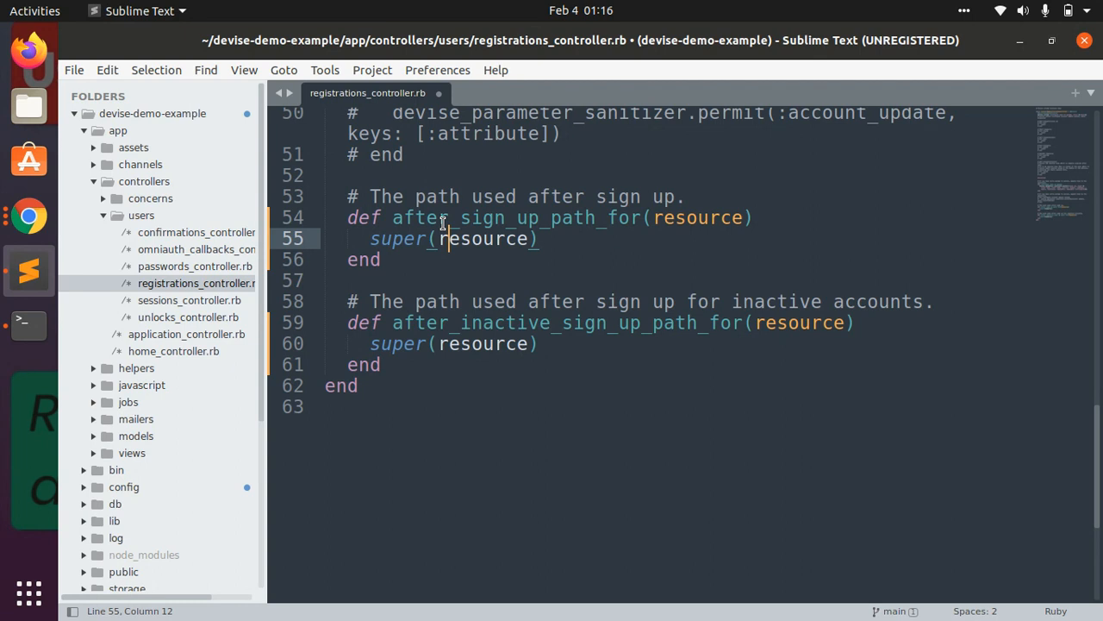
{"action": "mouse_move", "coordinate": [348, 181]}
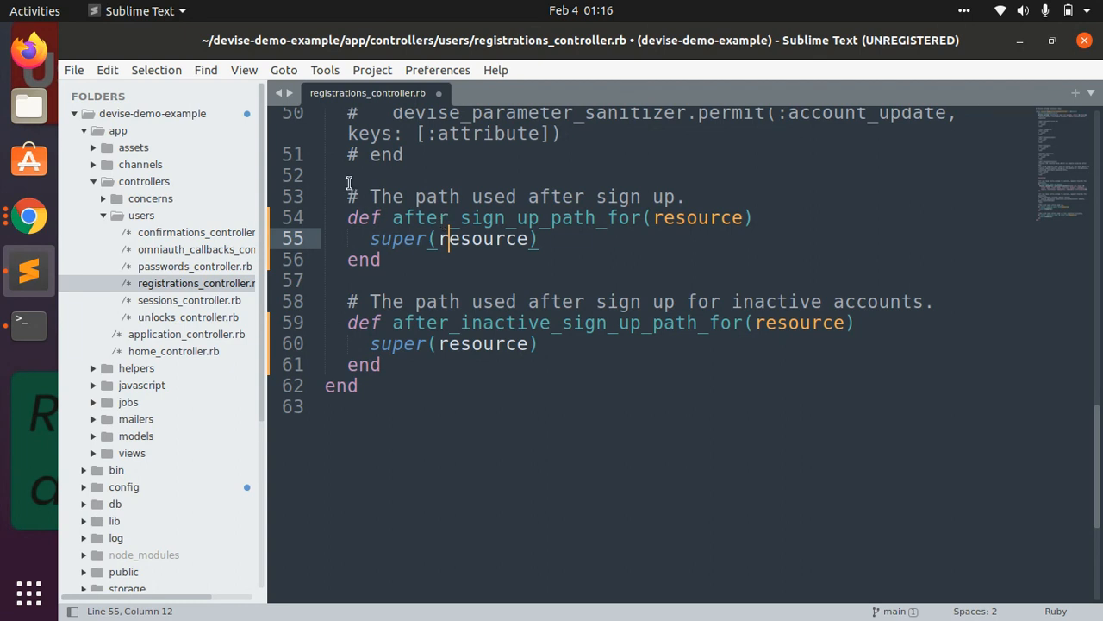
Re-comment after_sign_up_path_for, delete super(resource) from the inactive method, and save
{"action": "left_click_drag", "start_coordinate": [348, 217], "coordinate": [324, 280]}
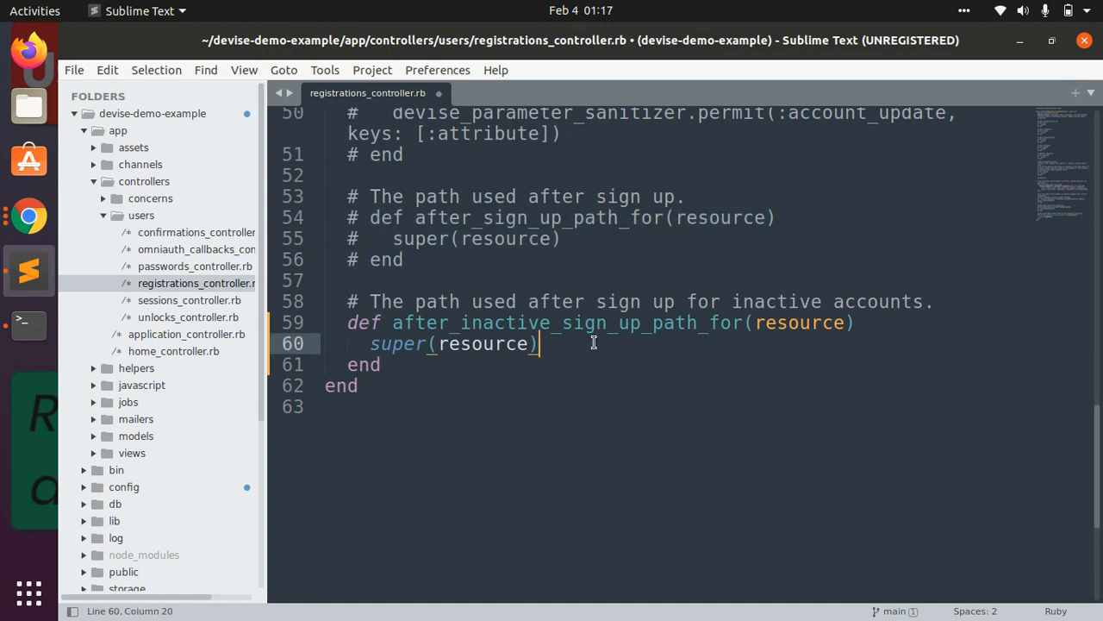
{"action": "key", "text": "ctrl+s"}
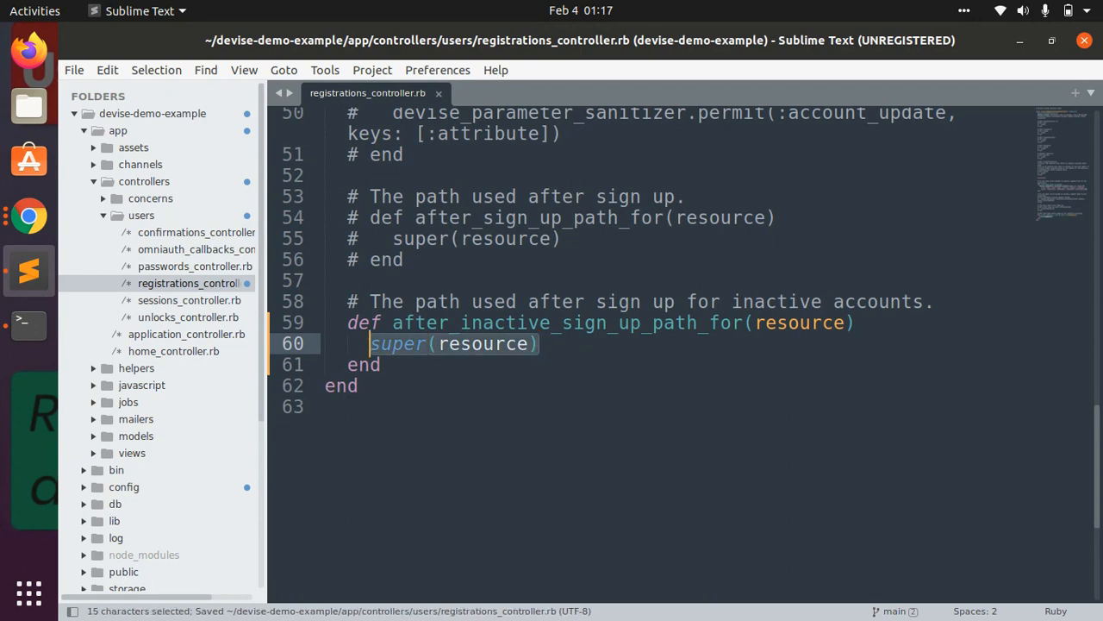
{"action": "key", "text": "Delete"}
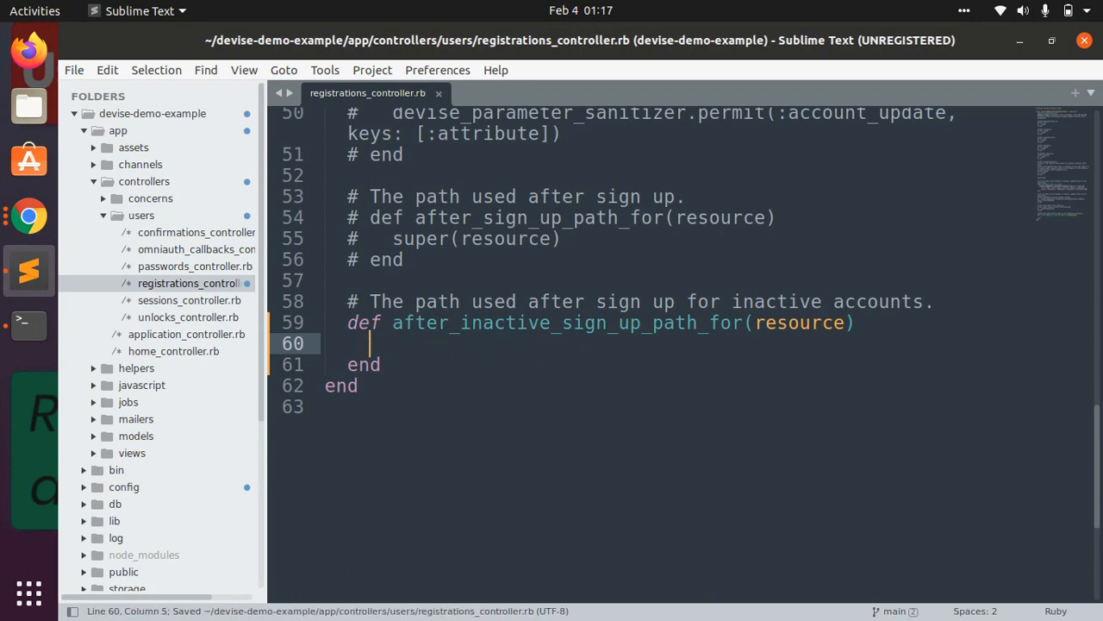
{"action": "scroll", "scroll_direction": "up", "scroll_amount": 3}
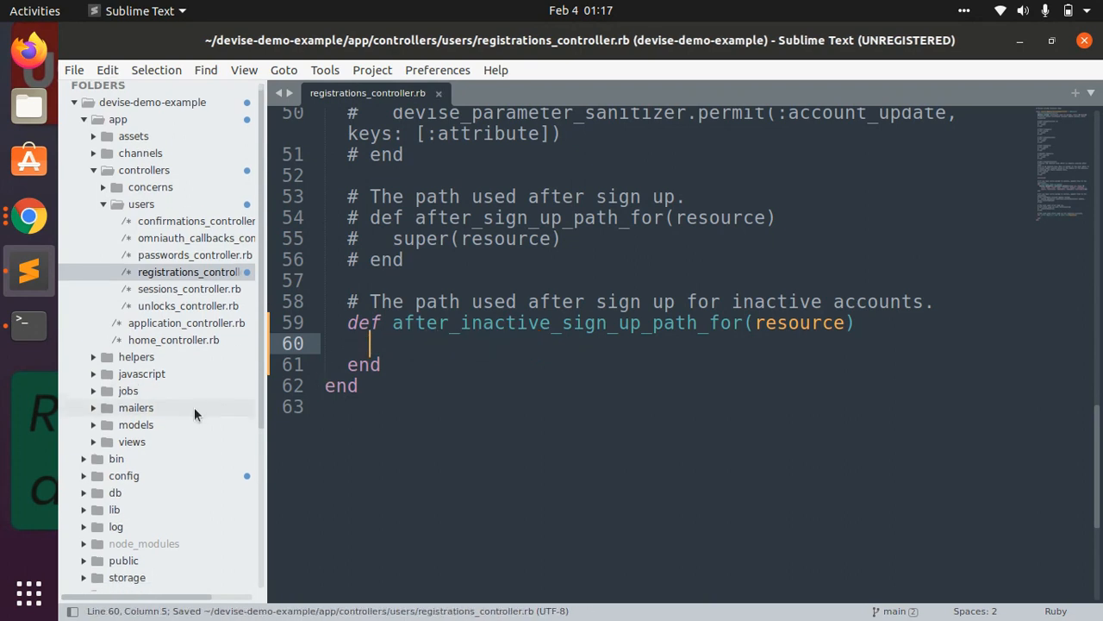
Add an empty def after_registration_path ... end below index in home_controller.rb and save
{"action": "left_click", "coordinate": [173, 332]}
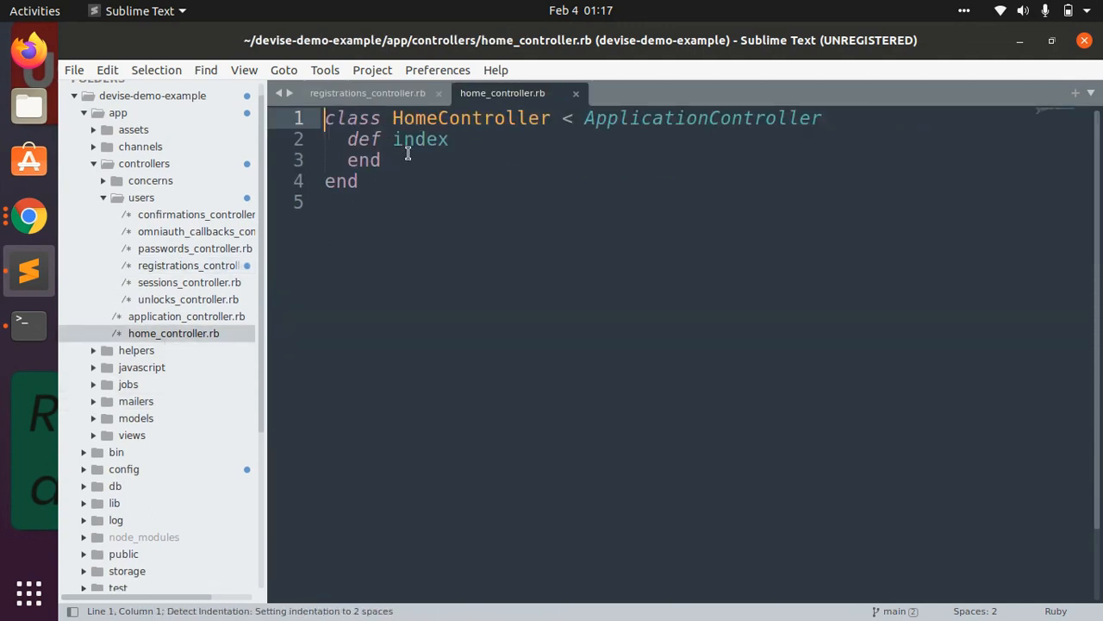
{"action": "type", "text": "def after"}
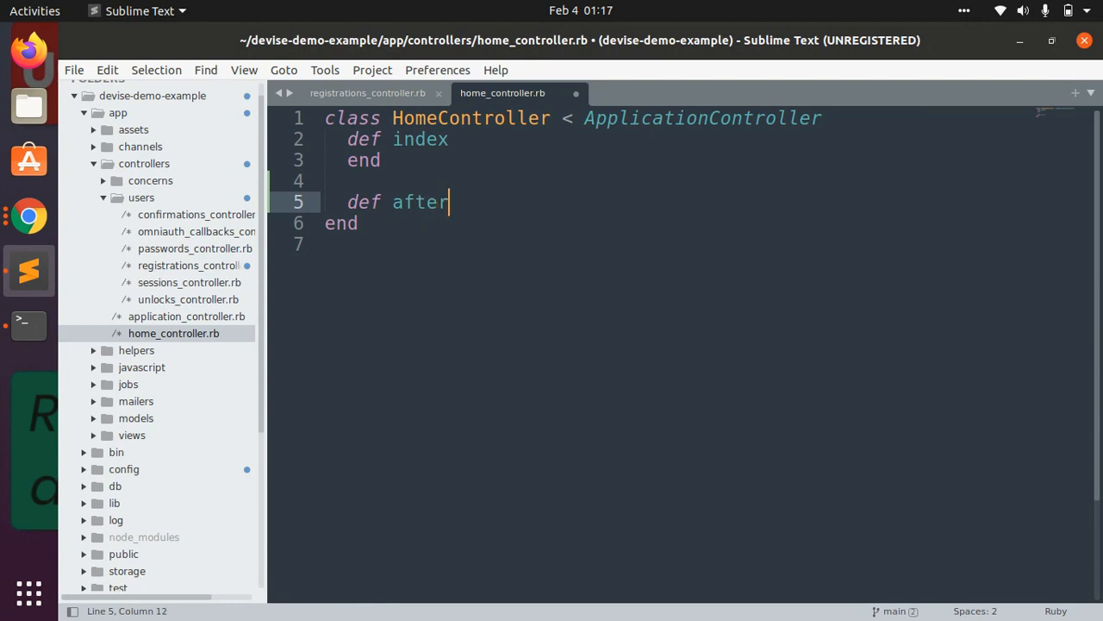
{"action": "type", "text": "_regis"}
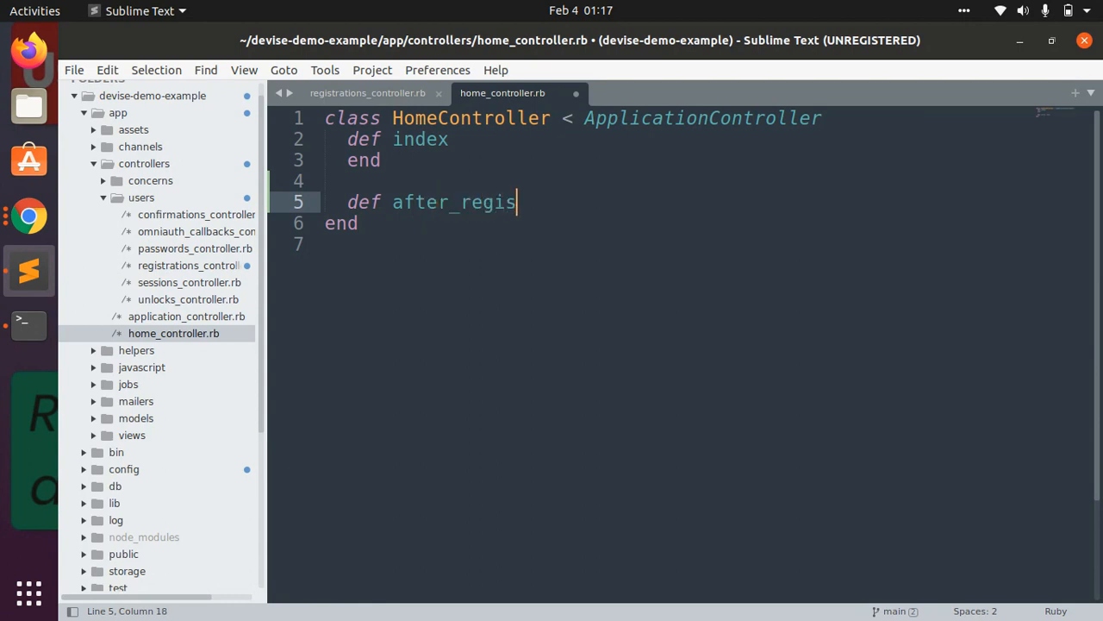
{"action": "type", "text": "tration_p"}
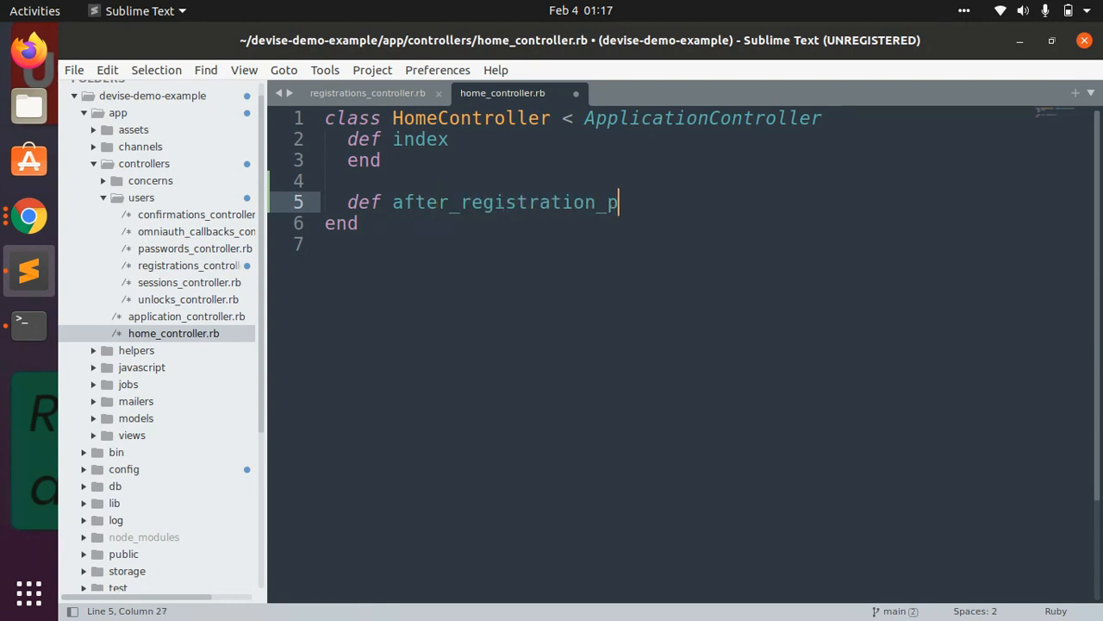
{"action": "type", "text": "ath"}
{"action": "type", "text": "end"}
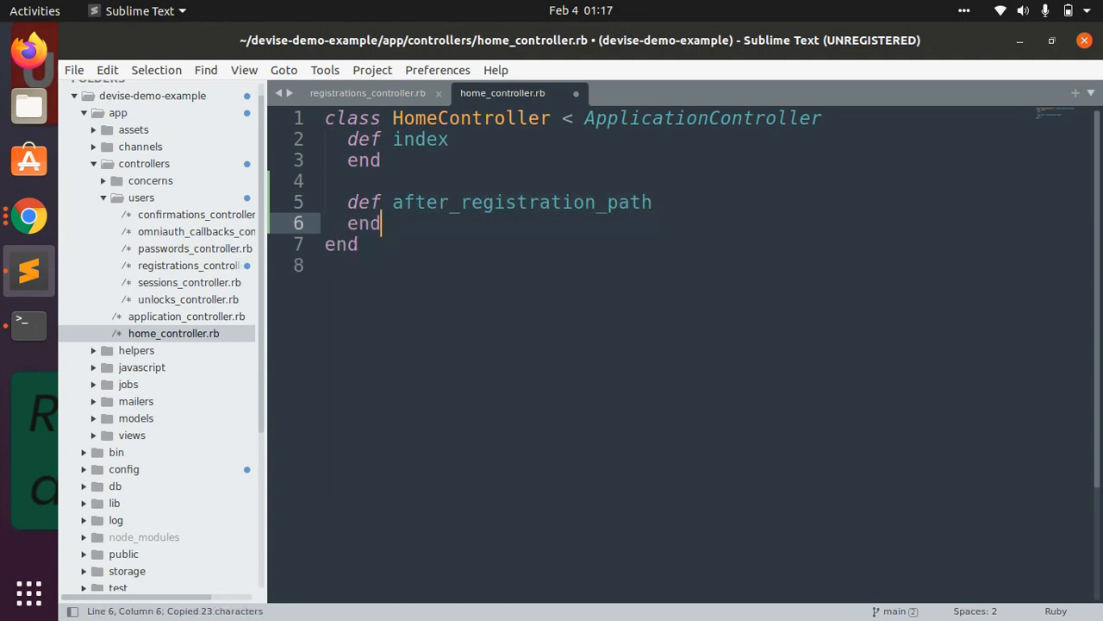
{"action": "key", "text": "ctrl+s"}
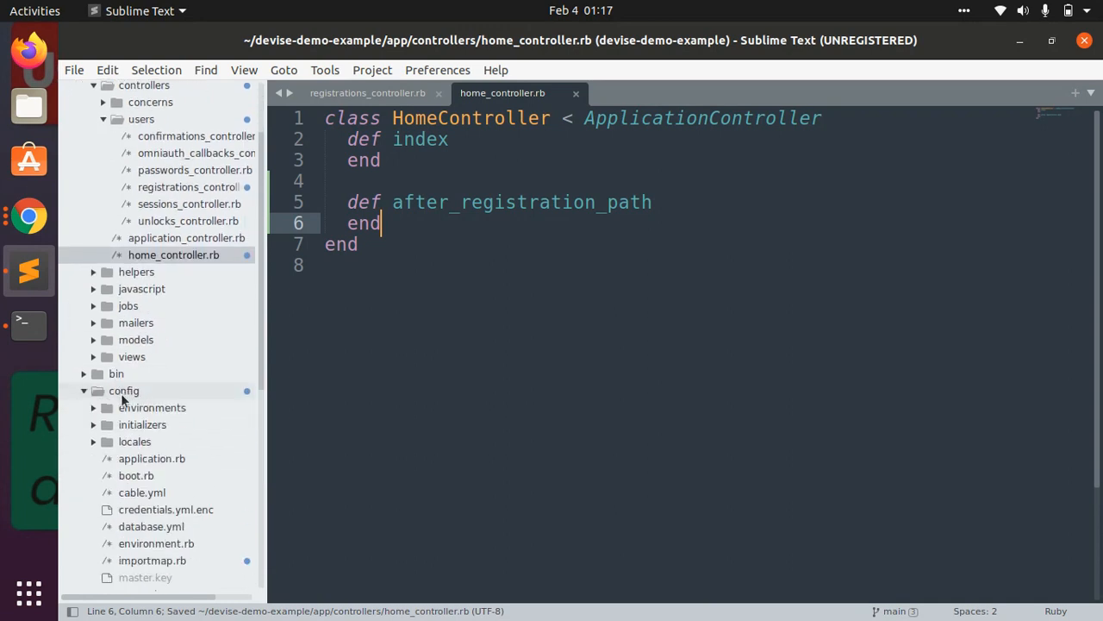
{"action": "scroll", "scroll_direction": "down", "scroll_amount": 3}
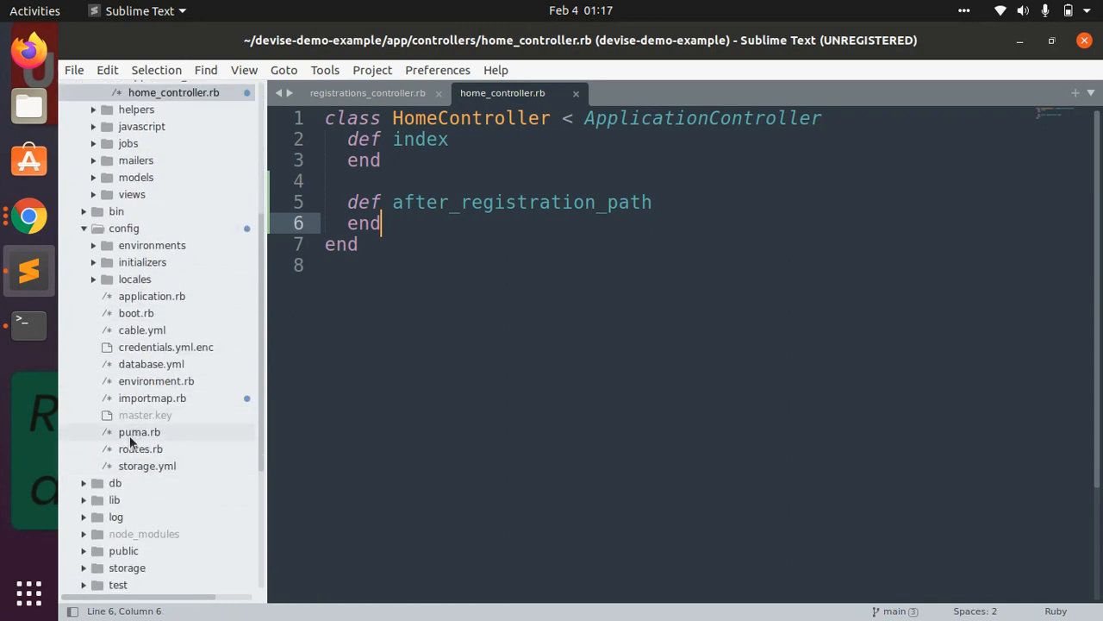
Add get '/confirmation_pending' => 'home#after_registration_path' to routes.rb and save
{"action": "left_click", "coordinate": [139, 448]}
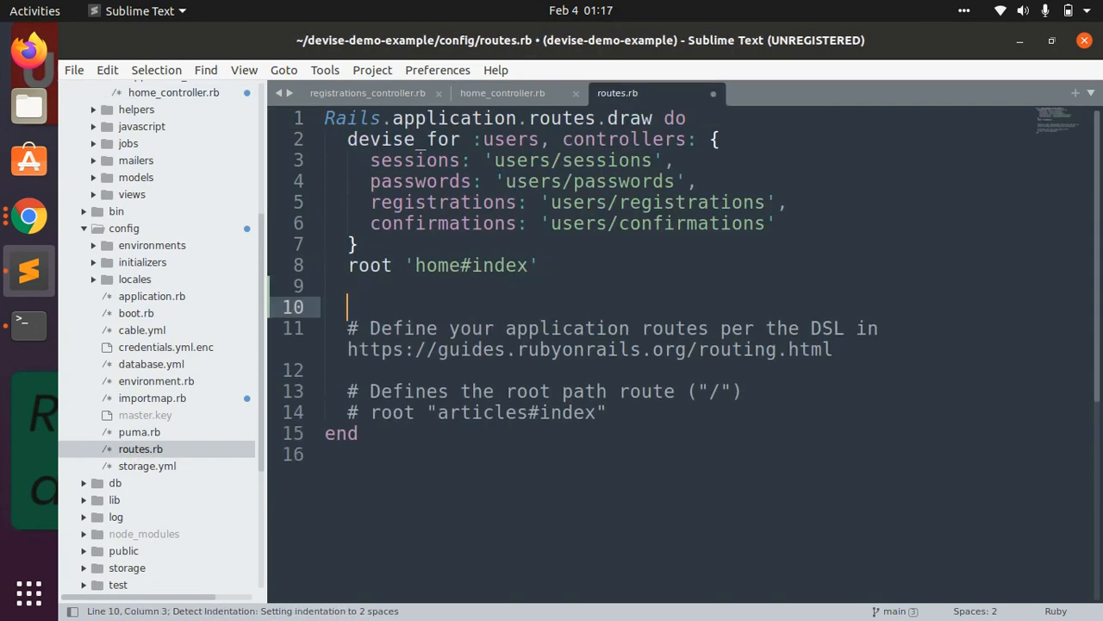
{"action": "type", "text": "get '/"}
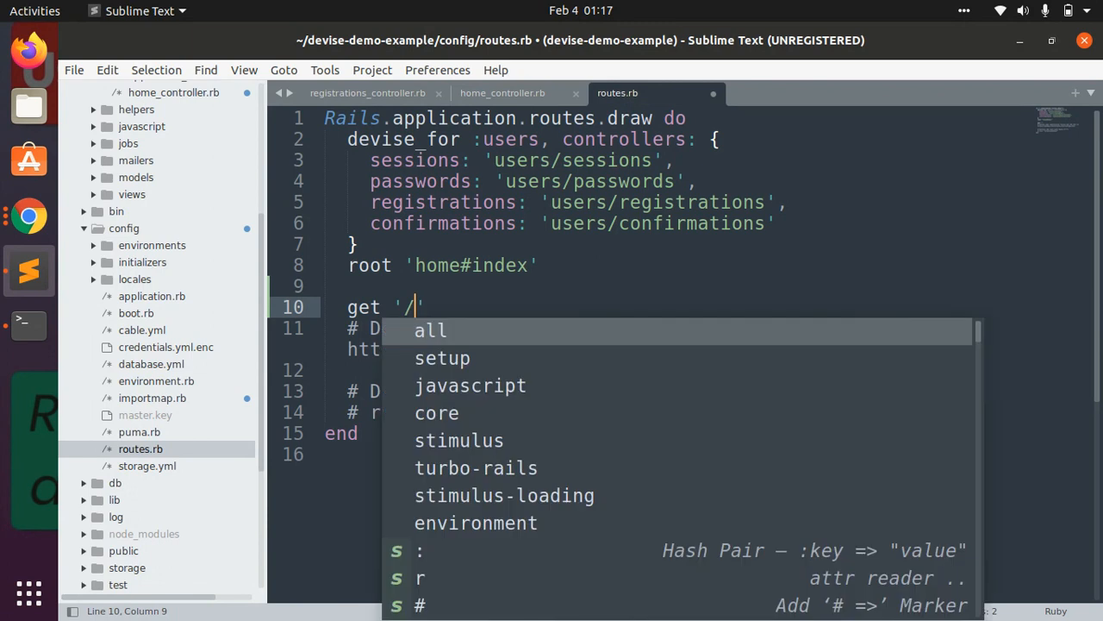
{"action": "type", "text": "confirma"}
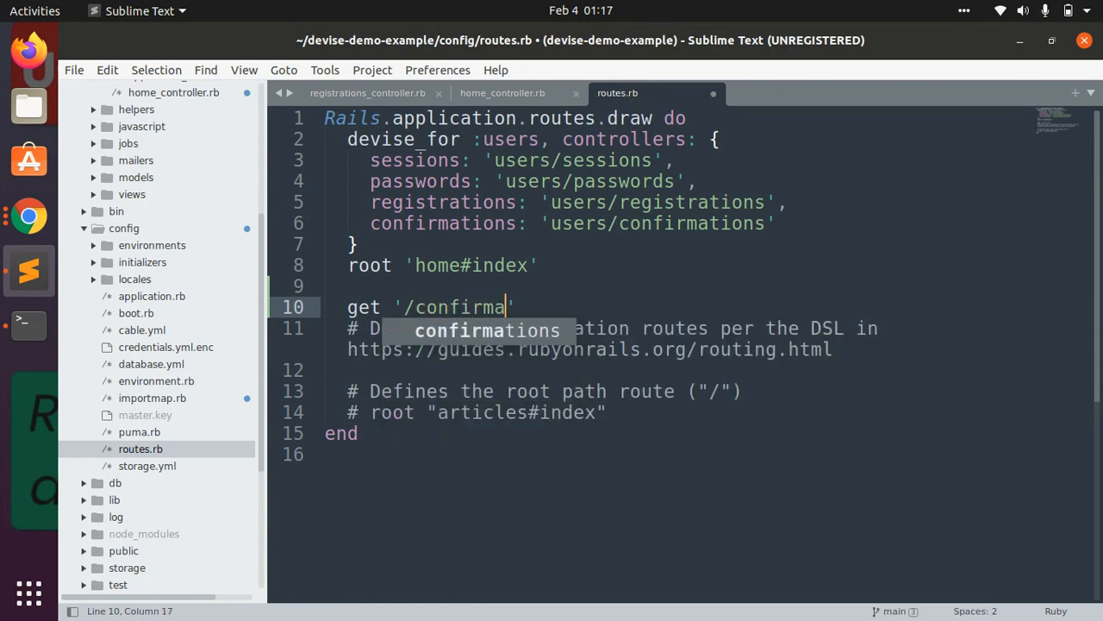
{"action": "type", "text": "tion_p"}
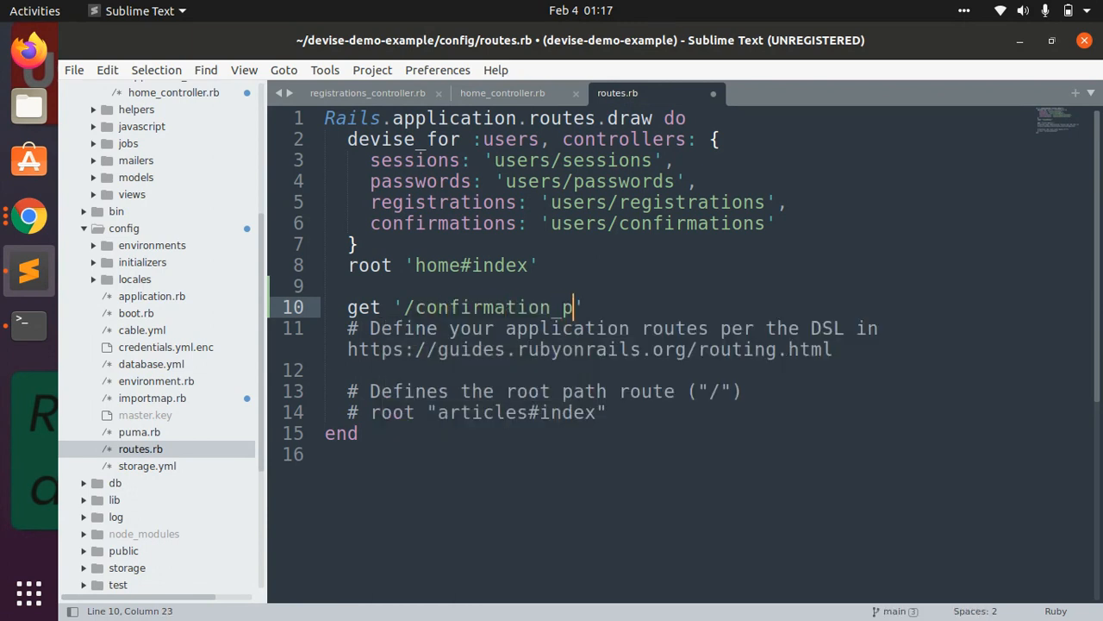
{"action": "type", "text": "ending"}
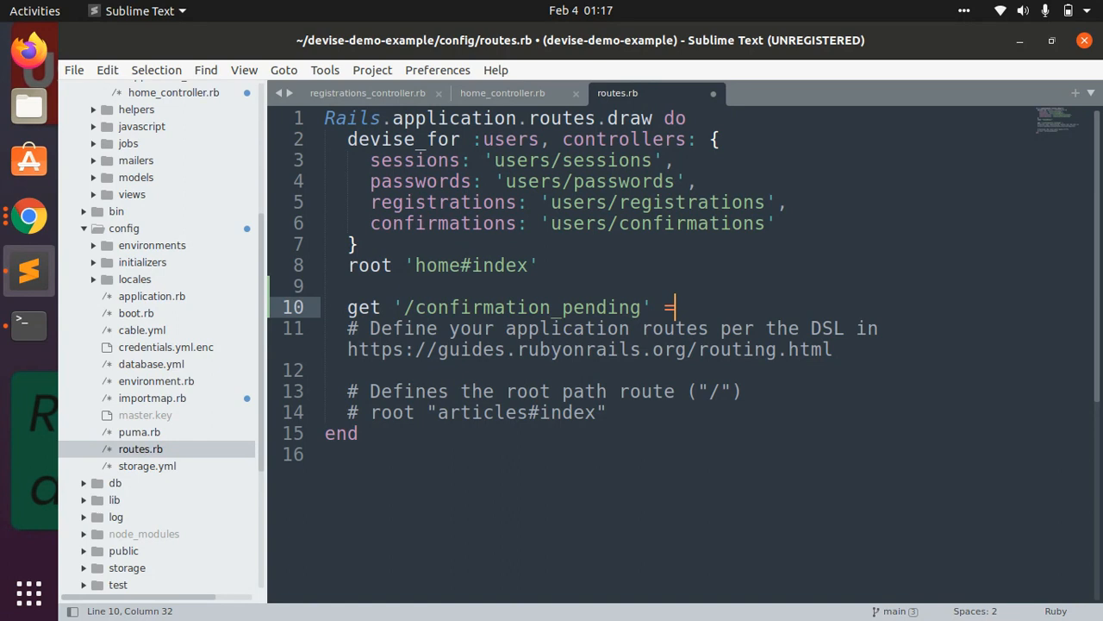
{"action": "type", "text": ">"}
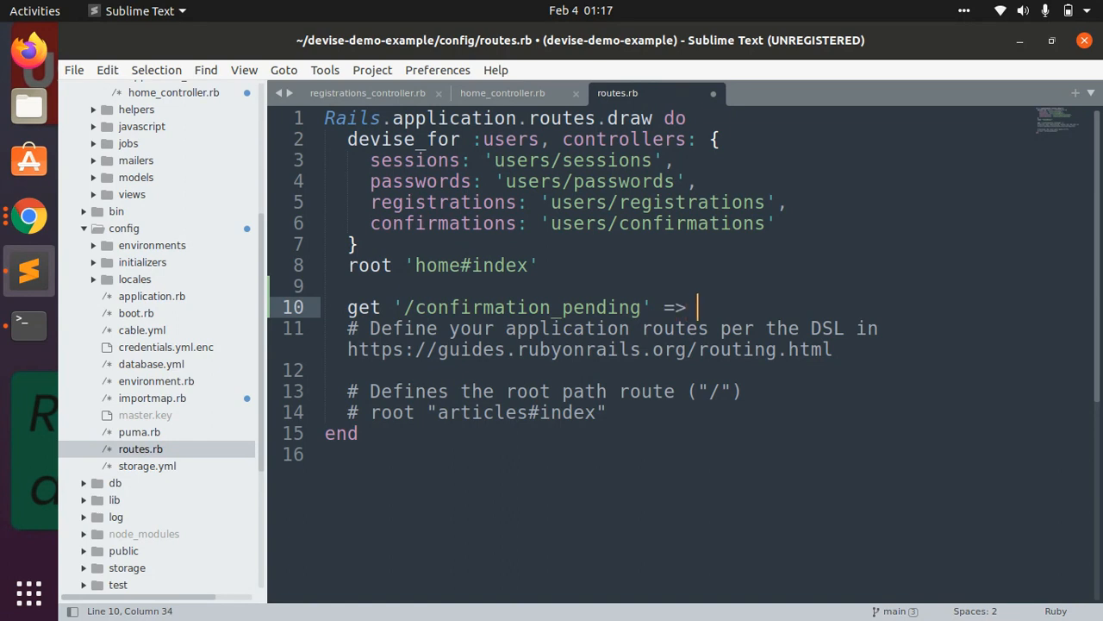
{"action": "type", "text": "''"}
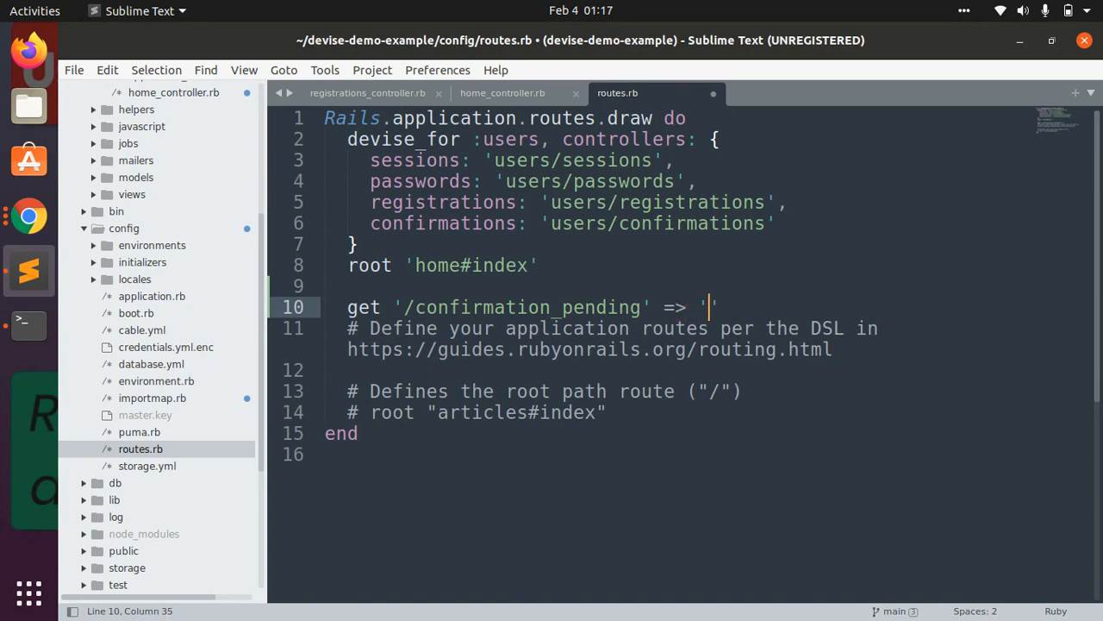
{"action": "type", "text": "home#"}
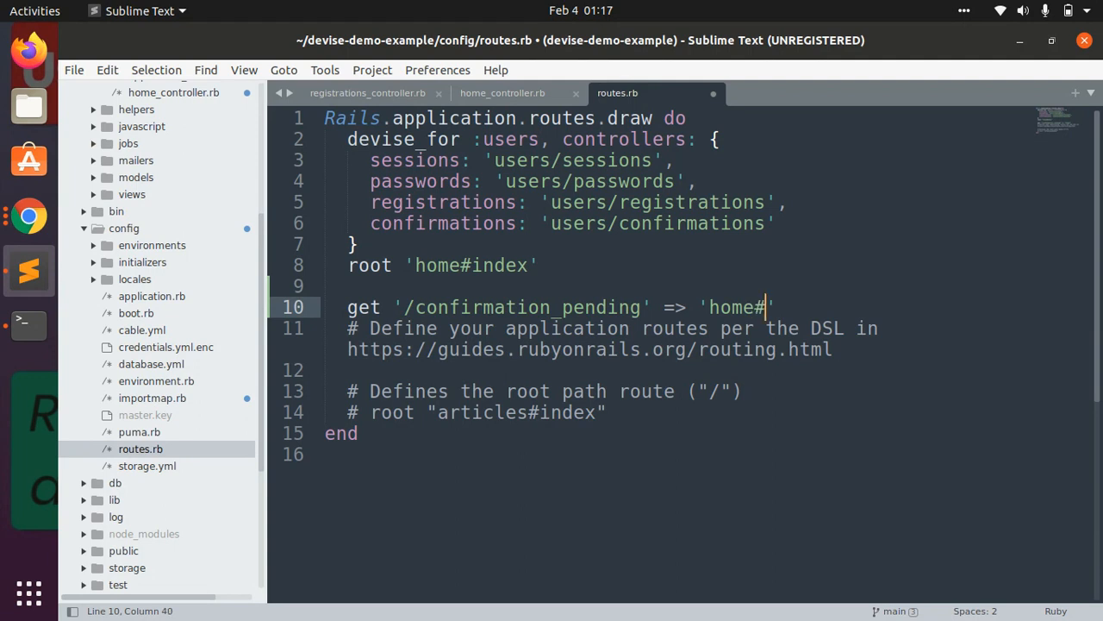
{"action": "type", "text": "after_registration_path"}
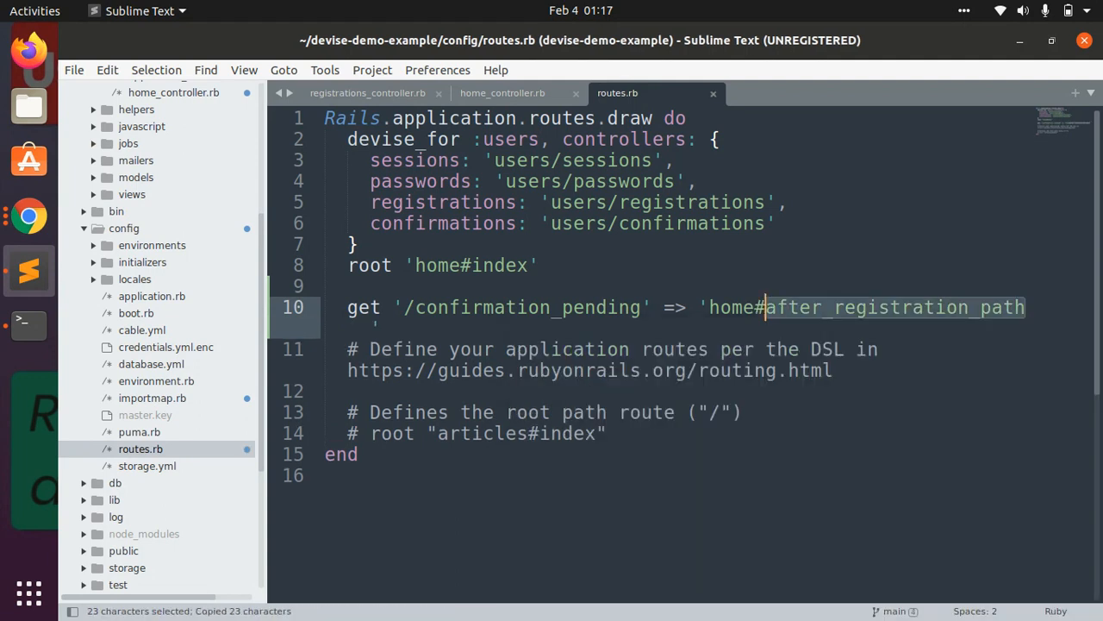
{"action": "key", "text": "ctrl+s"}
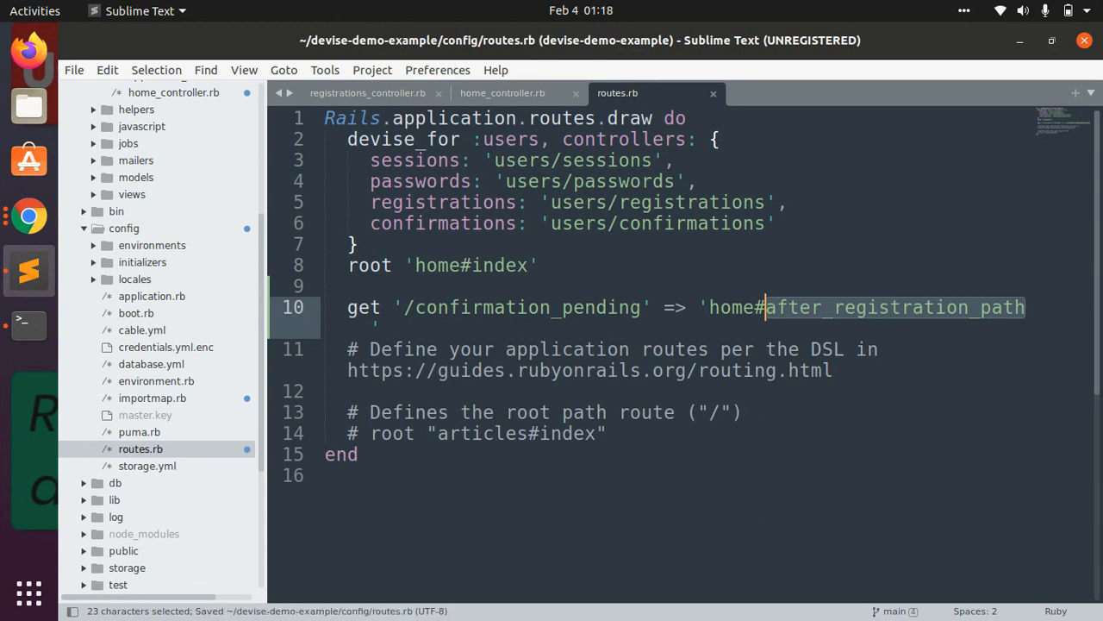
Expand the app/views/home folder in the sidebar
{"action": "left_click", "coordinate": [855, 307]}
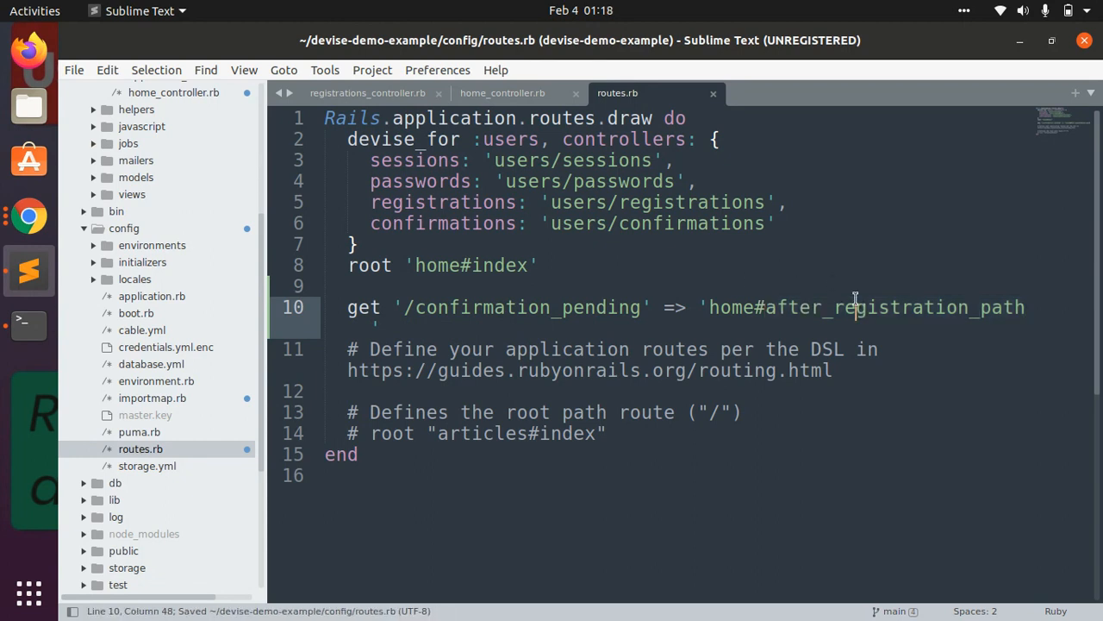
{"action": "left_click", "coordinate": [131, 193]}
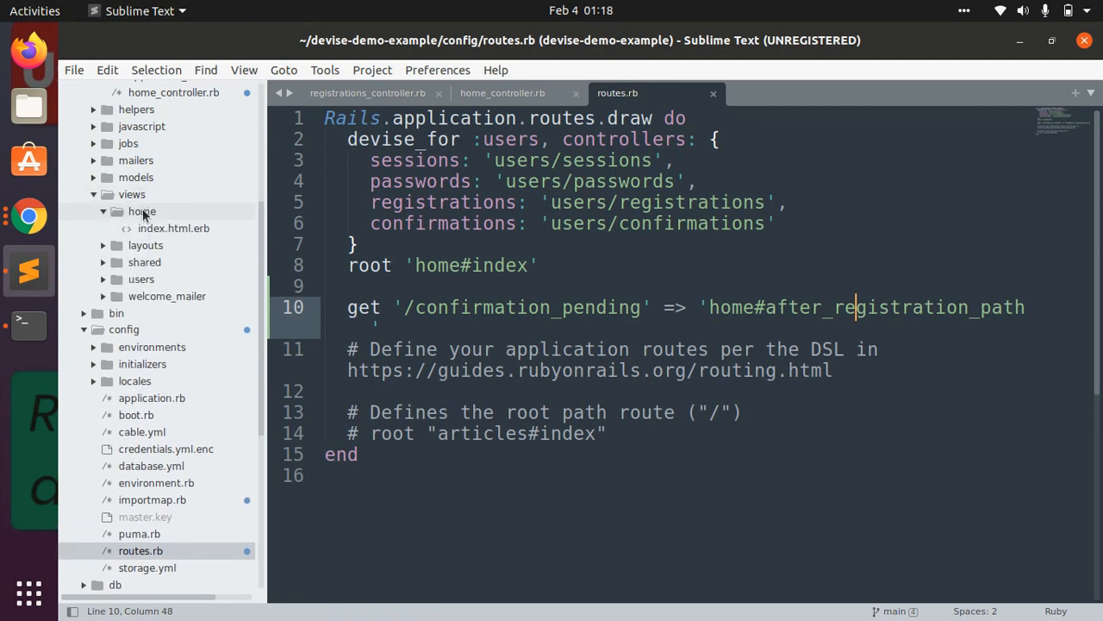
Create a new file in views/home and save it as after_registration_path.html.erb
{"action": "right_click", "coordinate": [141, 210]}
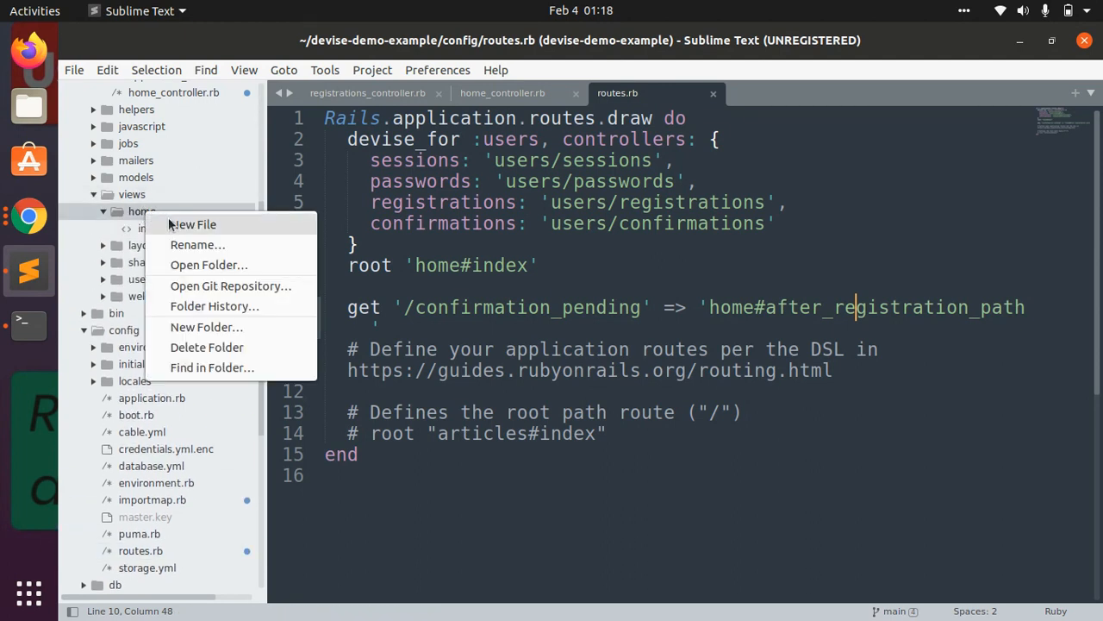
{"action": "left_click", "coordinate": [193, 224]}
{"action": "type", "text": "after_registration_path."}
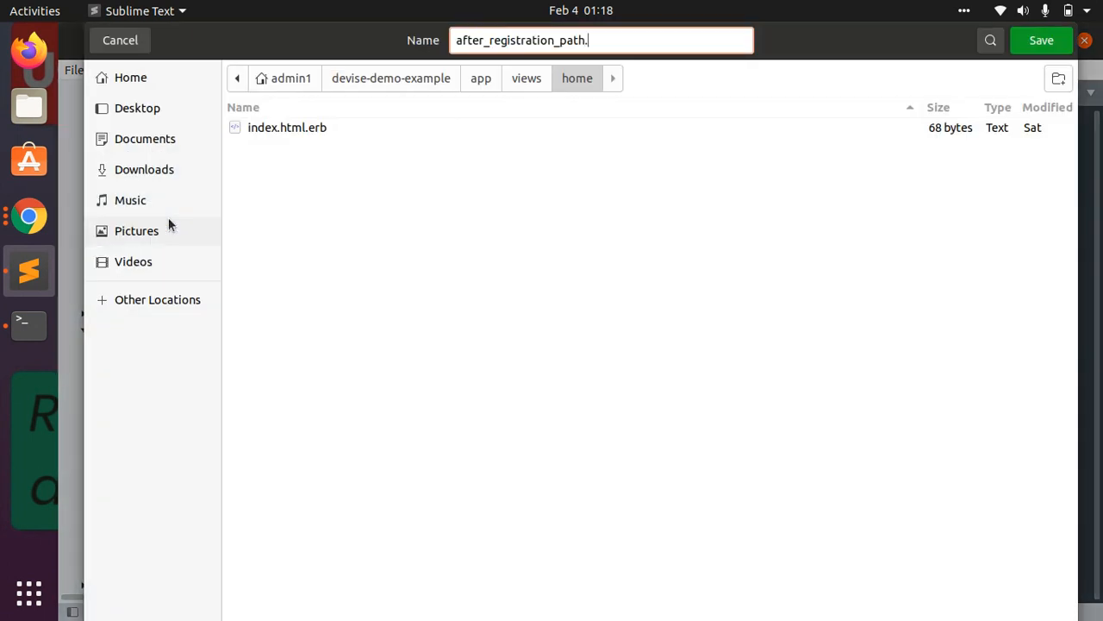
{"action": "type", "text": "html.erb"}
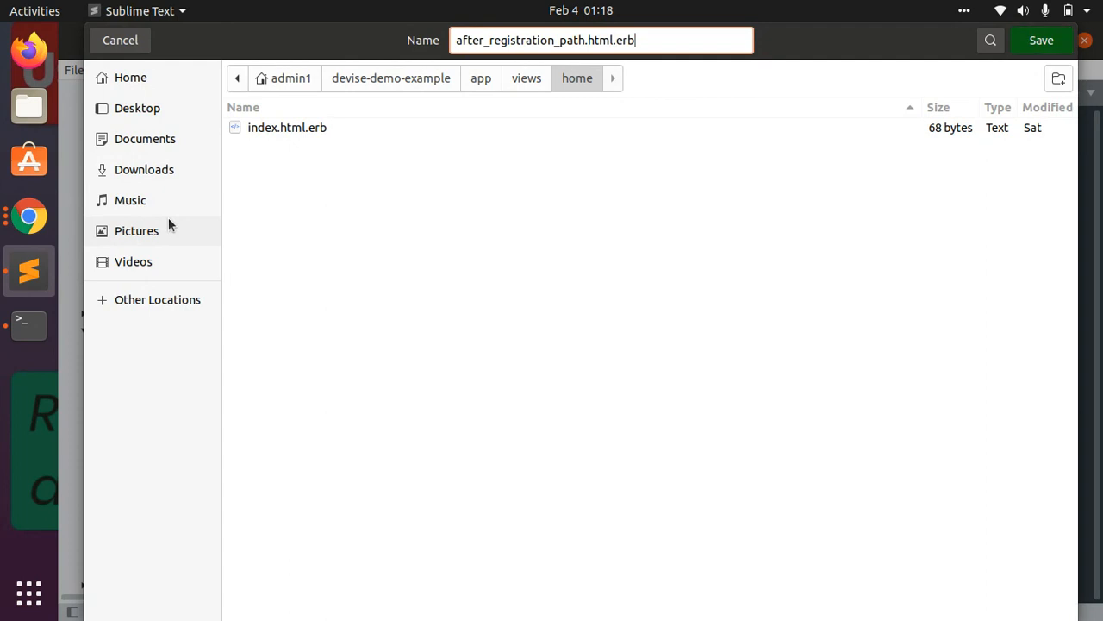
{"action": "left_click", "coordinate": [1041, 39]}
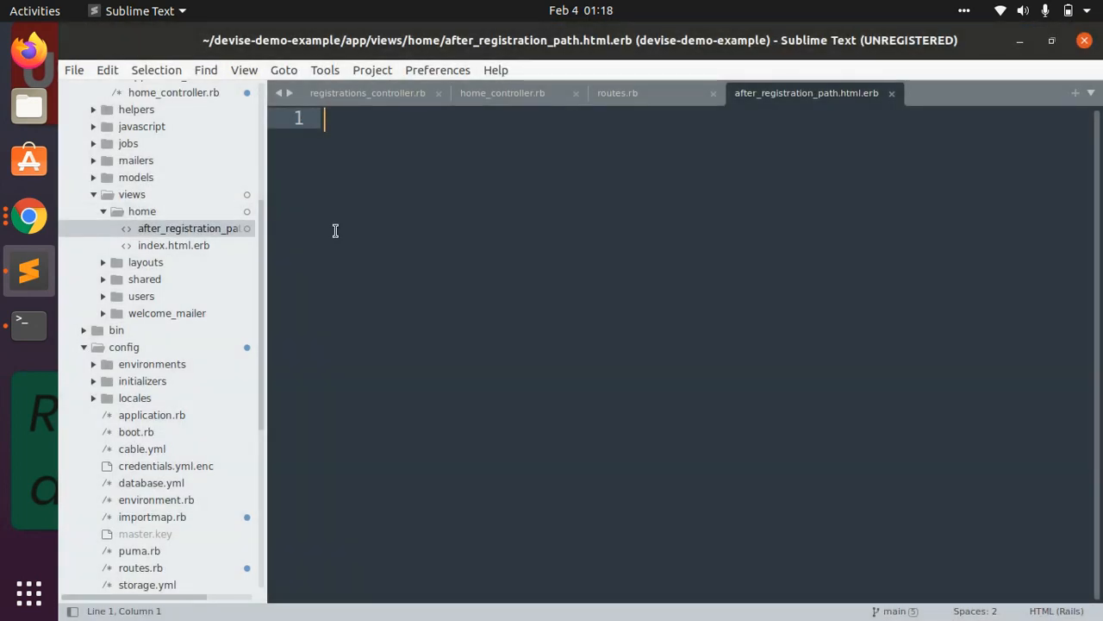
{"action": "mouse_move", "coordinate": [435, 241]}
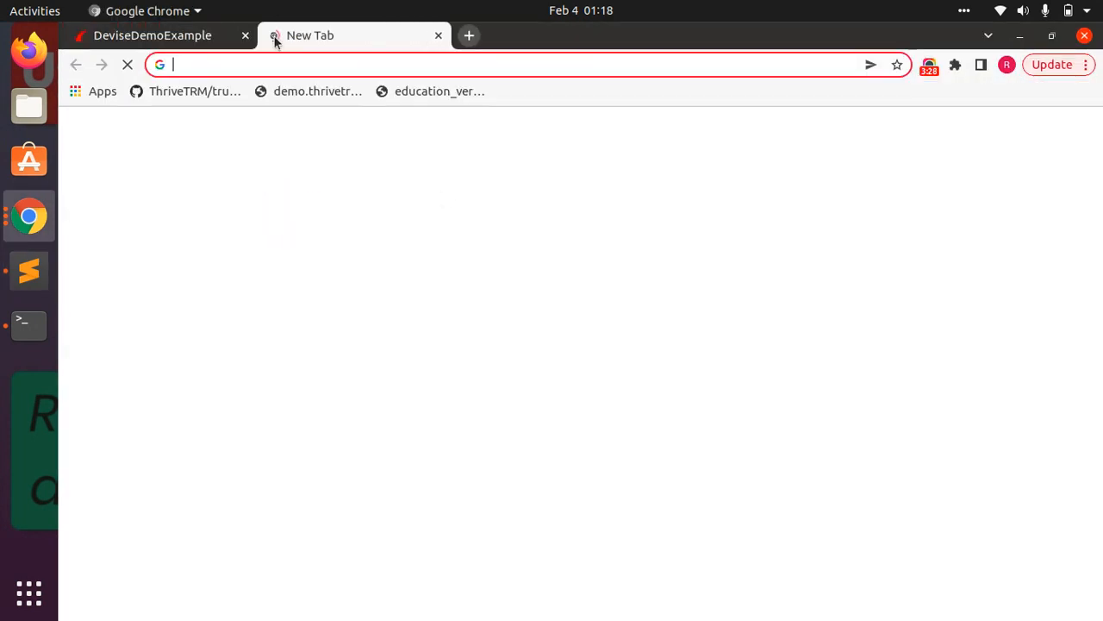
Navigate getbootstrap.com to the Card component documentation
{"action": "type", "text": "getbootstrap.com"}
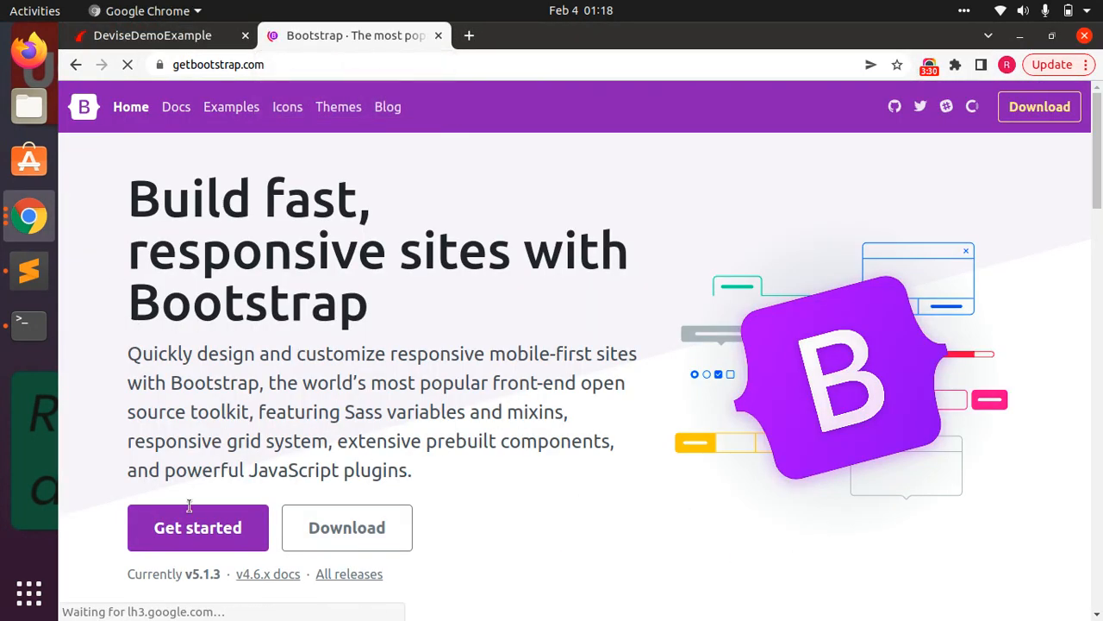
{"action": "left_click", "coordinate": [196, 527]}
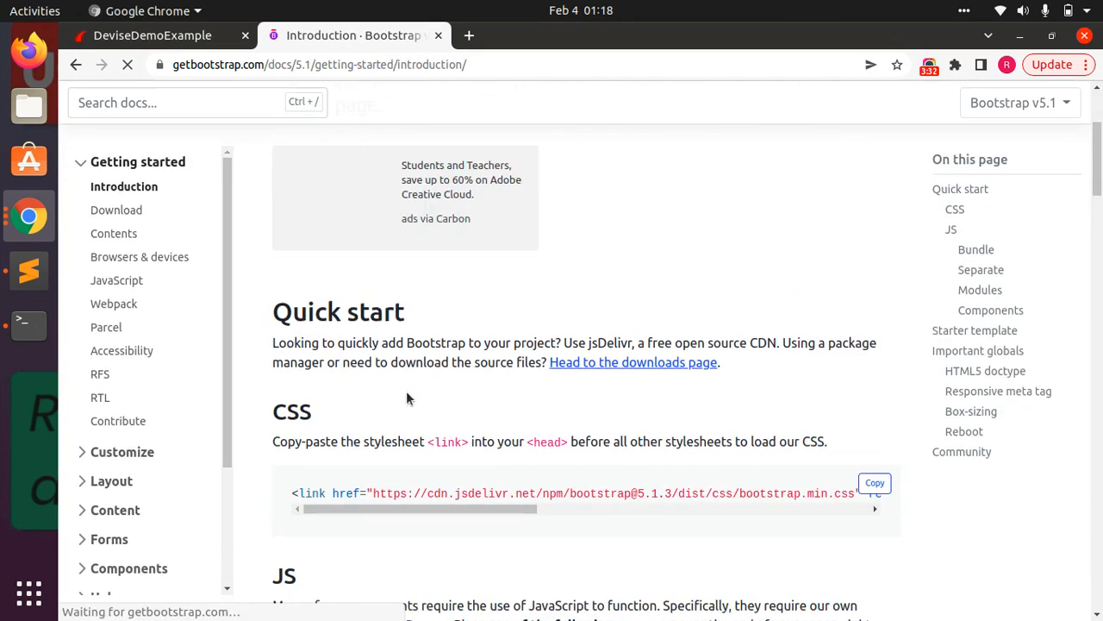
{"action": "scroll", "scroll_direction": "down", "scroll_amount": 3}
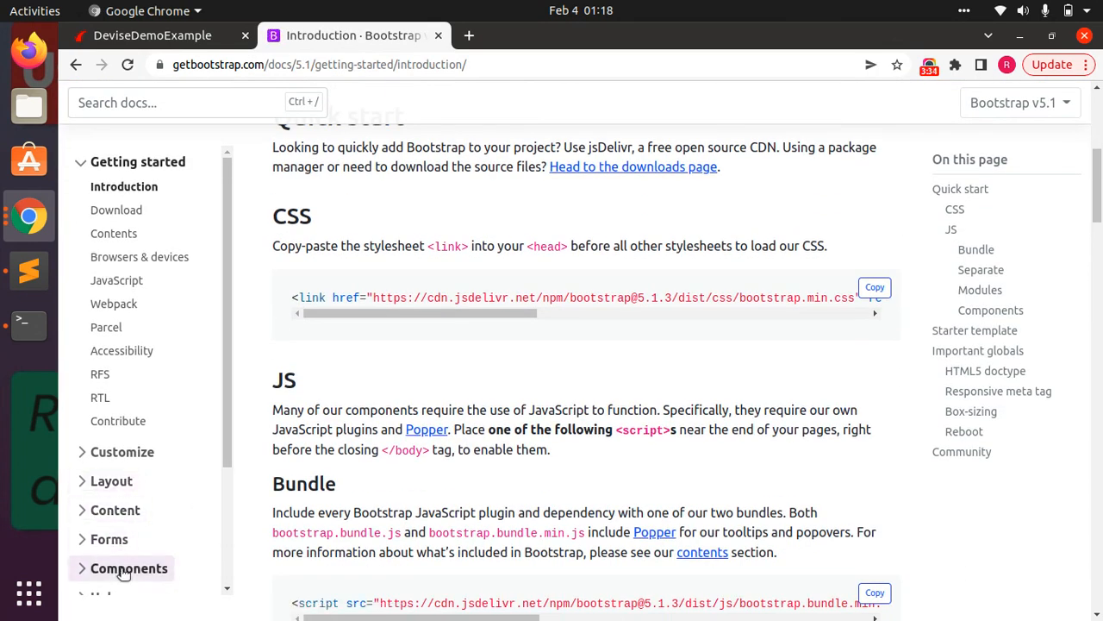
{"action": "left_click", "coordinate": [129, 567]}
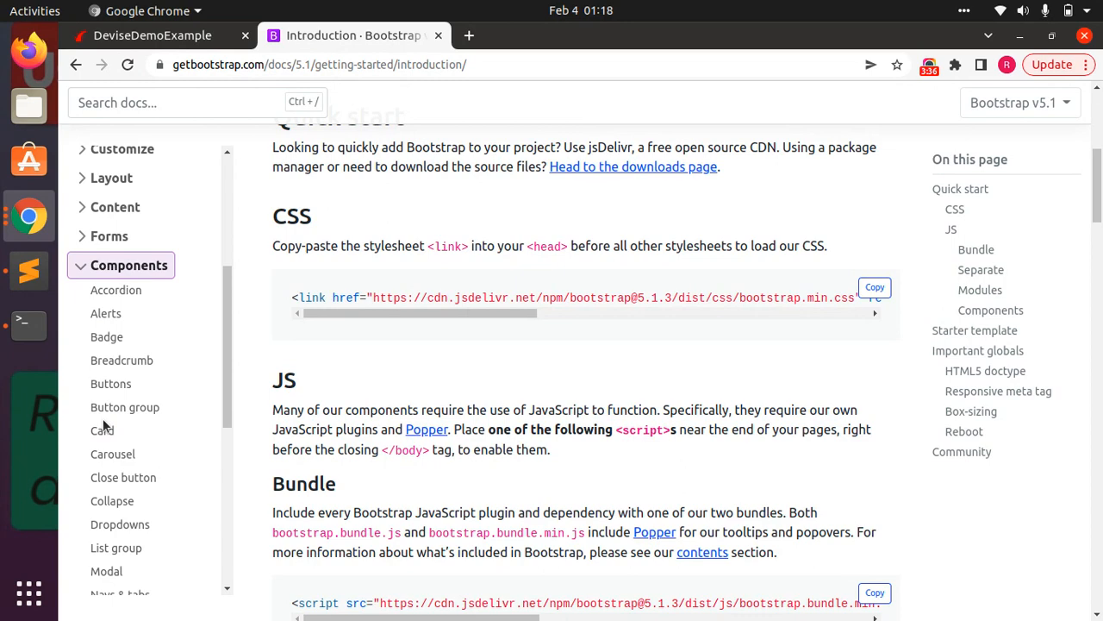
{"action": "left_click", "coordinate": [101, 430]}
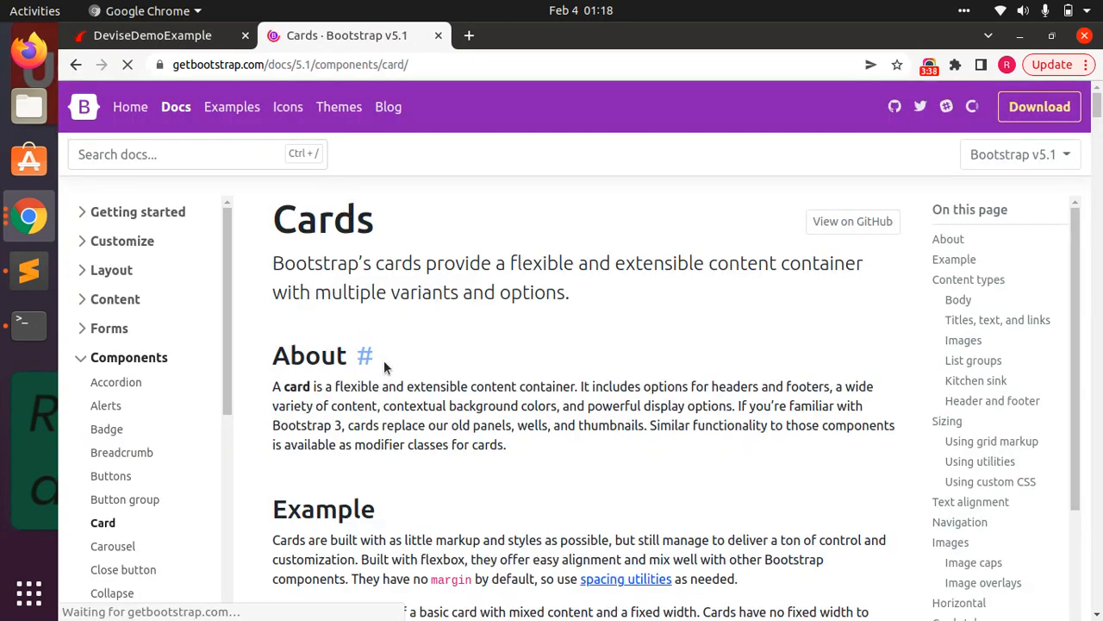
Scroll to the Featured card-header example and copy its markup
{"action": "scroll", "scroll_direction": "down", "scroll_amount": 3}
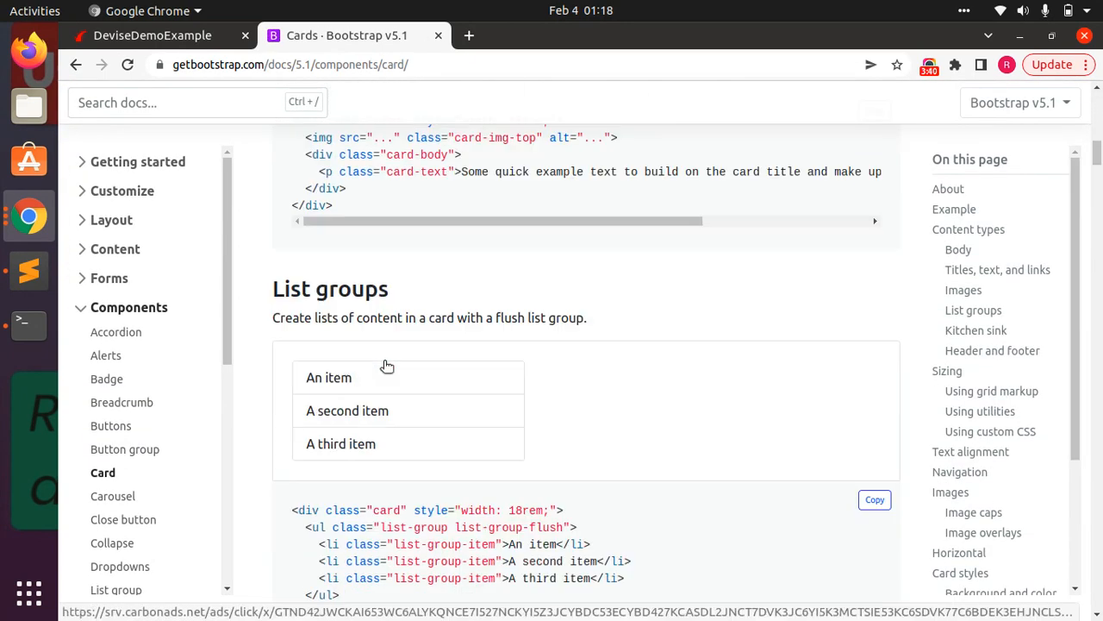
{"action": "scroll", "scroll_direction": "down", "scroll_amount": 3}
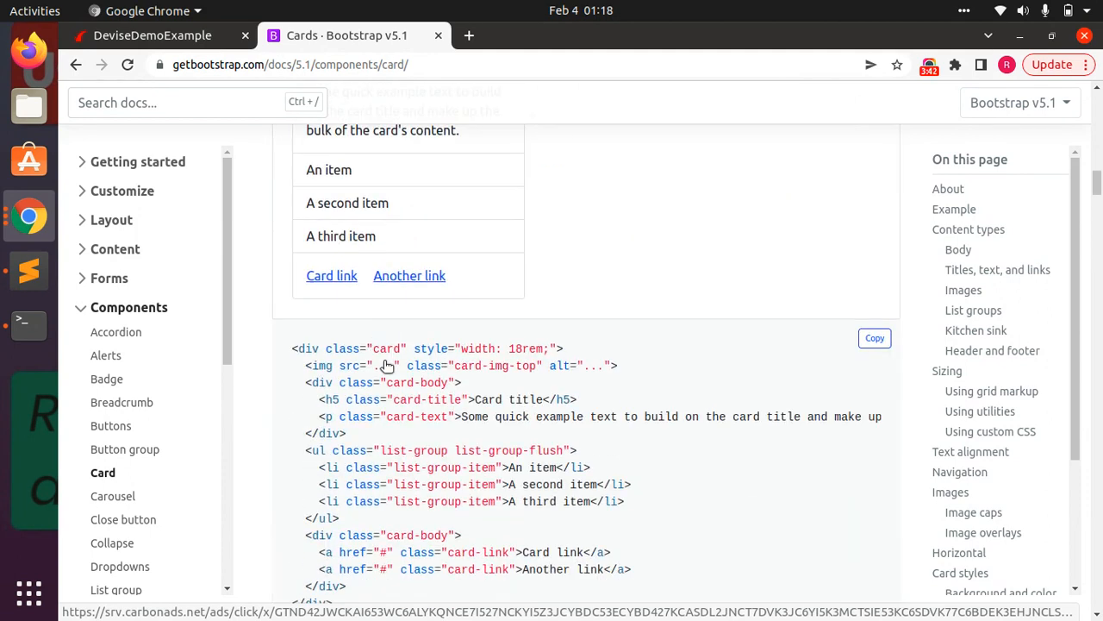
{"action": "scroll", "scroll_direction": "down", "scroll_amount": 3}
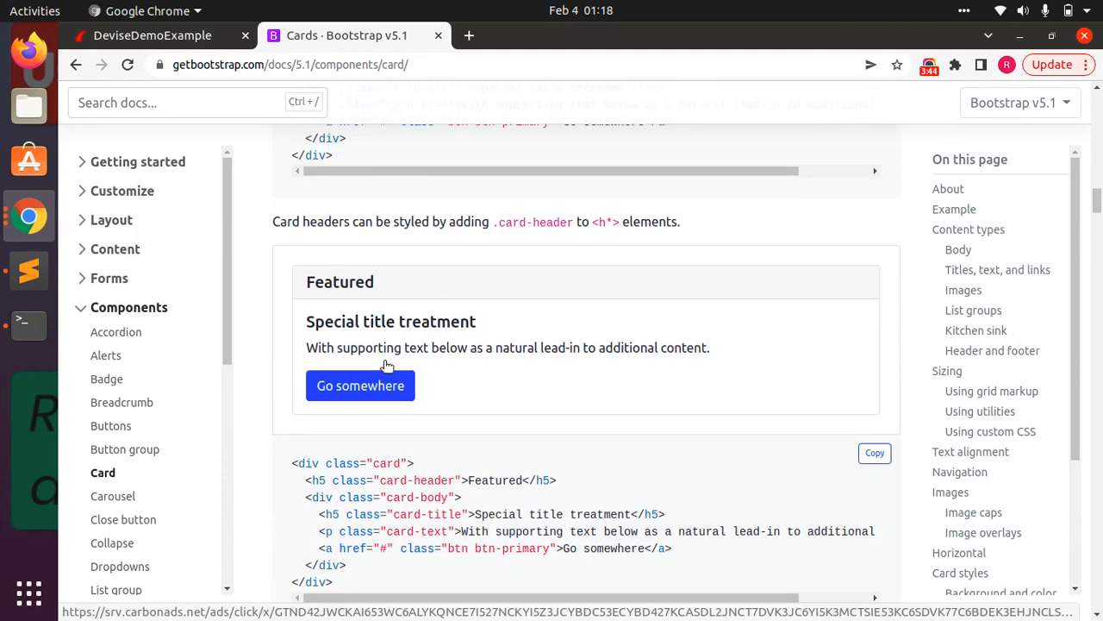
{"action": "left_click", "coordinate": [874, 452]}
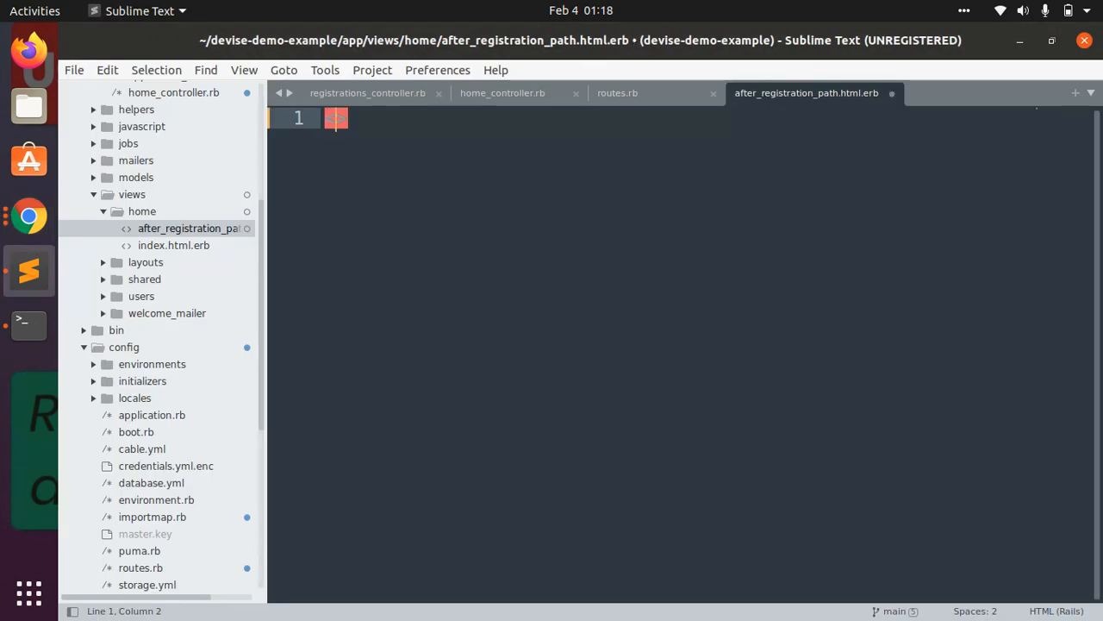
Wrap the pasted Featured card in a <div class="col-lg-6 mx-auto"> and save the view
{"action": "type", "text": "<div class=\""}
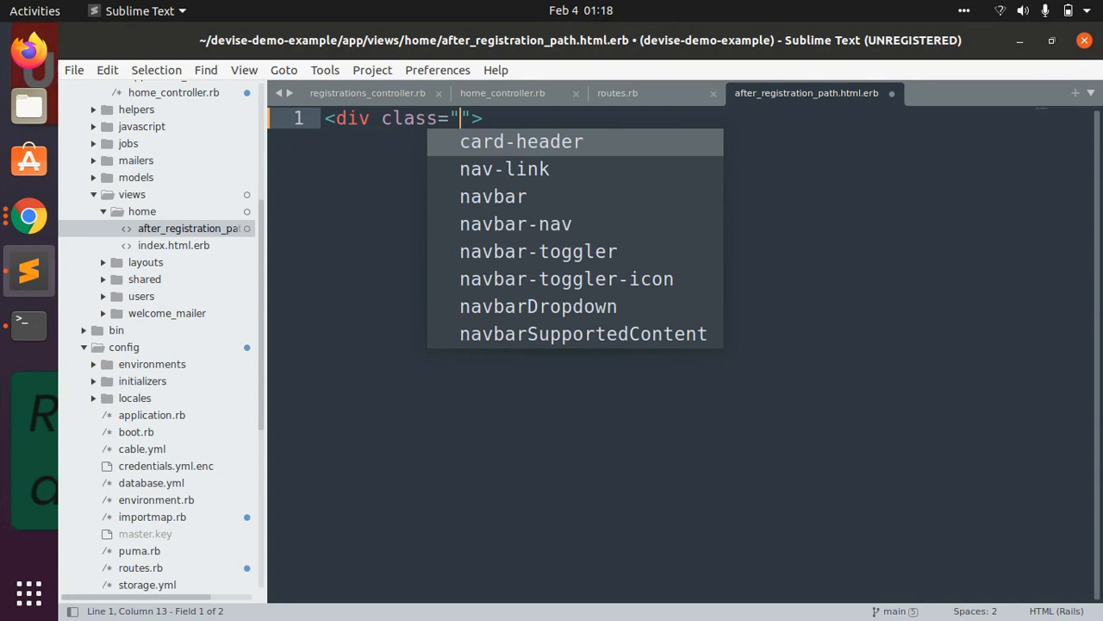
{"action": "type", "text": "col-lg-6 mx-auto"}
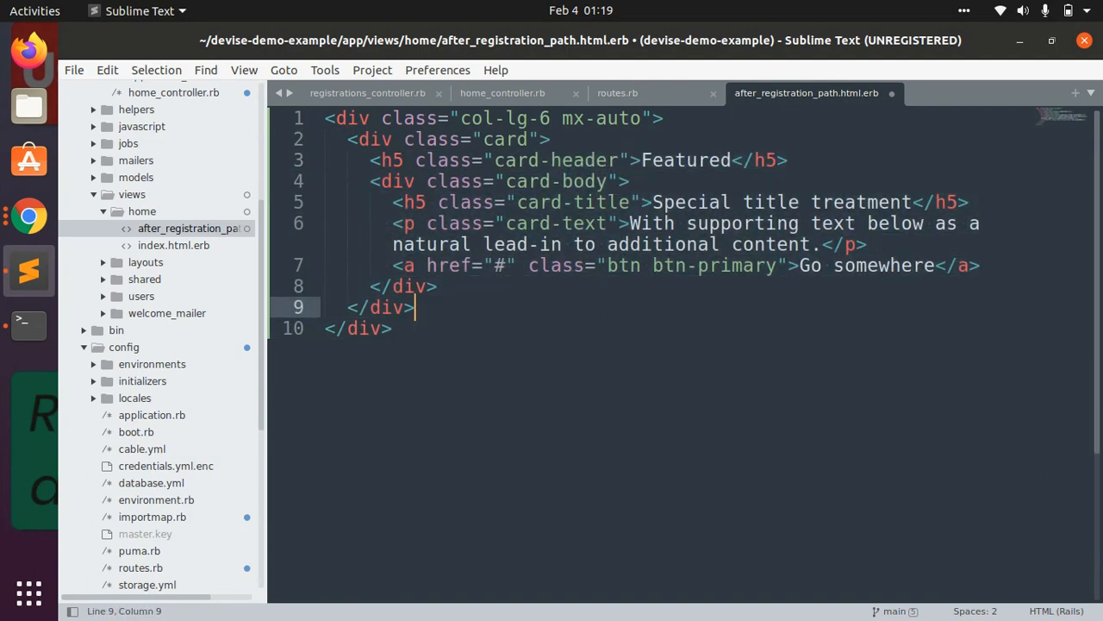
{"action": "key", "text": "ctrl+s"}
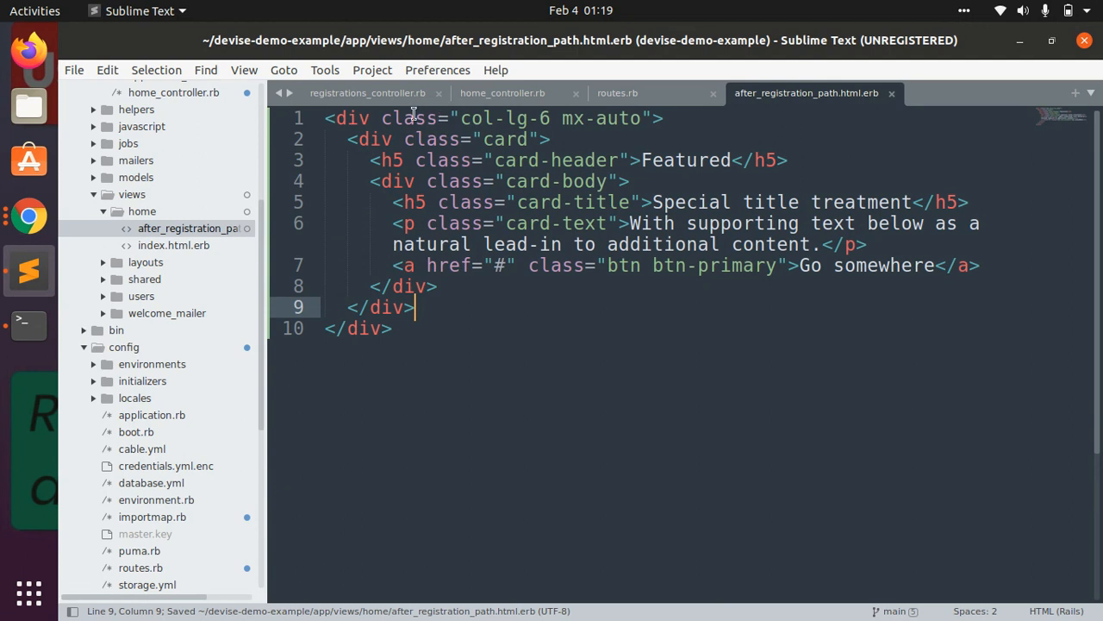
Visit localhost:3000/confirmation_pending in Chrome to see the centred Featured card render
{"action": "left_click", "coordinate": [367, 93]}
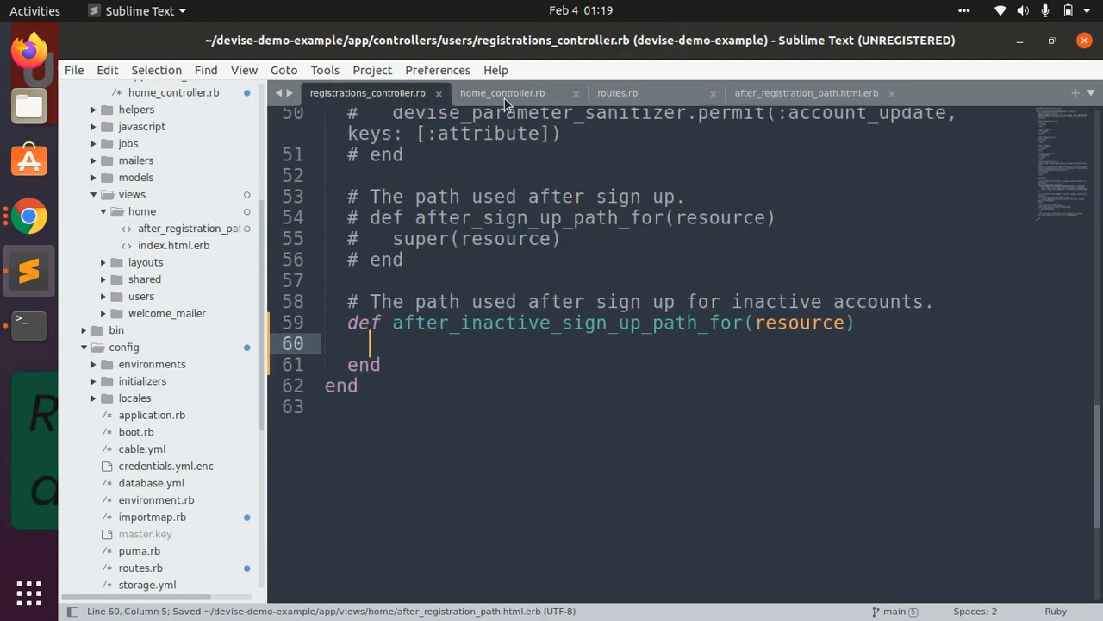
{"action": "left_click", "coordinate": [617, 94]}
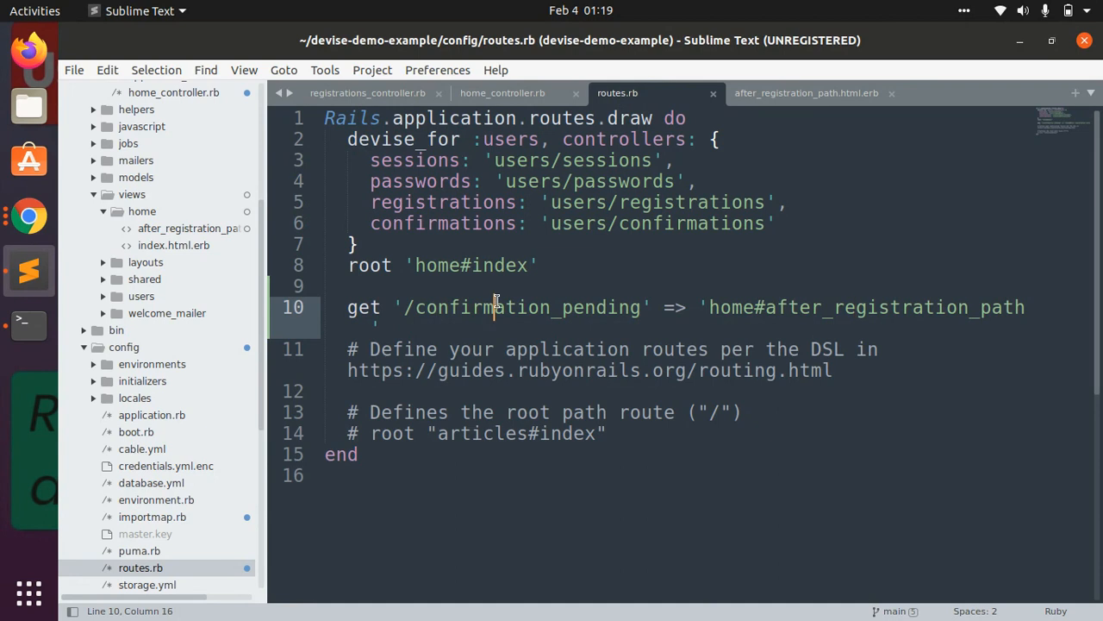
{"action": "left_click", "coordinate": [28, 218]}
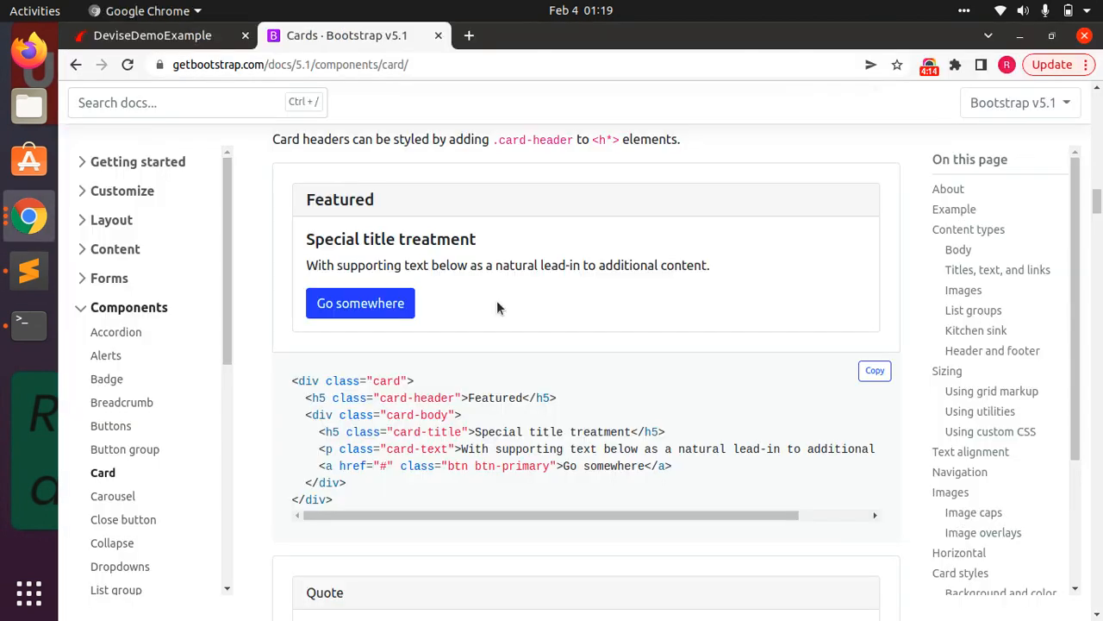
{"action": "left_click", "coordinate": [152, 34]}
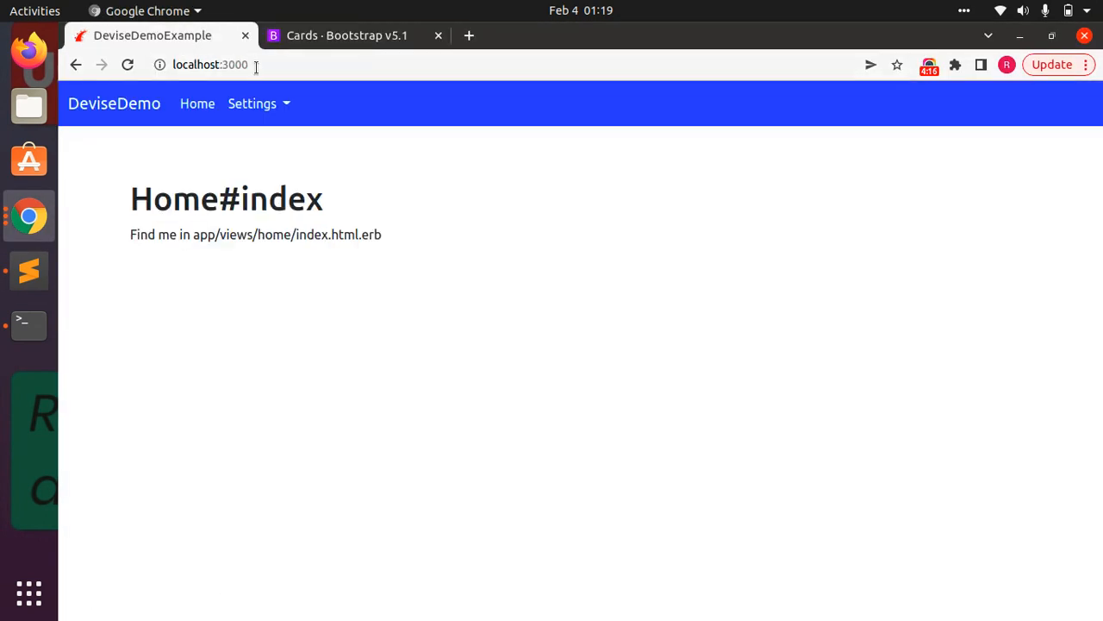
{"action": "type", "text": "/confirmation_pending"}
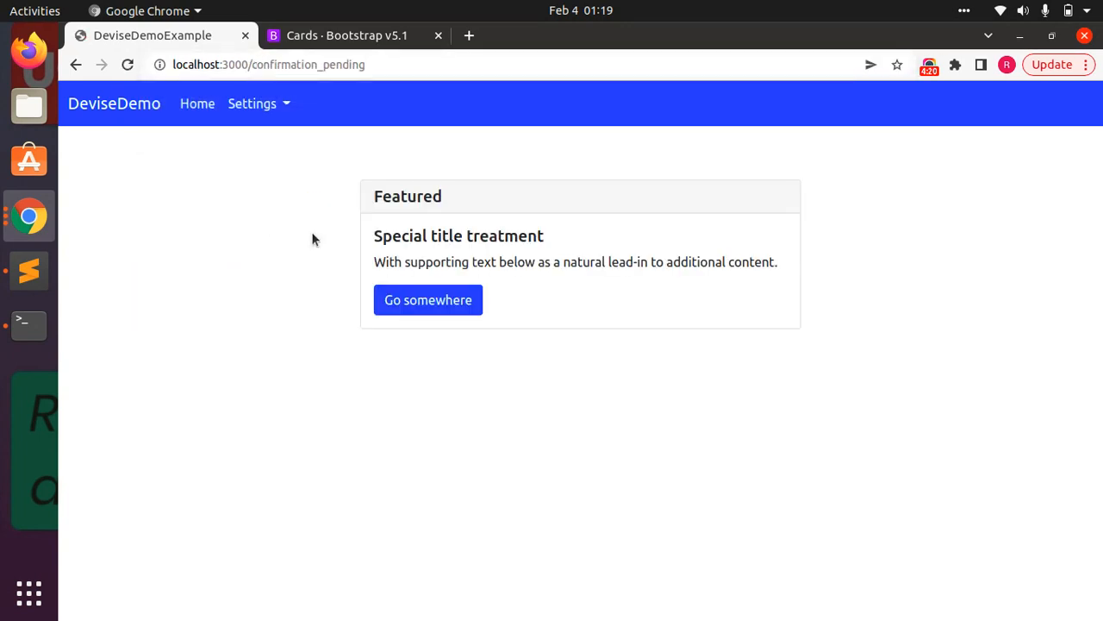
{"action": "left_click", "coordinate": [27, 270]}
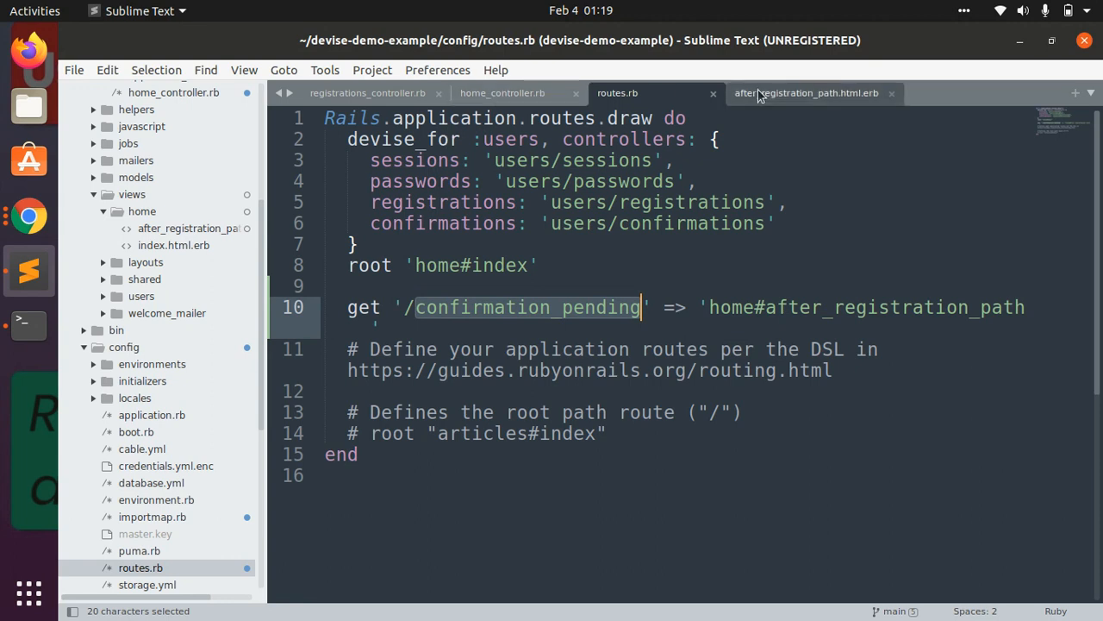
Replace the card-header text 'Featured' with 'Confirmation Pending'
{"action": "left_click", "coordinate": [806, 93]}
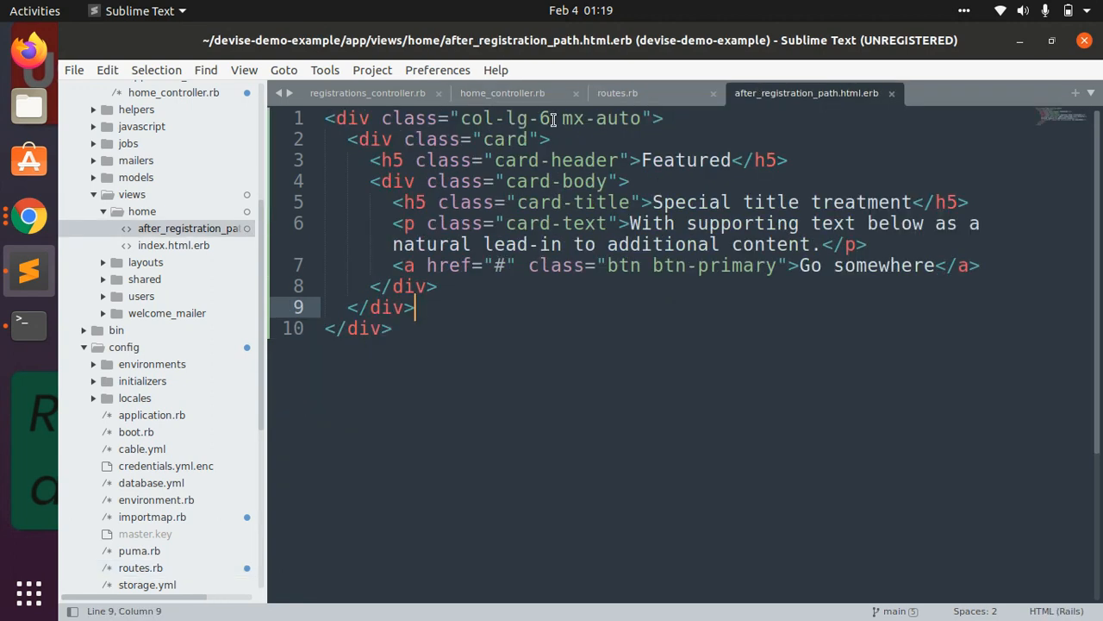
{"action": "type", "text": "8"}
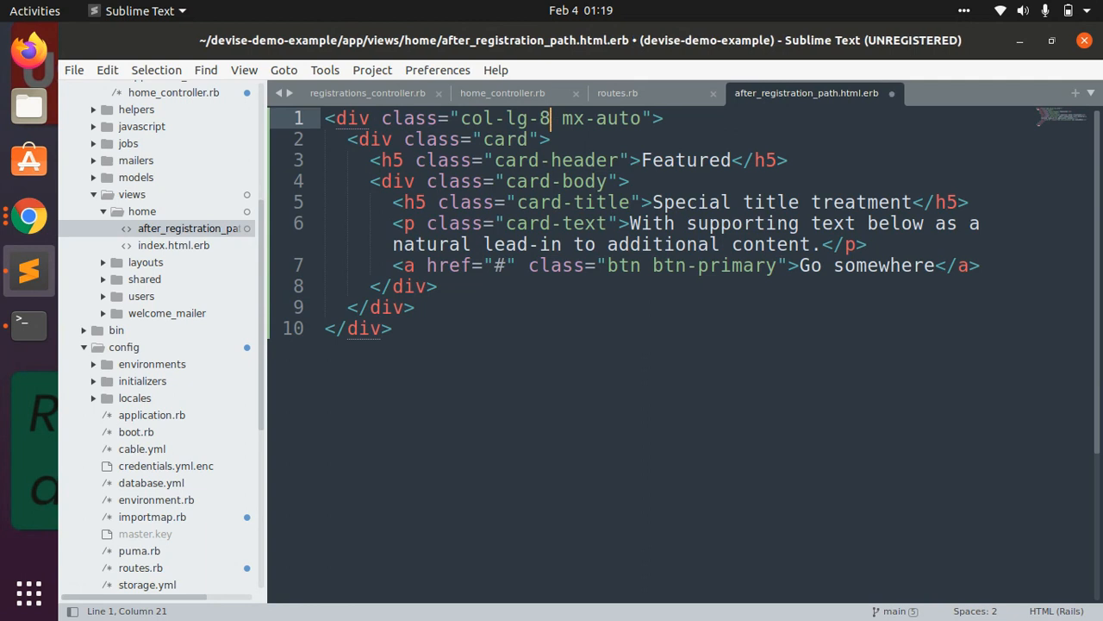
{"action": "double_click", "coordinate": [686, 161]}
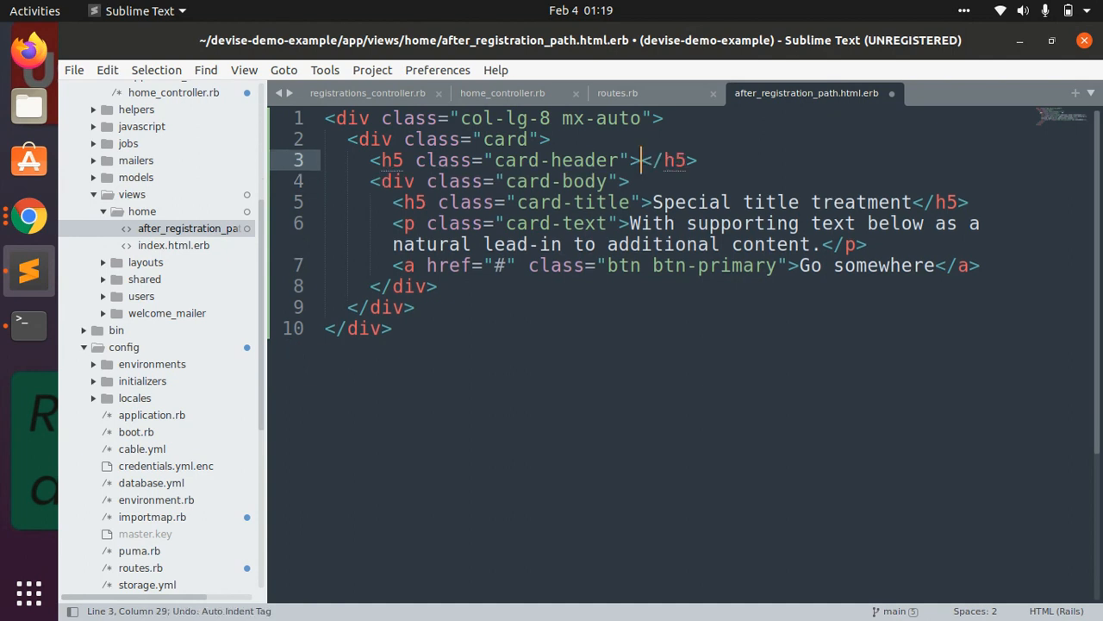
{"action": "type", "text": "Con"}
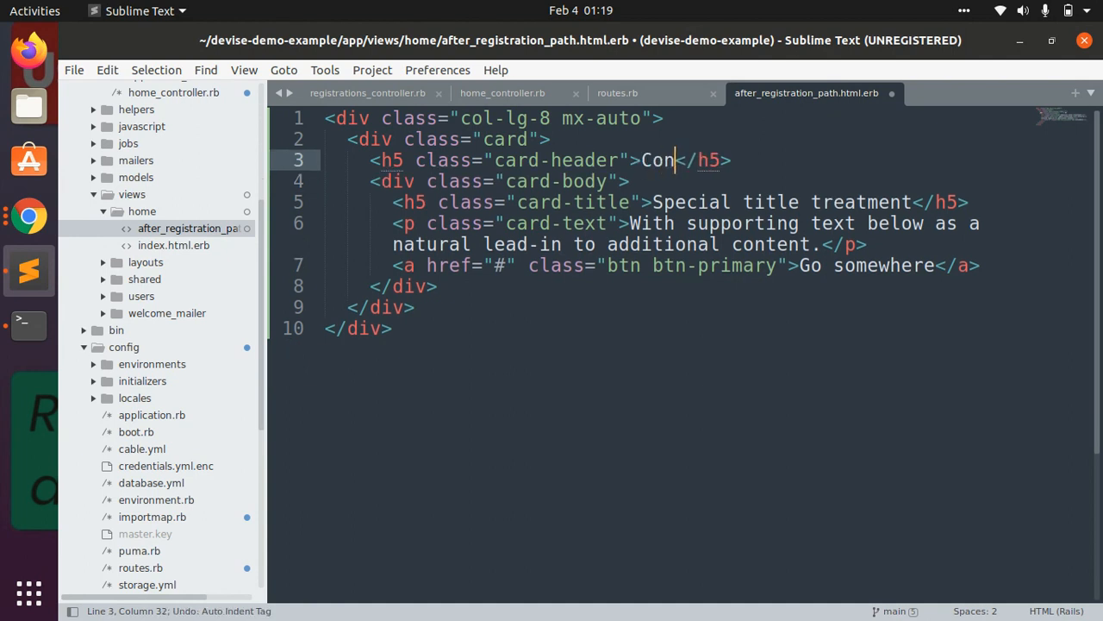
{"action": "type", "text": "firmation"}
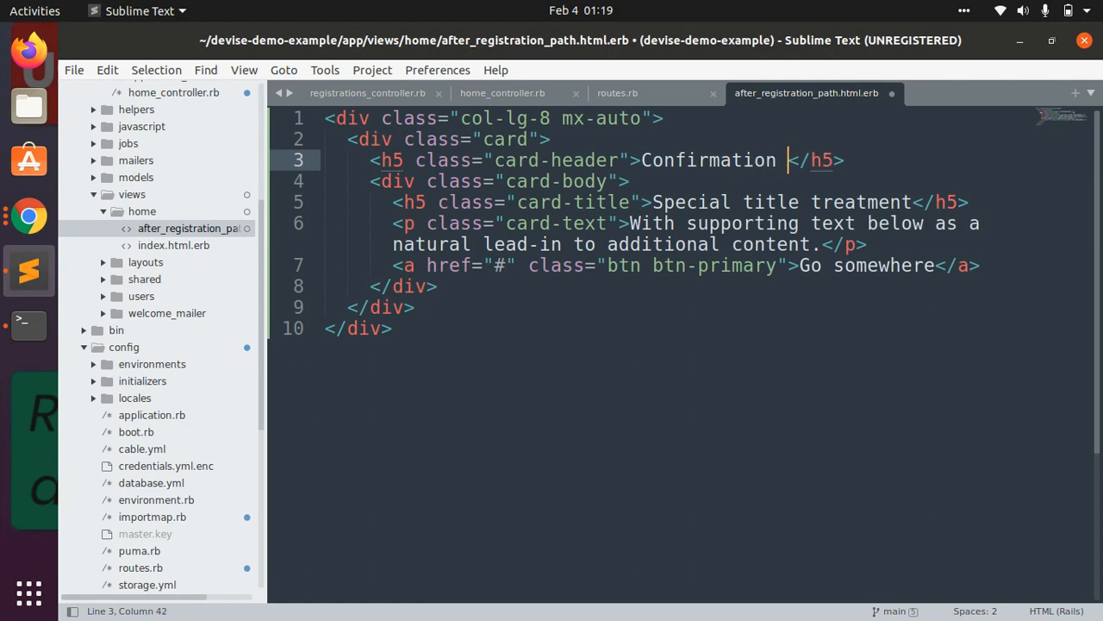
{"action": "type", "text": "Pend"}
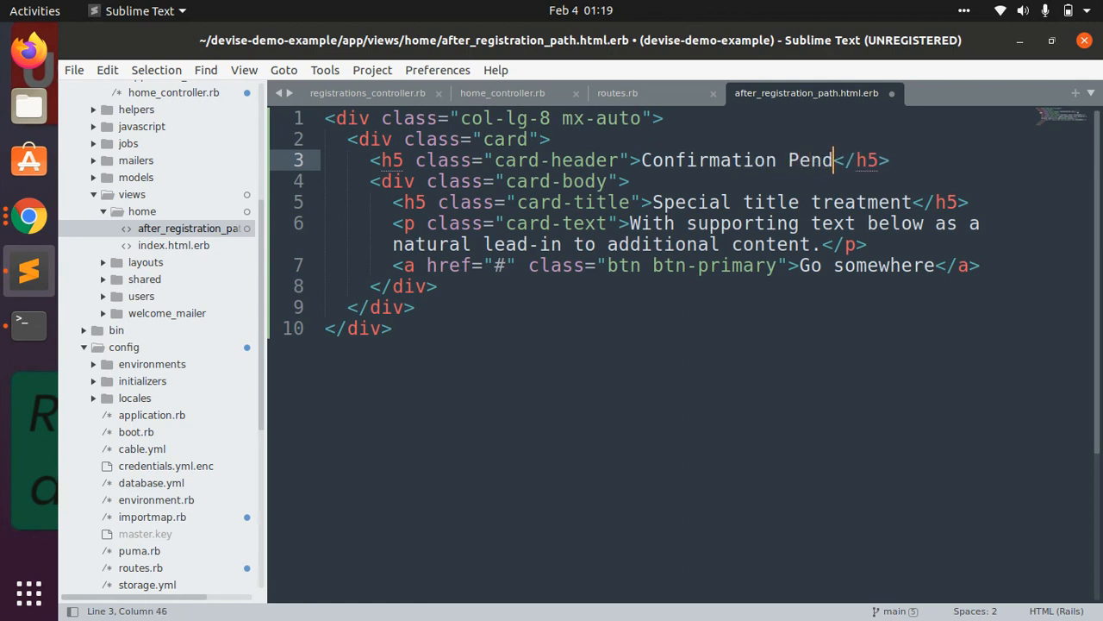
{"action": "type", "text": "ing"}
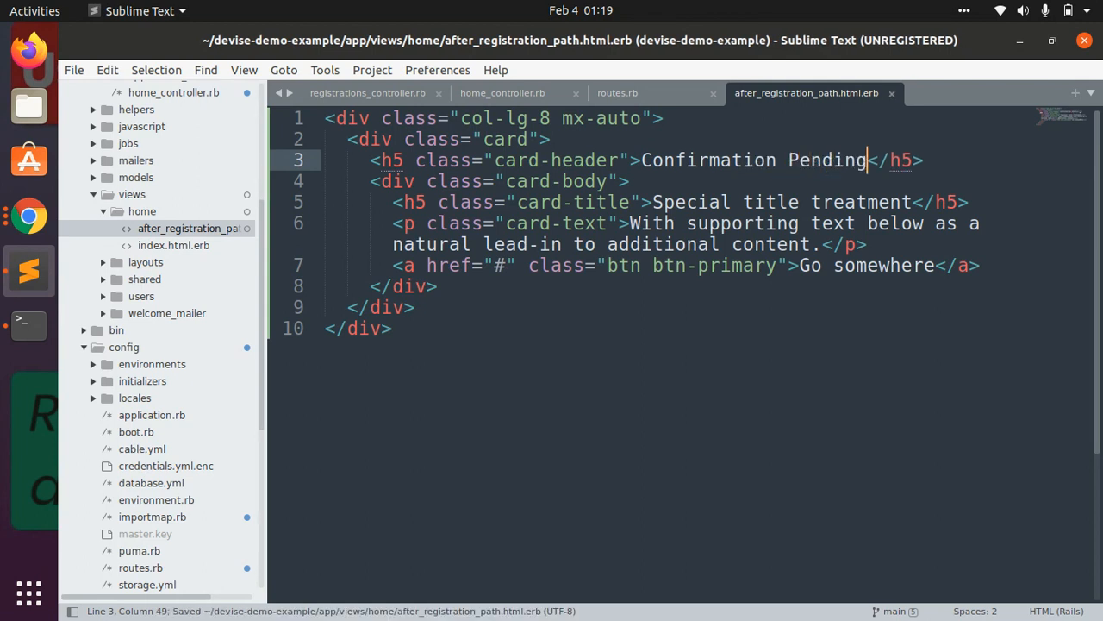
Add the bg-primary class to the card header
{"action": "left_click", "coordinate": [544, 161]}
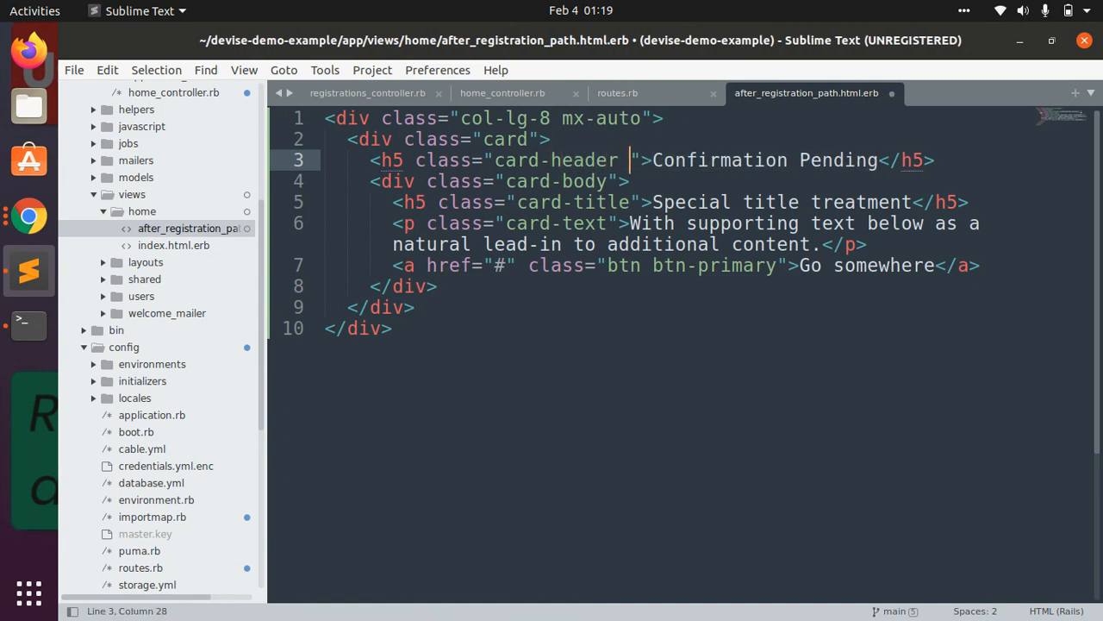
{"action": "type", "text": "bg-pr"}
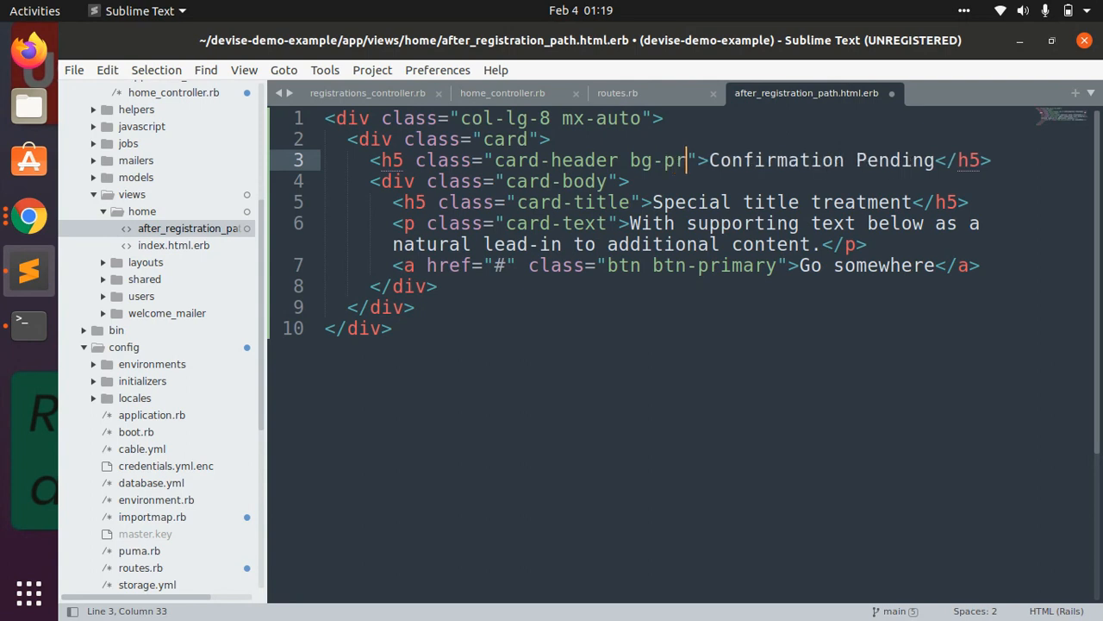
{"action": "type", "text": "imary"}
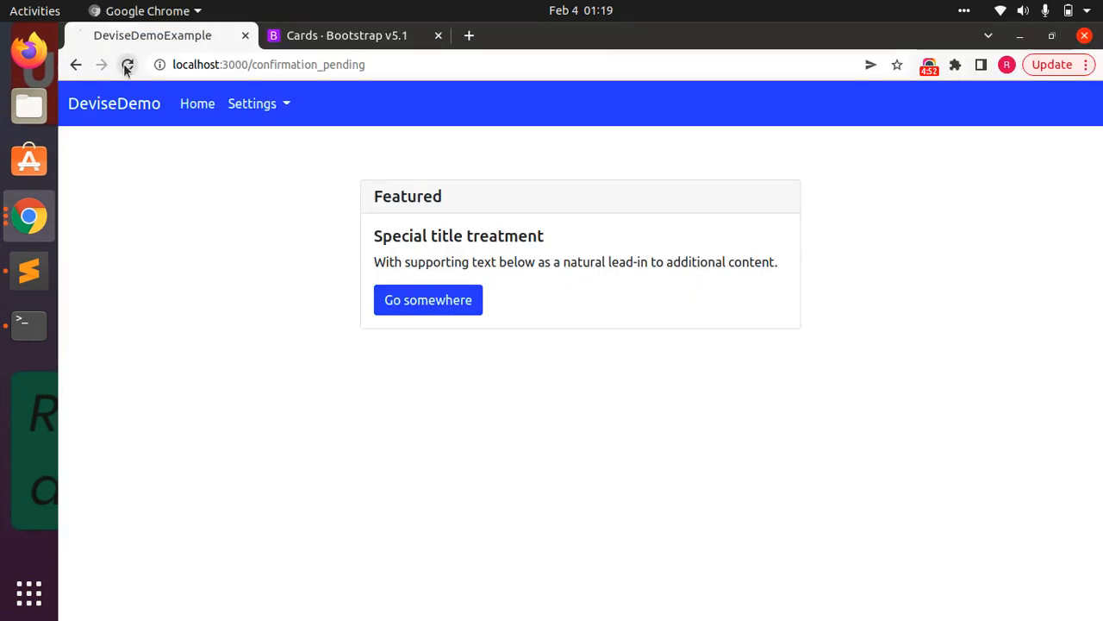
Add text-white to the card header's classes and save
{"action": "left_click", "coordinate": [28, 272]}
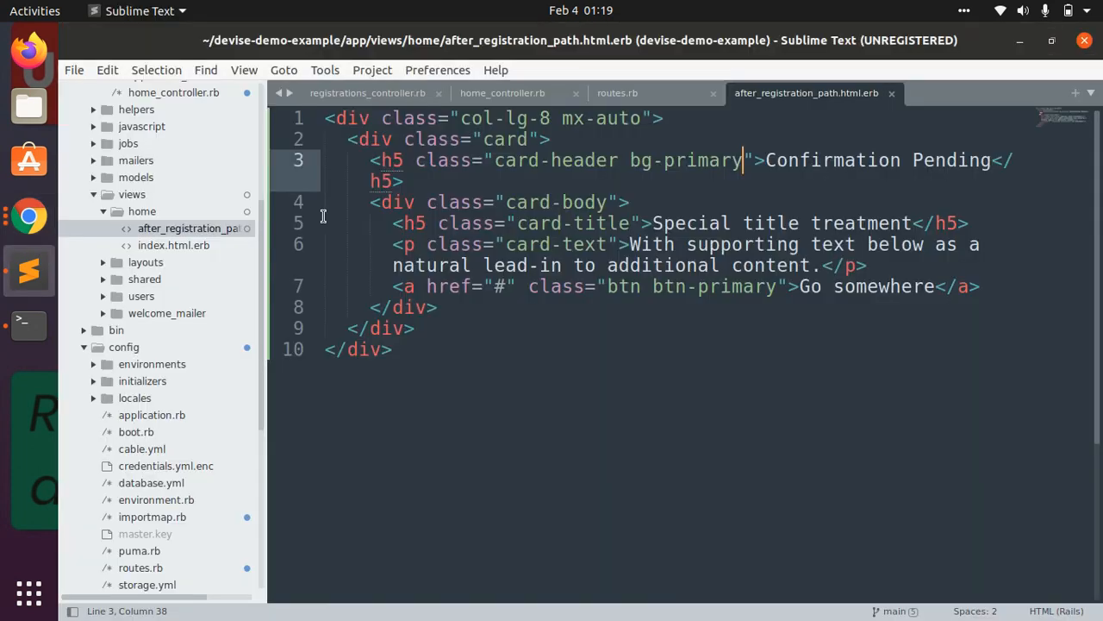
{"action": "type", "text": "text"}
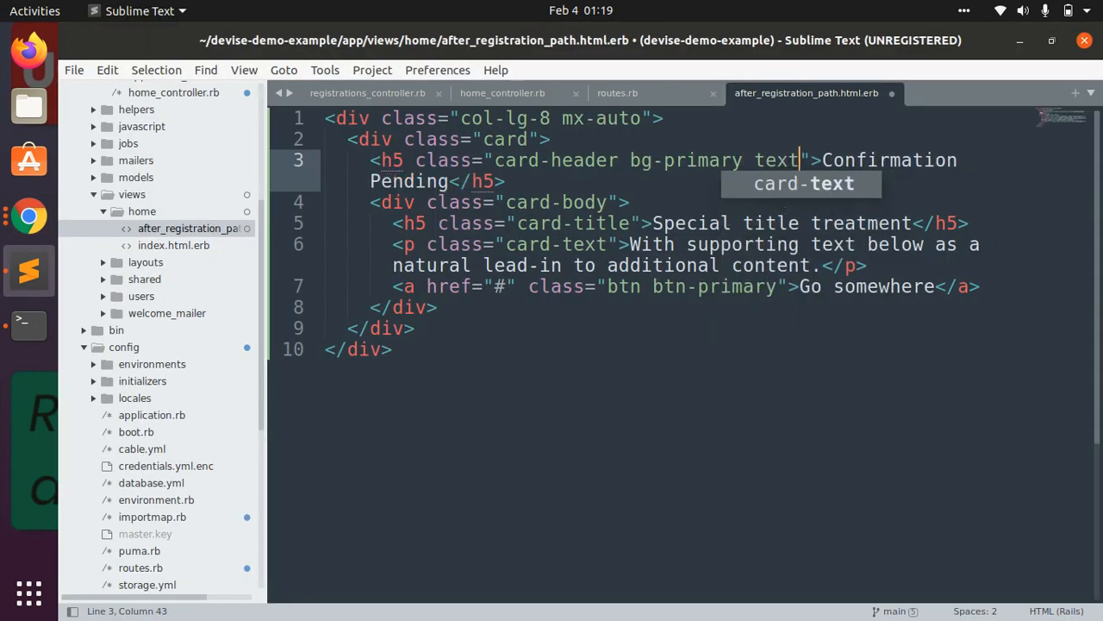
{"action": "type", "text": "-white"}
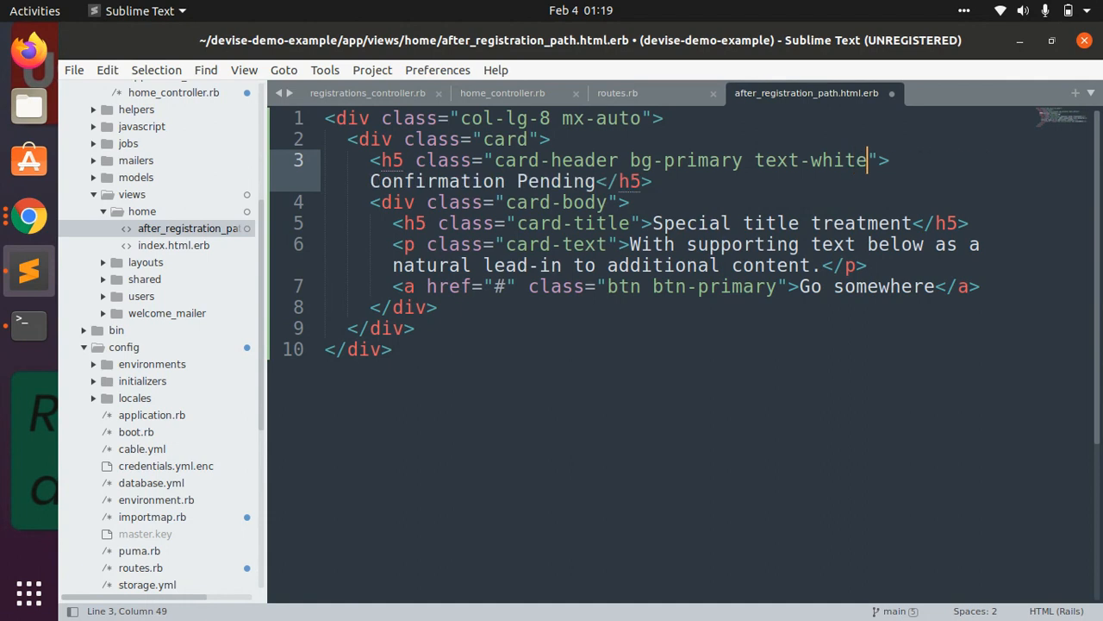
{"action": "key", "text": "ctrl+s"}
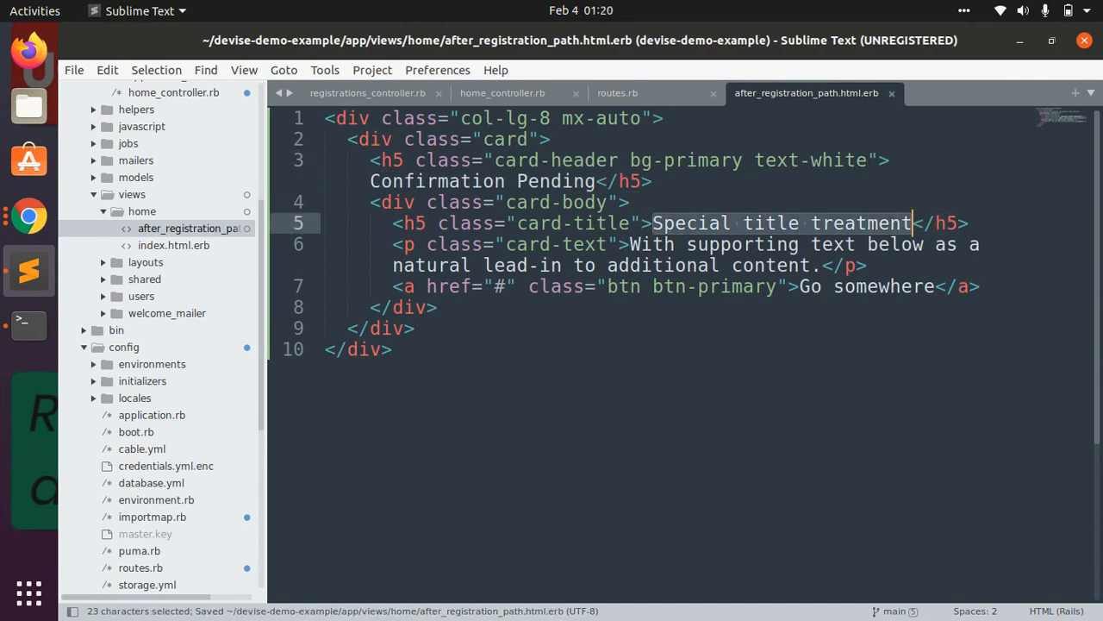
Set the card title to 'Hey! You are just one step away!' and save
{"action": "type", "text": "Hey!"}
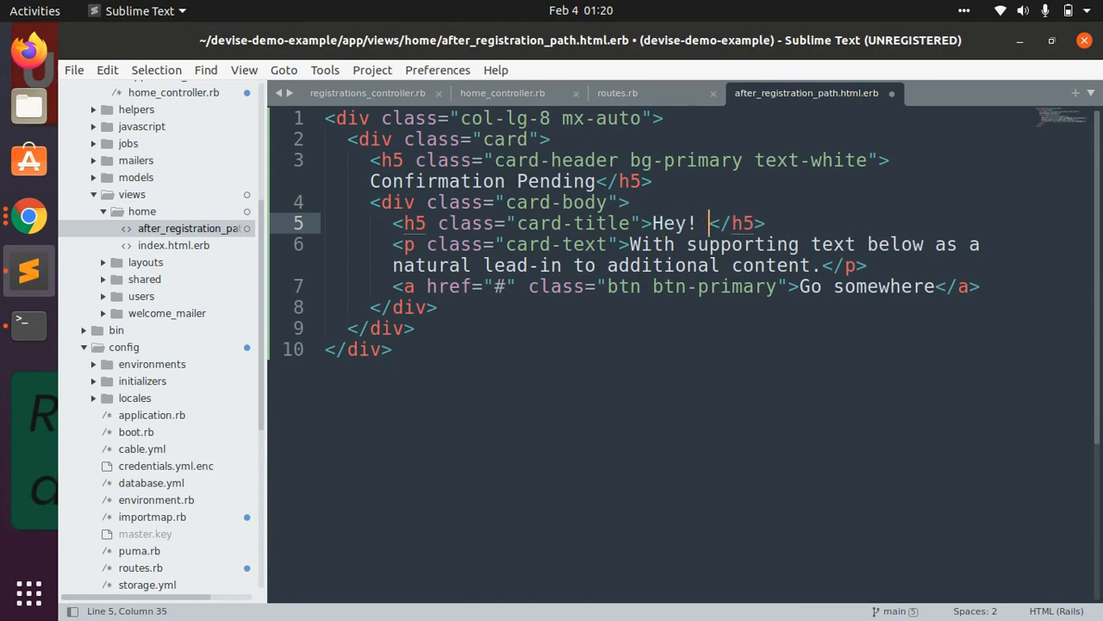
{"action": "type", "text": "You are j"}
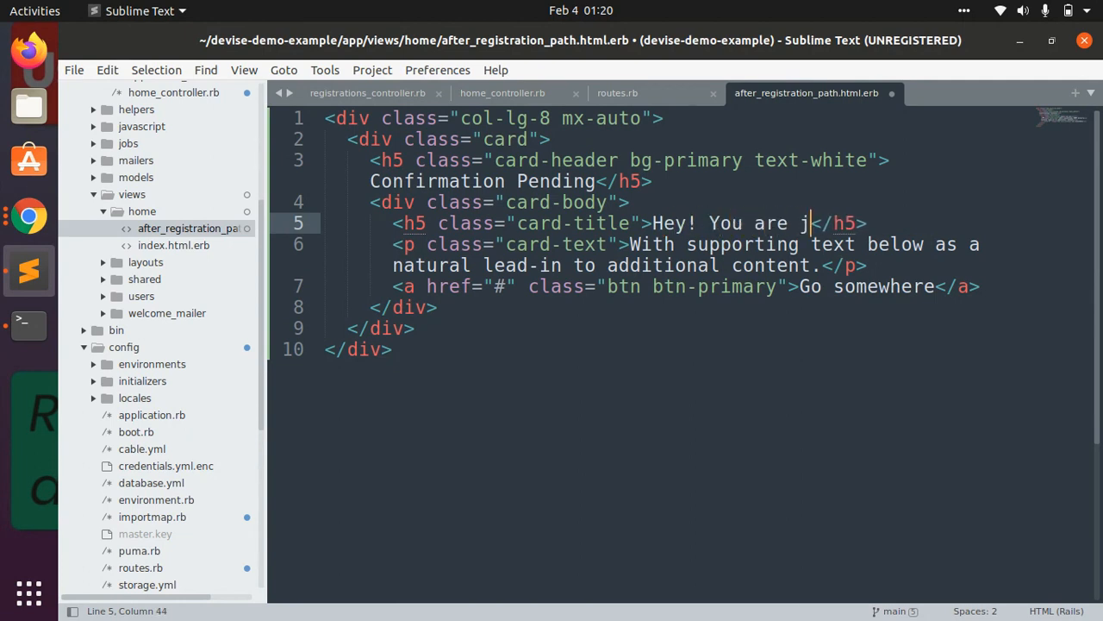
{"action": "type", "text": "ust one st"}
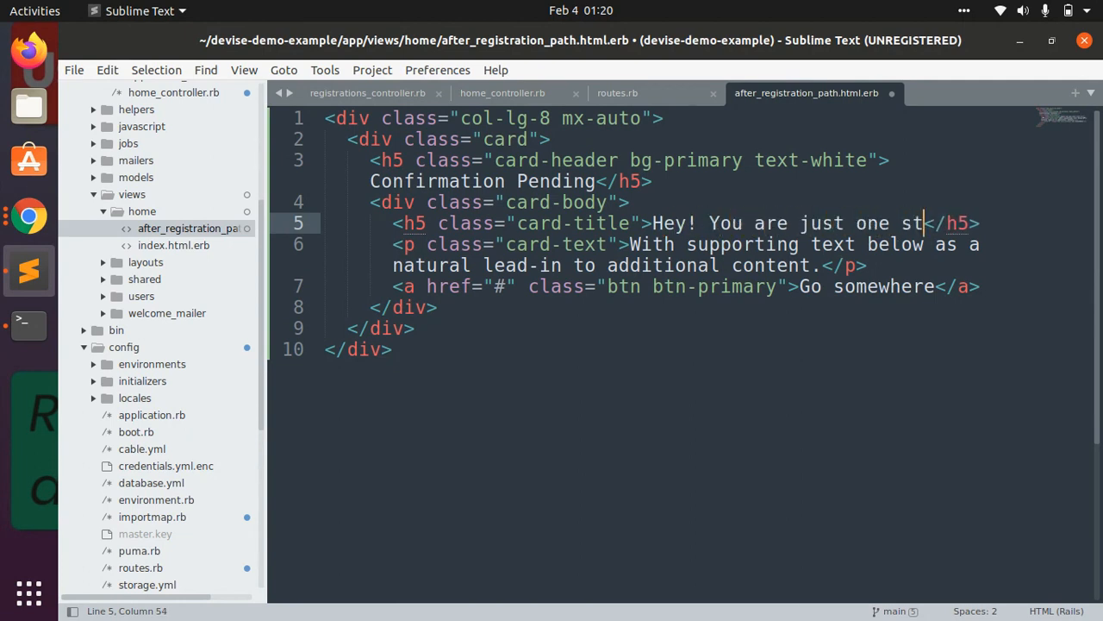
{"action": "type", "text": "ep away!"}
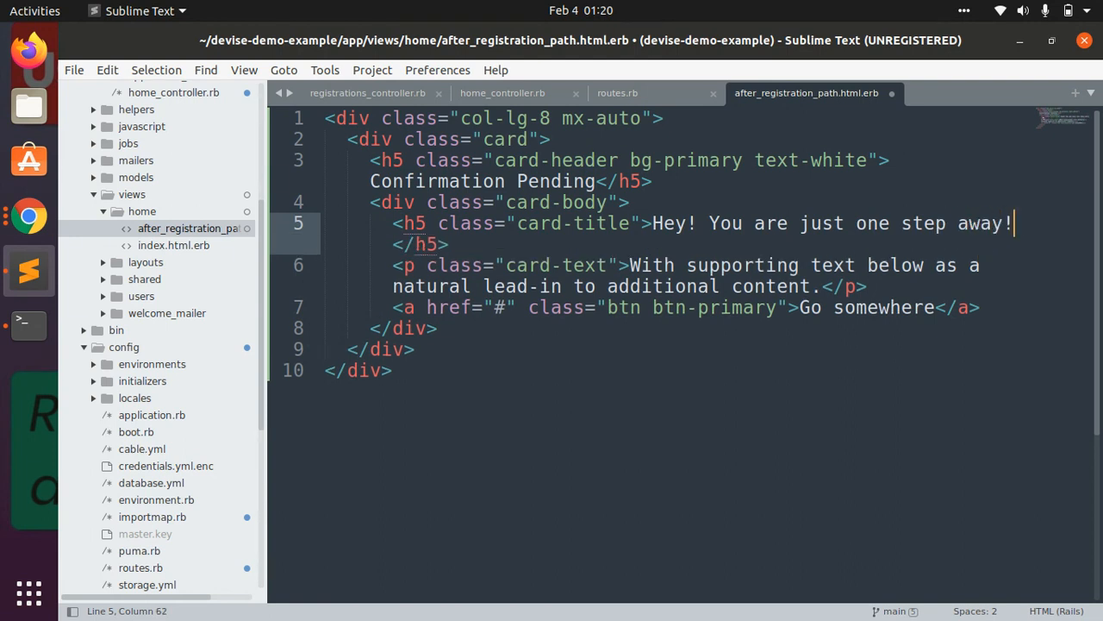
{"action": "key", "text": "ctrl+s"}
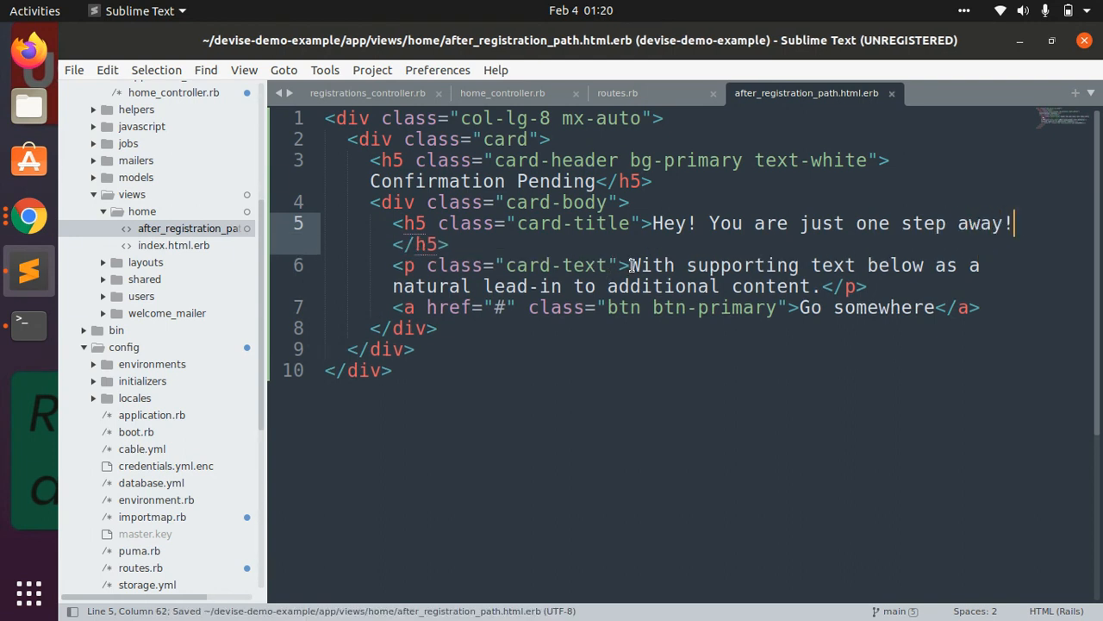
Replace the card paragraph with text asking the user to open the confirmation email and click 'Confirm My Account'
{"action": "left_click_drag", "start_coordinate": [631, 266], "coordinate": [859, 286]}
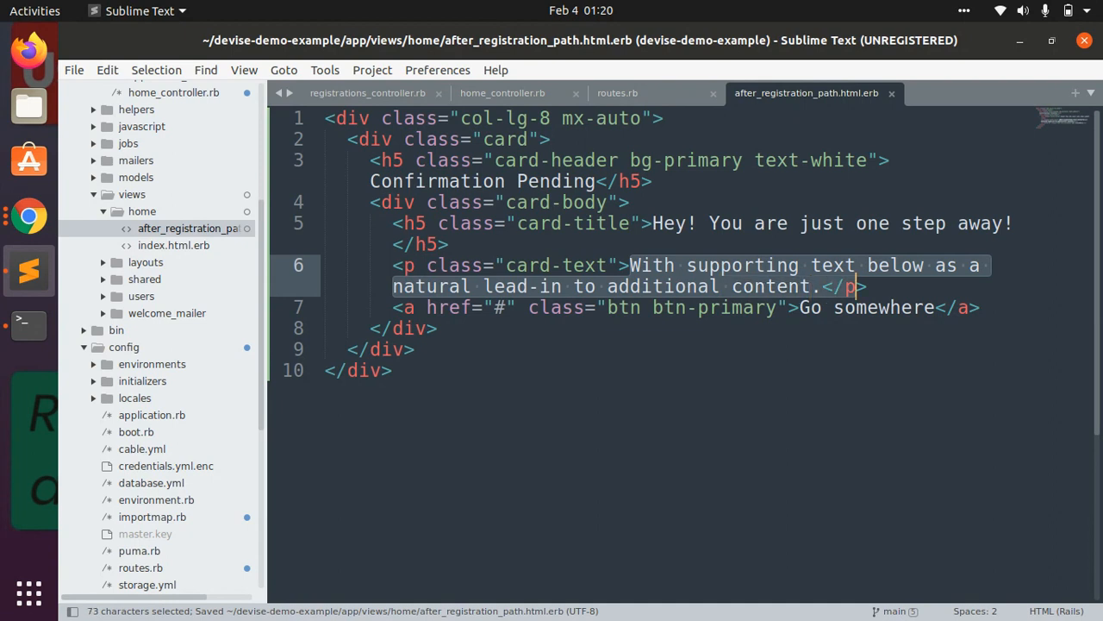
{"action": "type", "text": "We n</p>"}
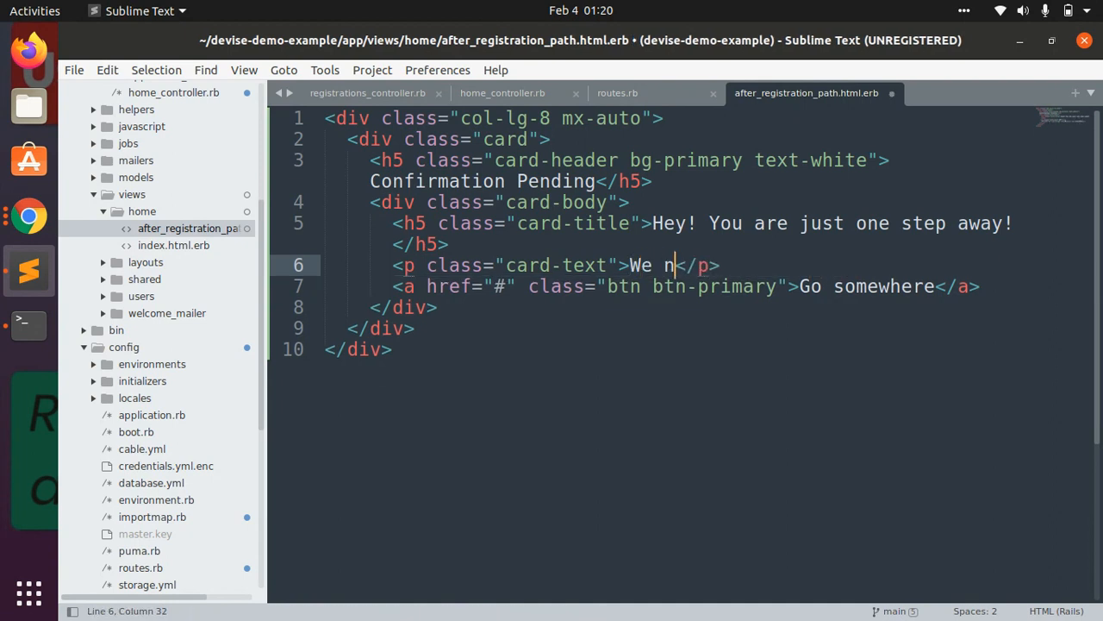
{"action": "type", "text": "end"}
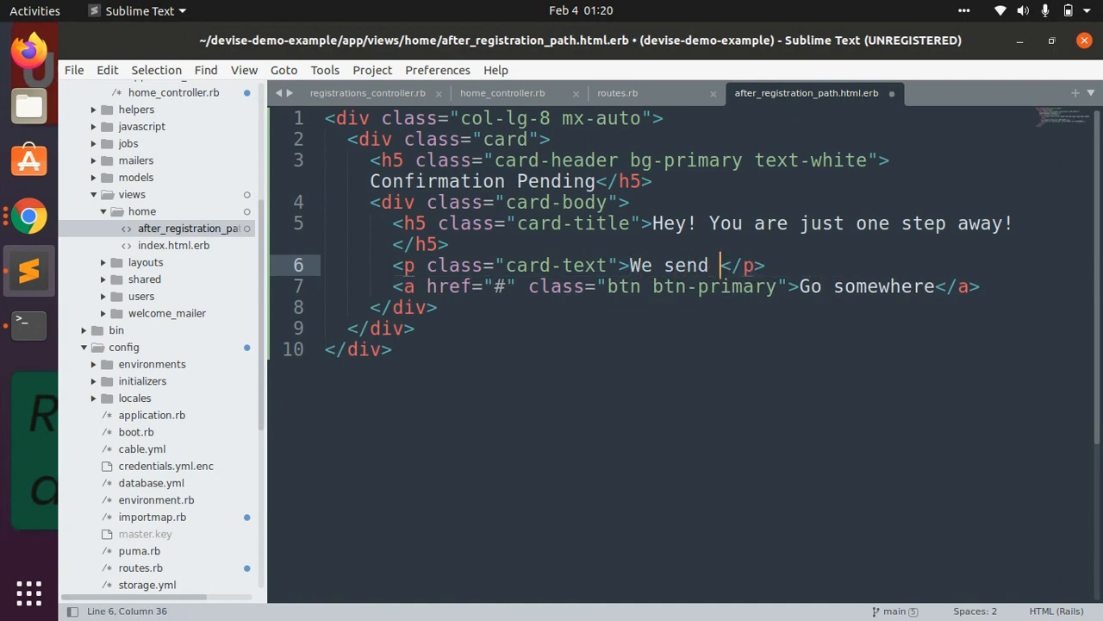
{"action": "type", "text": "you a co"}
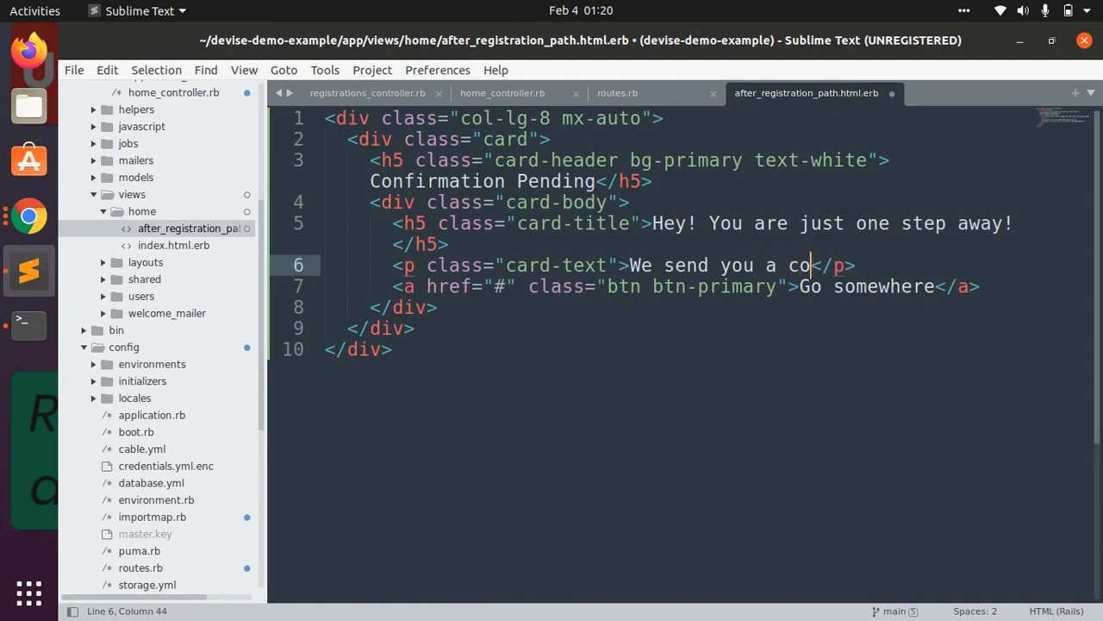
{"action": "type", "text": "nfirmation"}
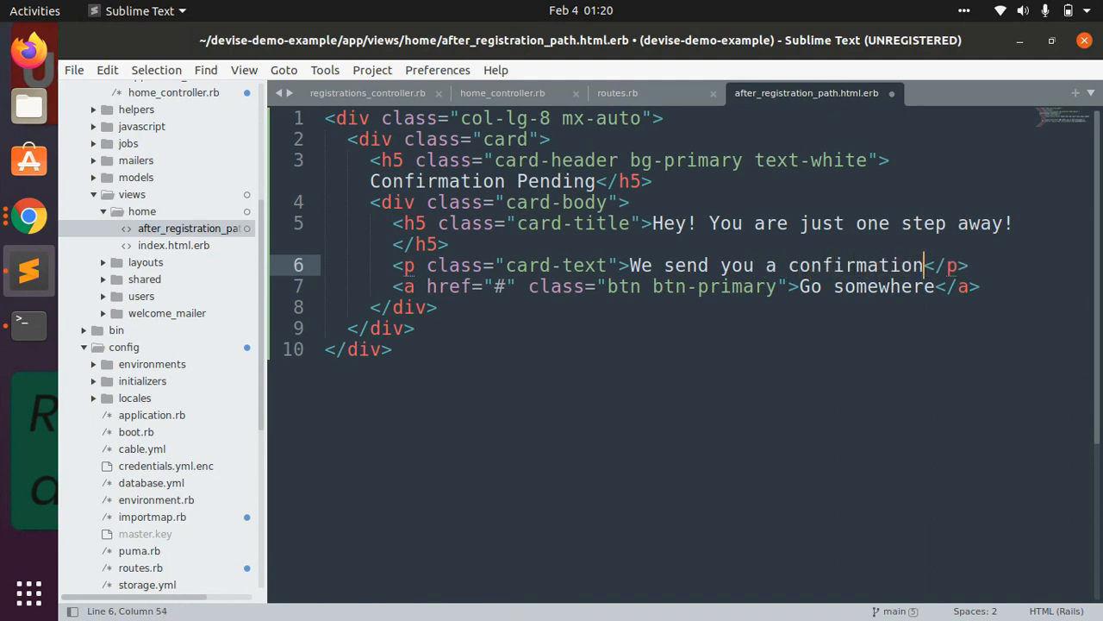
{"action": "type", "text": "email. Pl"}
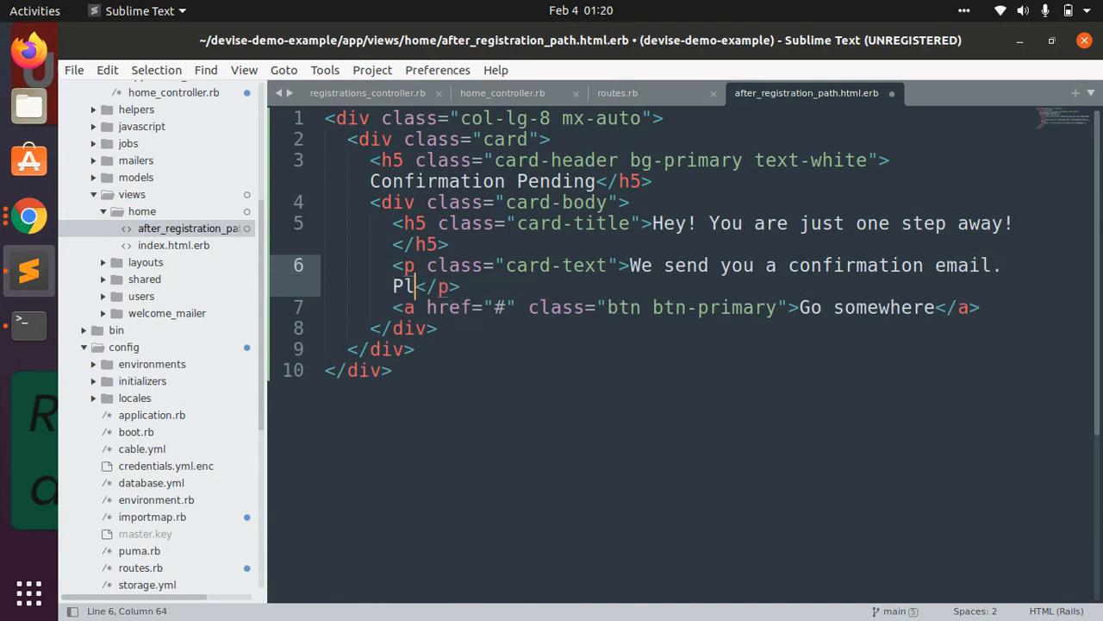
{"action": "type", "text": "ease open"}
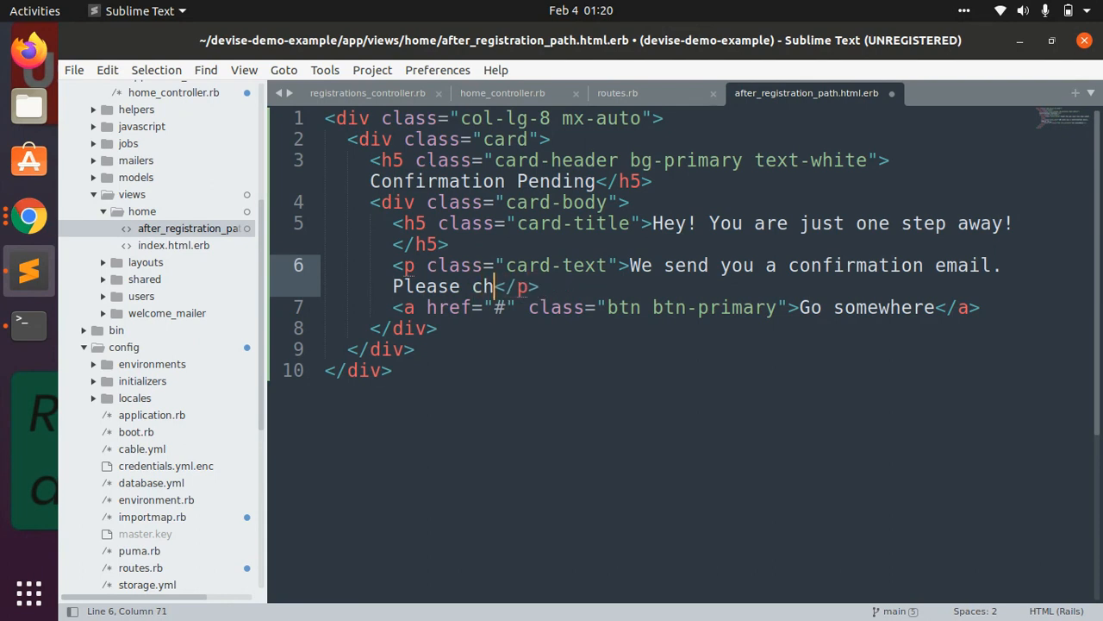
{"action": "type", "text": "eck your"}
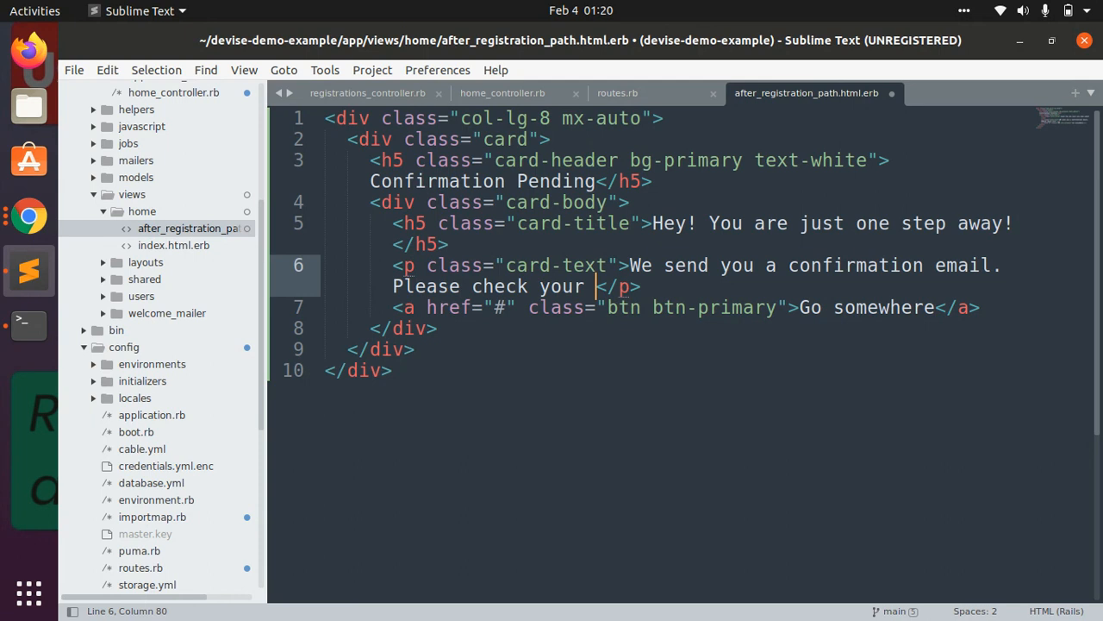
{"action": "type", "text": "inbox and"}
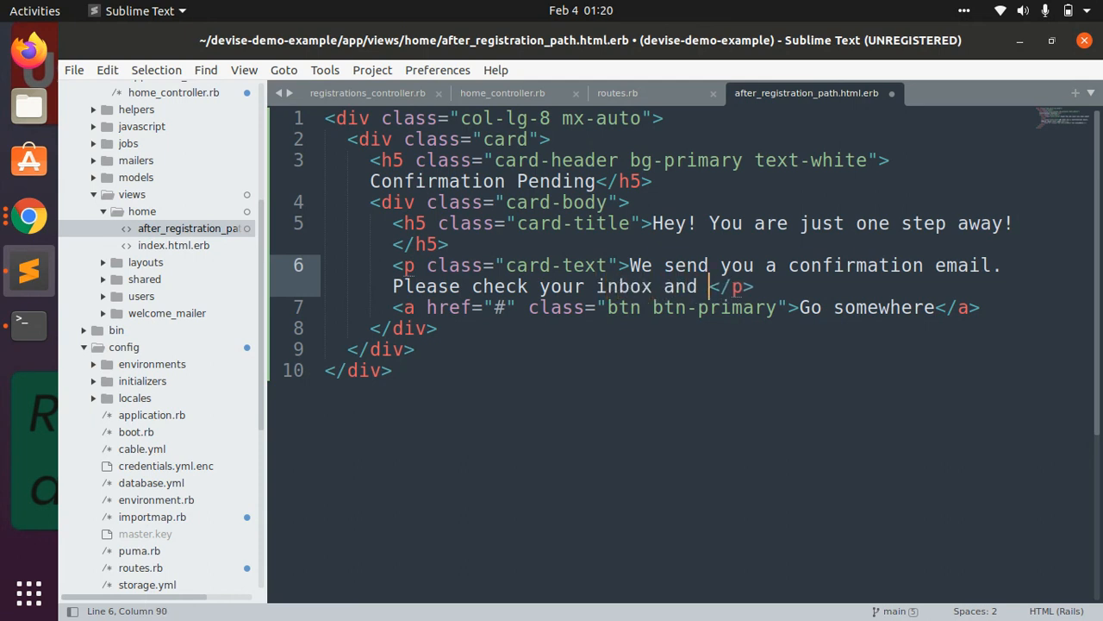
{"action": "type", "text": "open the"}
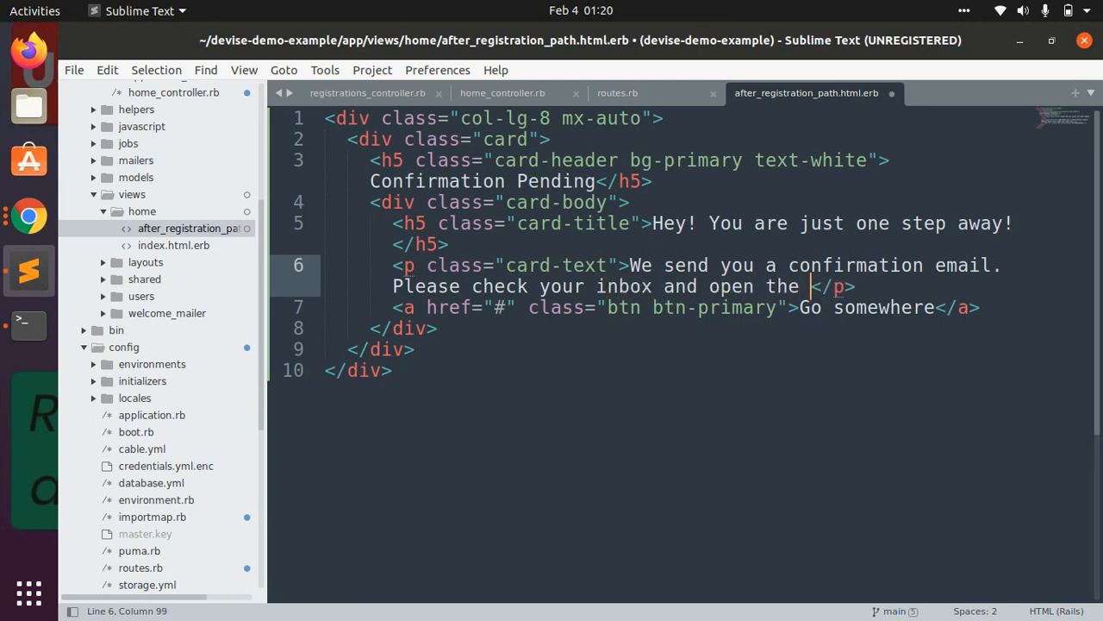
{"action": "type", "text": "email and click i"}
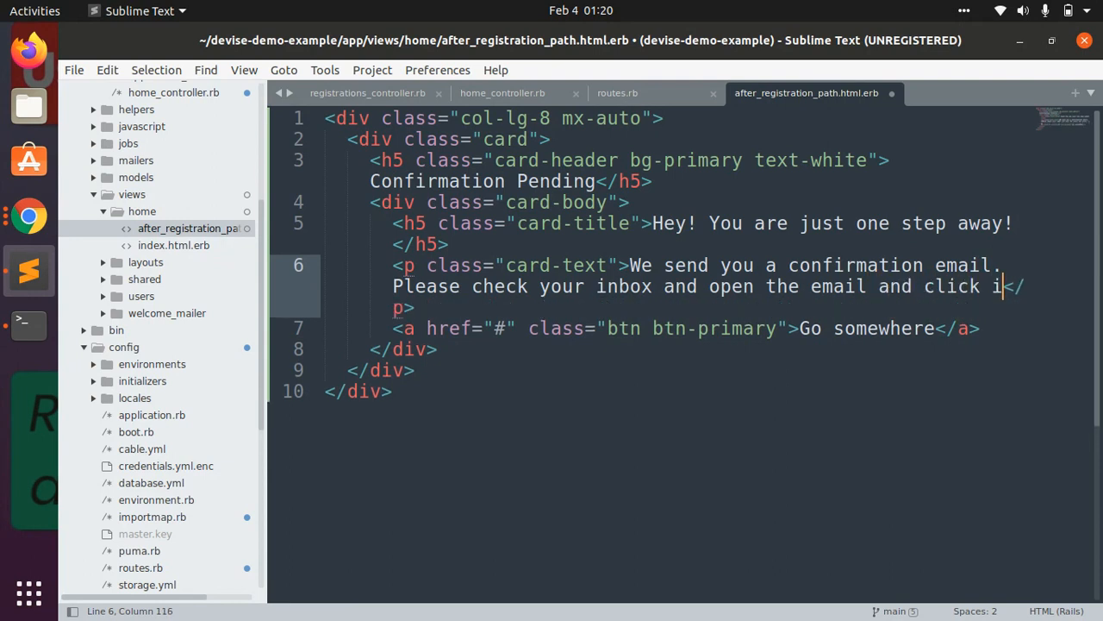
{"action": "type", "text": "on <strong></strong>"}
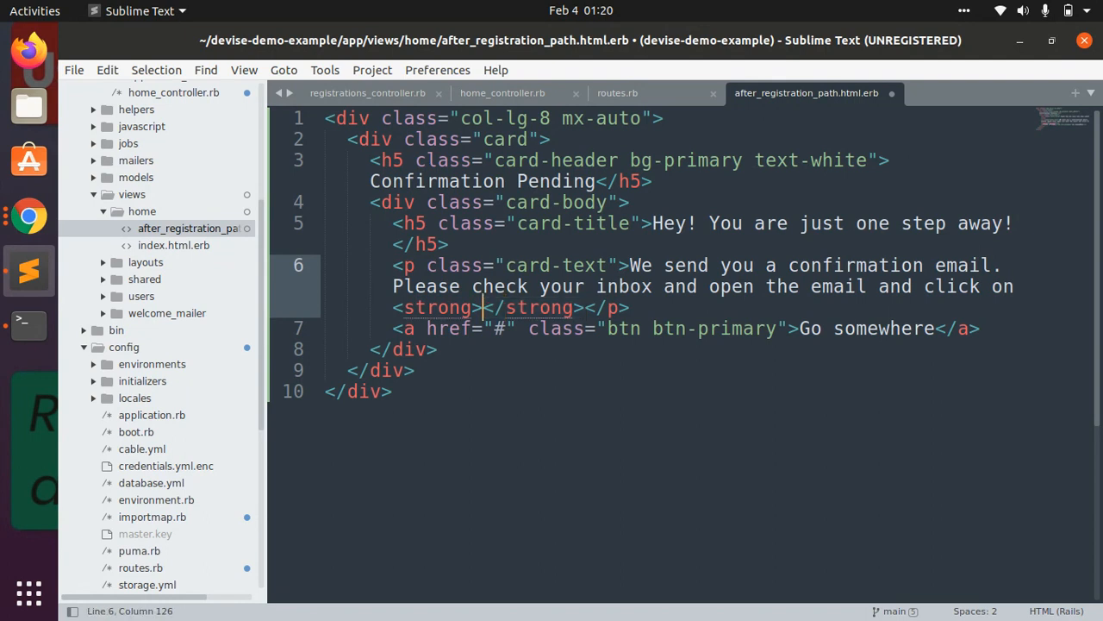
{"action": "type", "text": "Confir"}
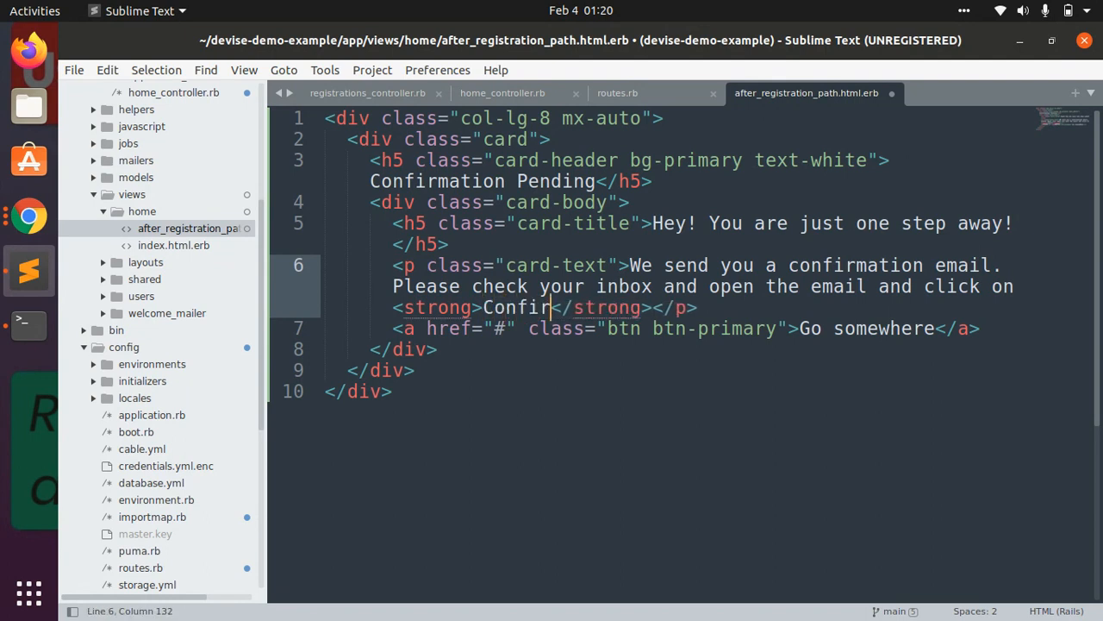
{"action": "type", "text": "My Account"}
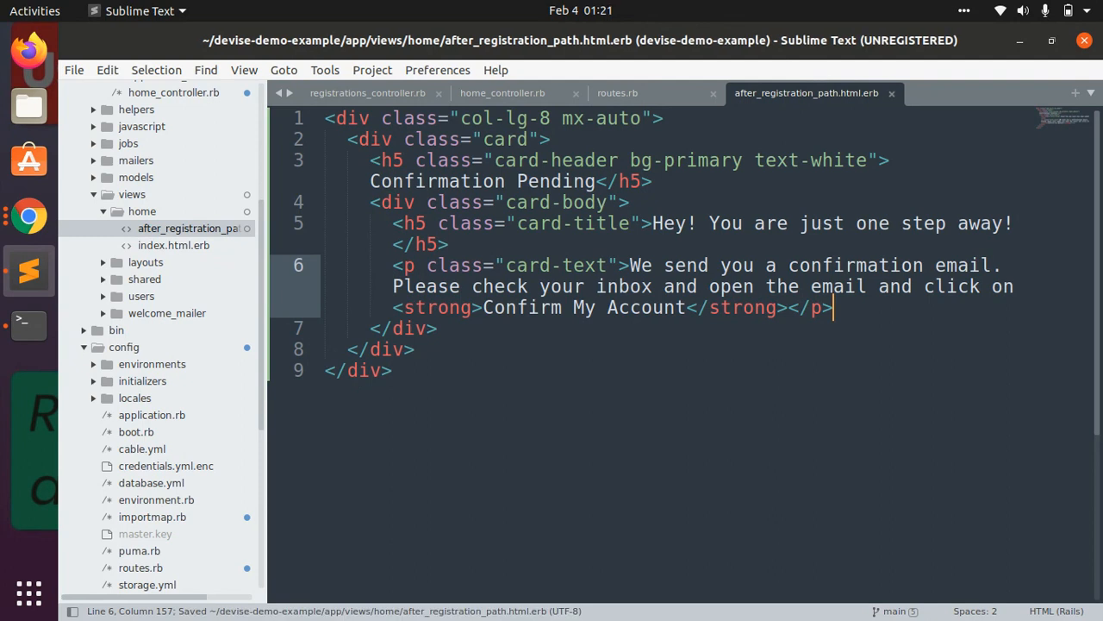
{"action": "key", "text": "Return"}
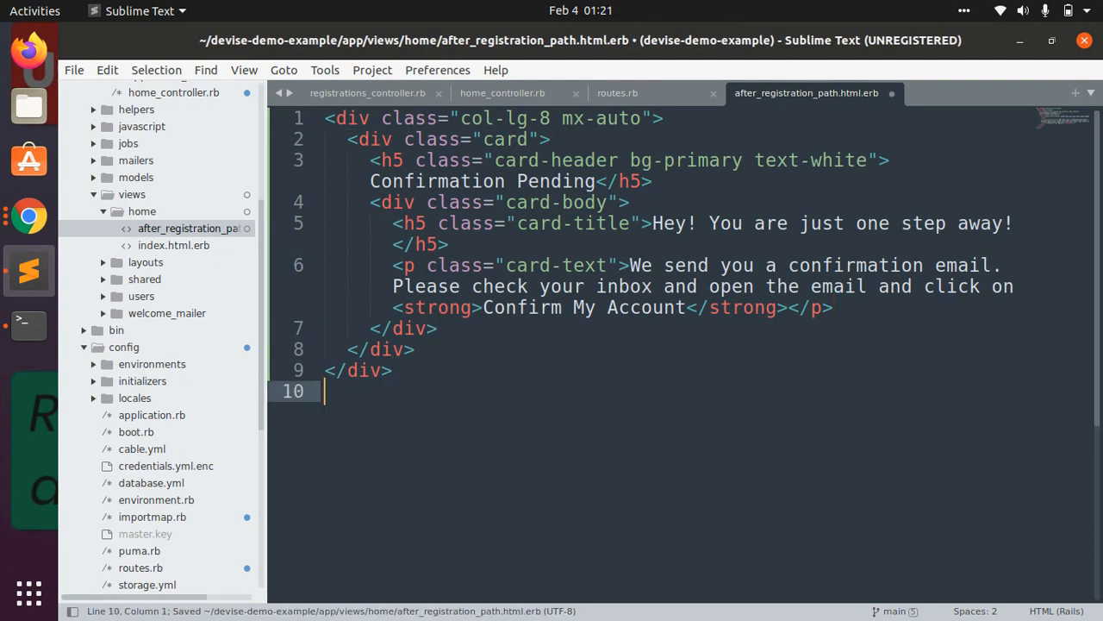
Reload localhost:3000/confirmation_pending in Chrome to see the updated one-step-away card
{"action": "left_click", "coordinate": [28, 216]}
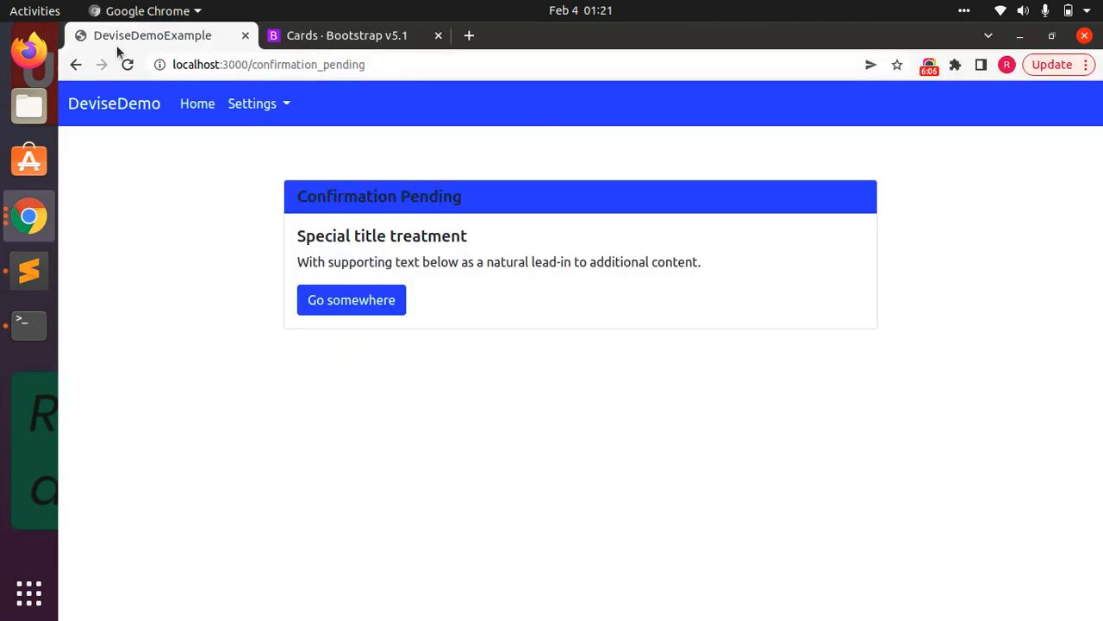
{"action": "left_click", "coordinate": [127, 66]}
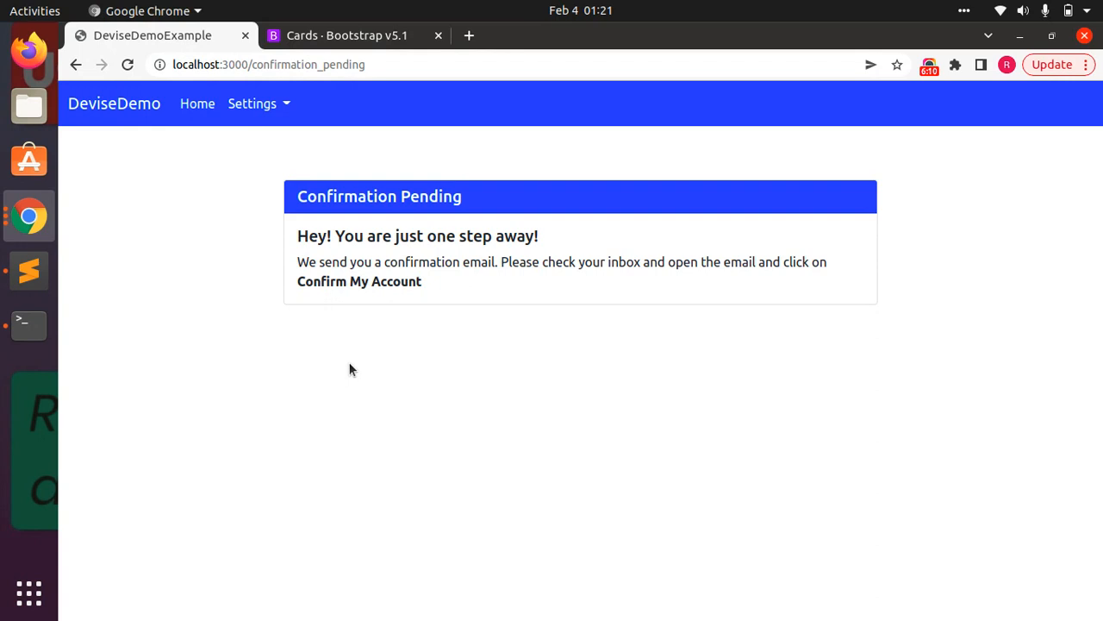
{"action": "mouse_move", "coordinate": [250, 131]}
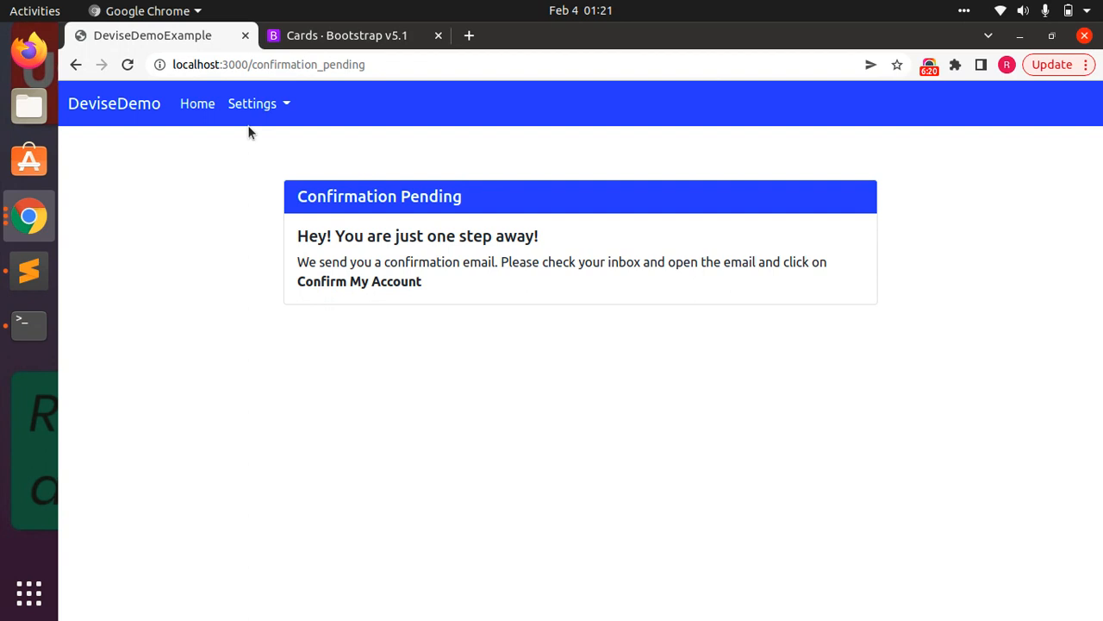
{"action": "left_click", "coordinate": [285, 66]}
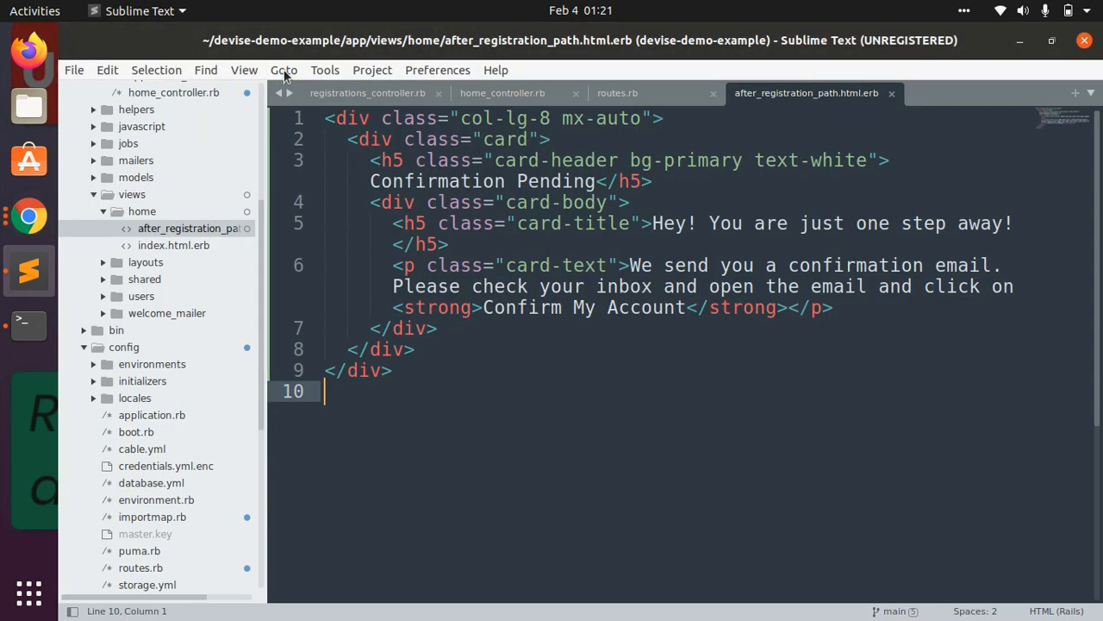
Have after_inactive_sign_up_path_for return confirmation_pending_path in registrations_controller.rb and save
{"action": "left_click", "coordinate": [367, 93]}
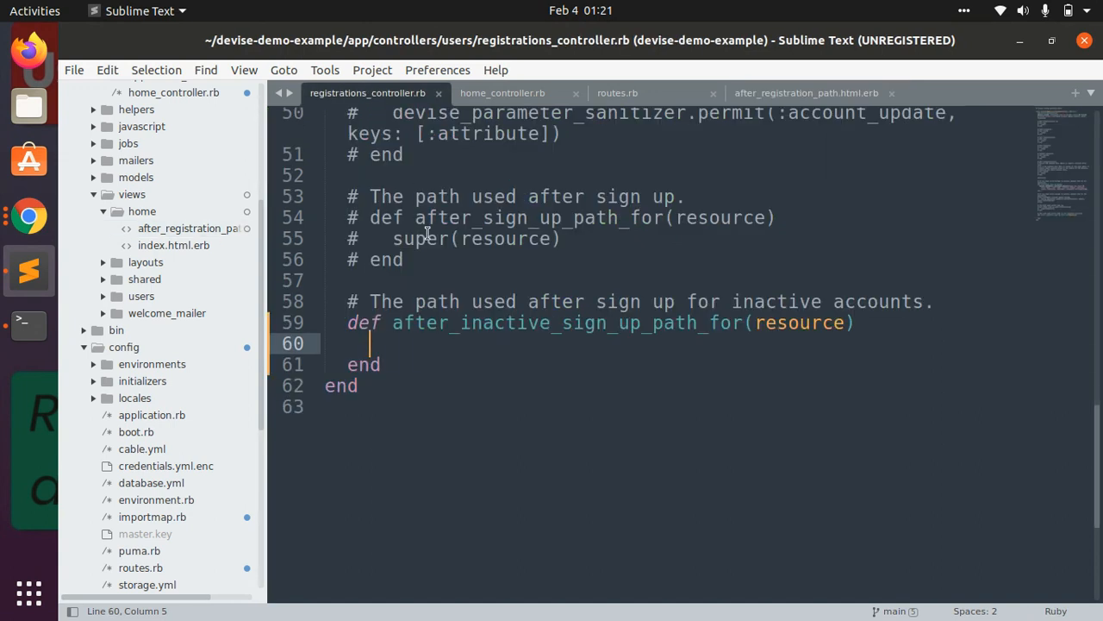
{"action": "type", "text": "confirmation_pending+p"}
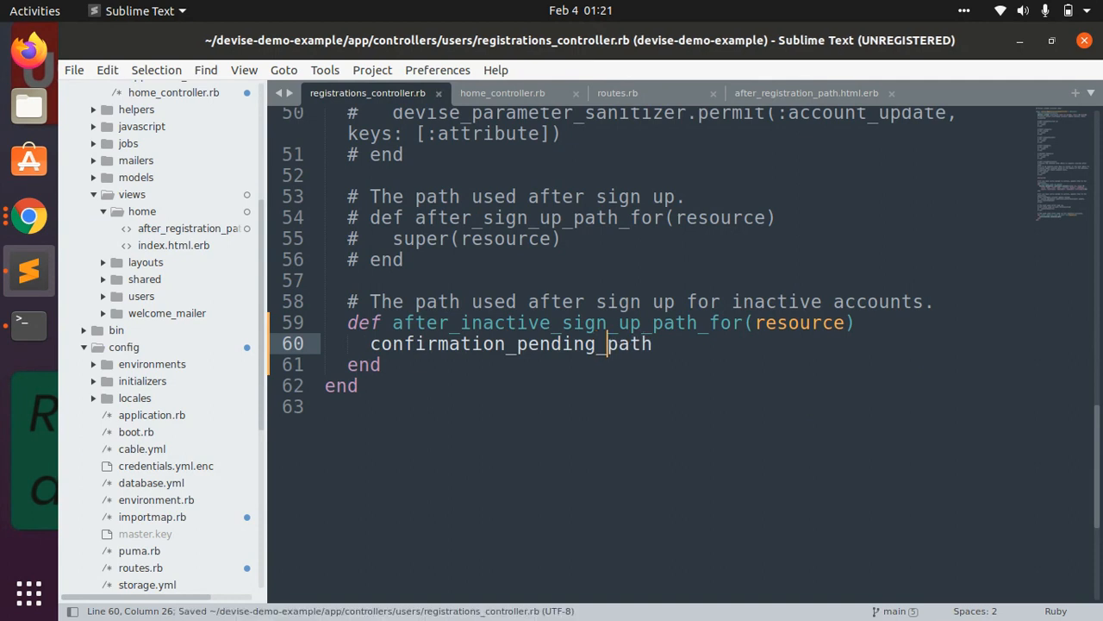
{"action": "mouse_move", "coordinate": [457, 343]}
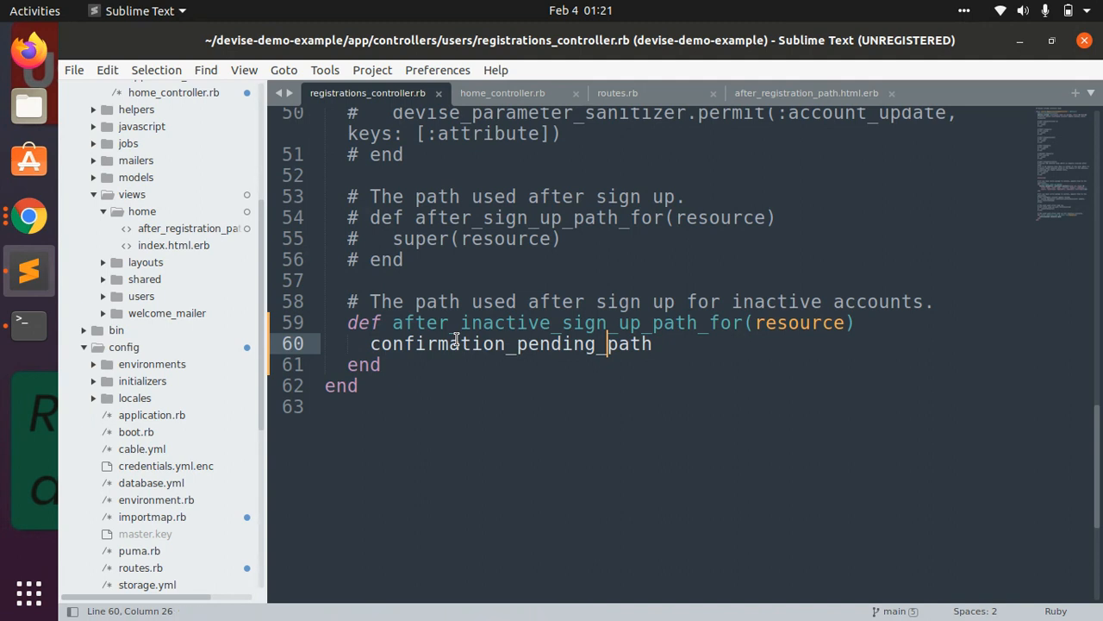
{"action": "left_click", "coordinate": [412, 343]}
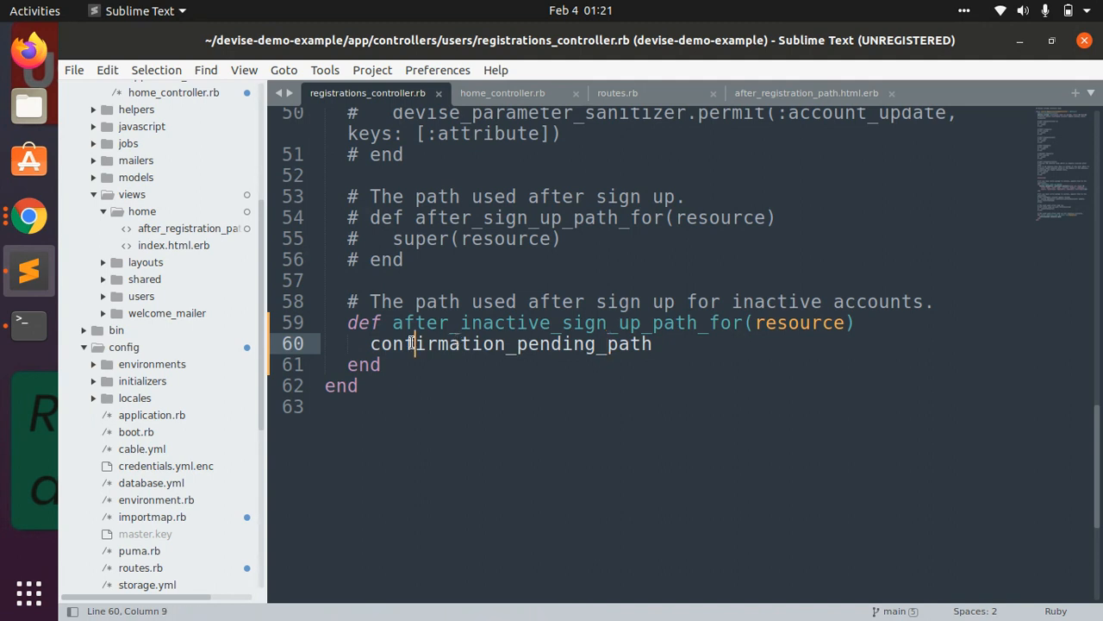
Navigate via Settings > Sign In to the sign-up form in Chrome
{"action": "left_click", "coordinate": [28, 217]}
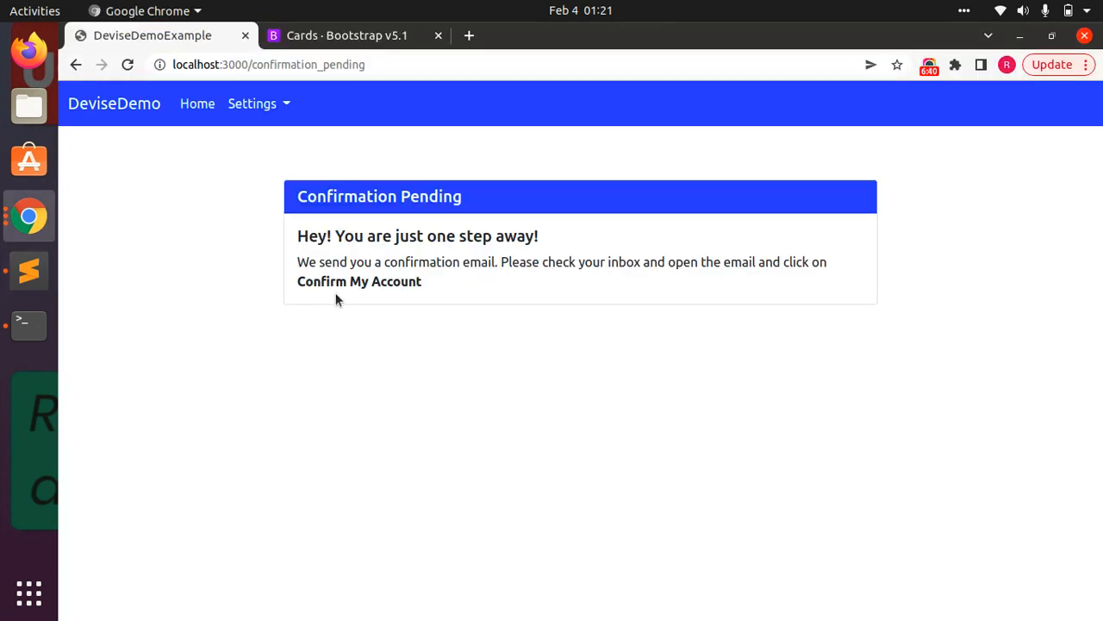
{"action": "double_click", "coordinate": [417, 234]}
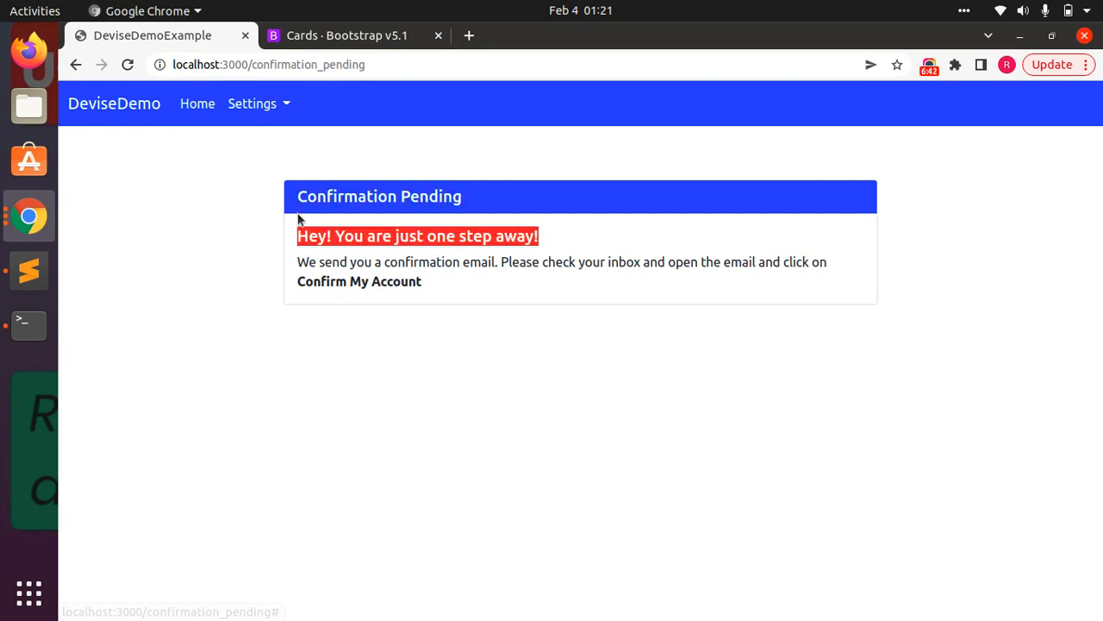
{"action": "left_click", "coordinate": [252, 103]}
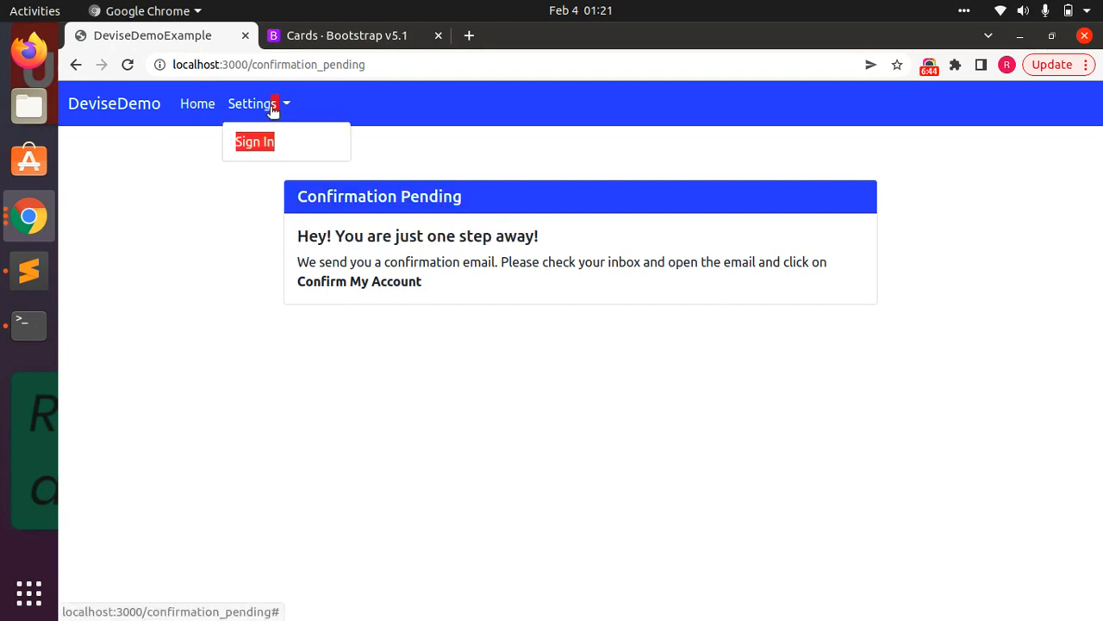
{"action": "left_click", "coordinate": [254, 141]}
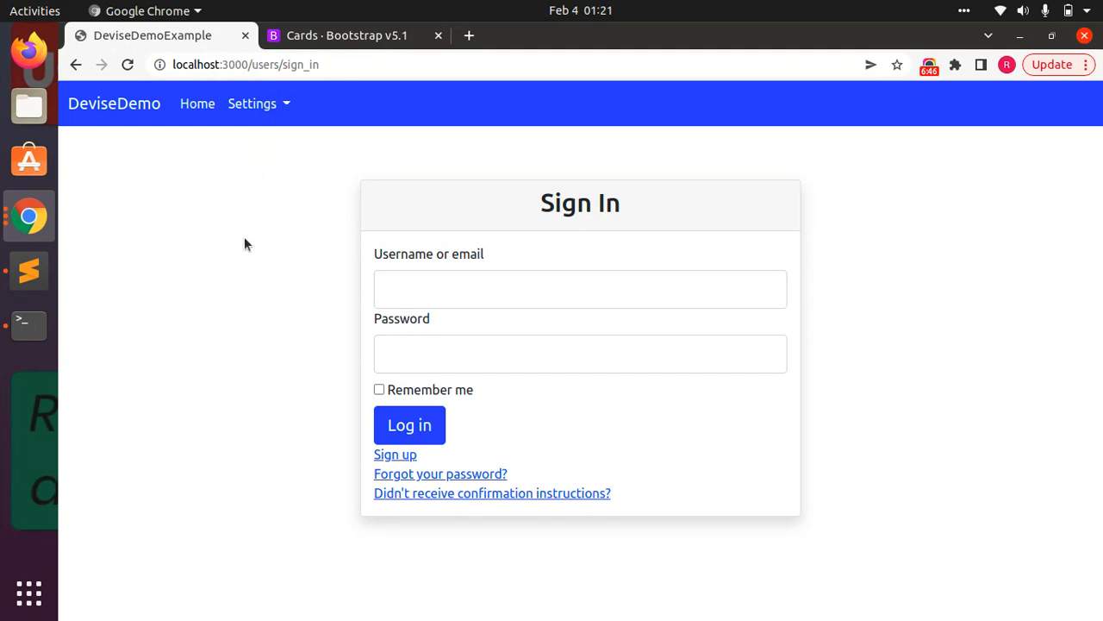
{"action": "left_click", "coordinate": [395, 455]}
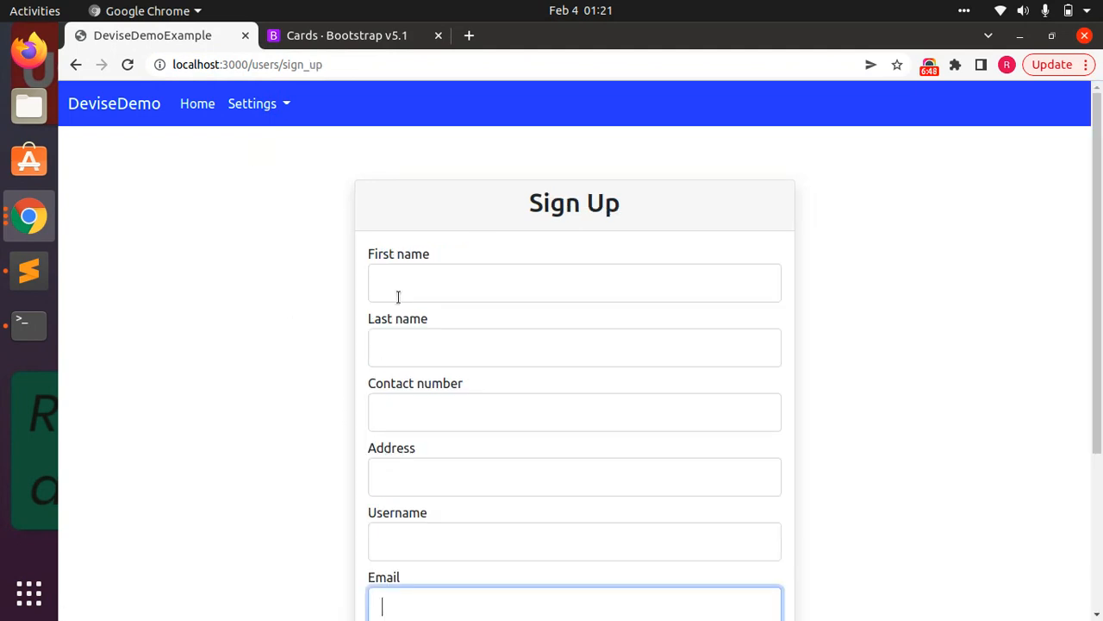
{"action": "type", "text": "Ravi"}
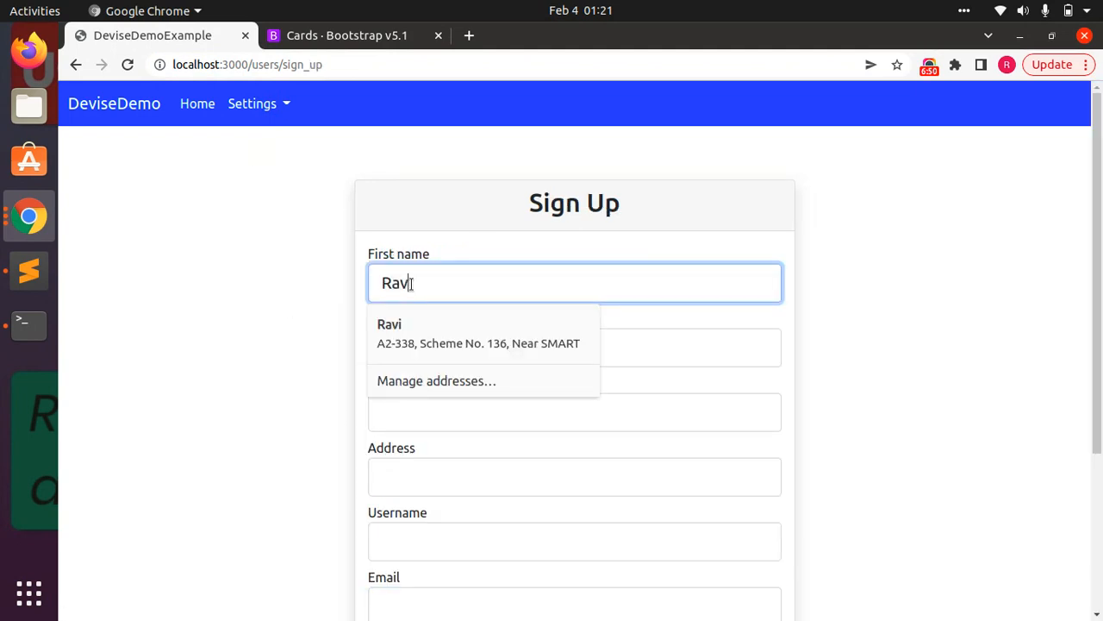
{"action": "type", "text": "Kashyap"}
{"action": "left_click", "coordinate": [576, 477]}
{"action": "type", "text": "I"}
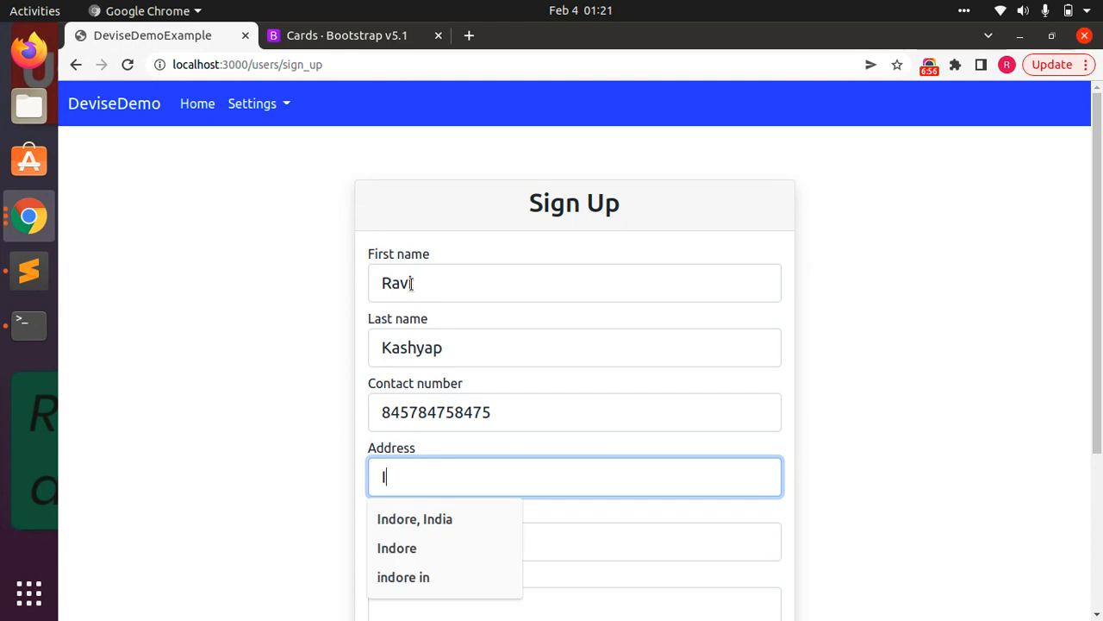
{"action": "type", "text": "ndore, Ind"}
{"action": "left_click", "coordinate": [576, 541]}
{"action": "type", "text": "ra"}
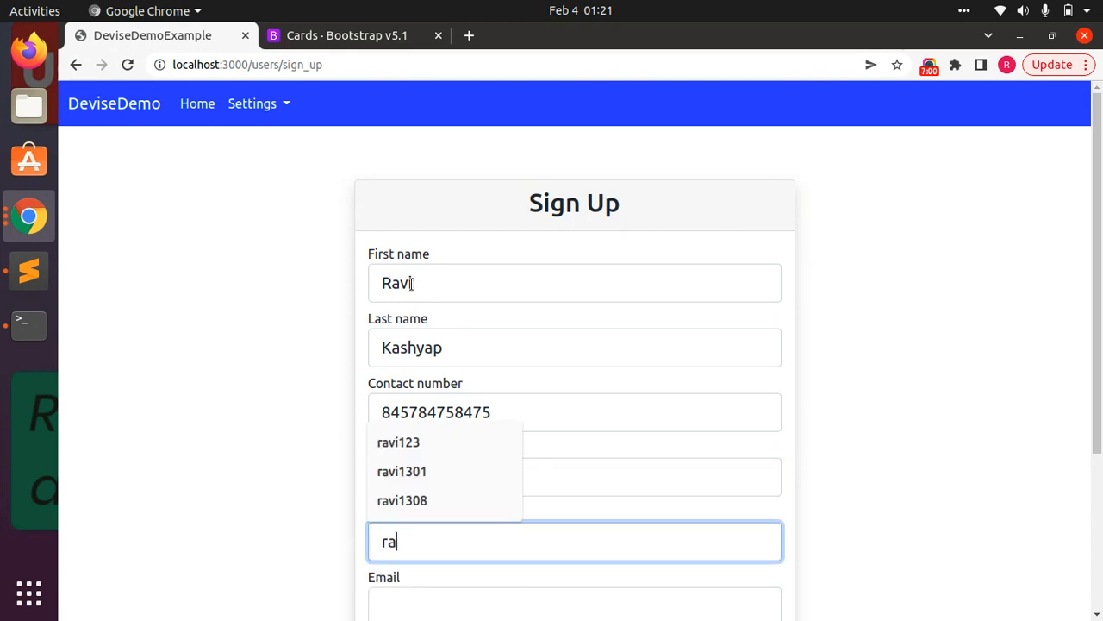
{"action": "left_click", "coordinate": [402, 500]}
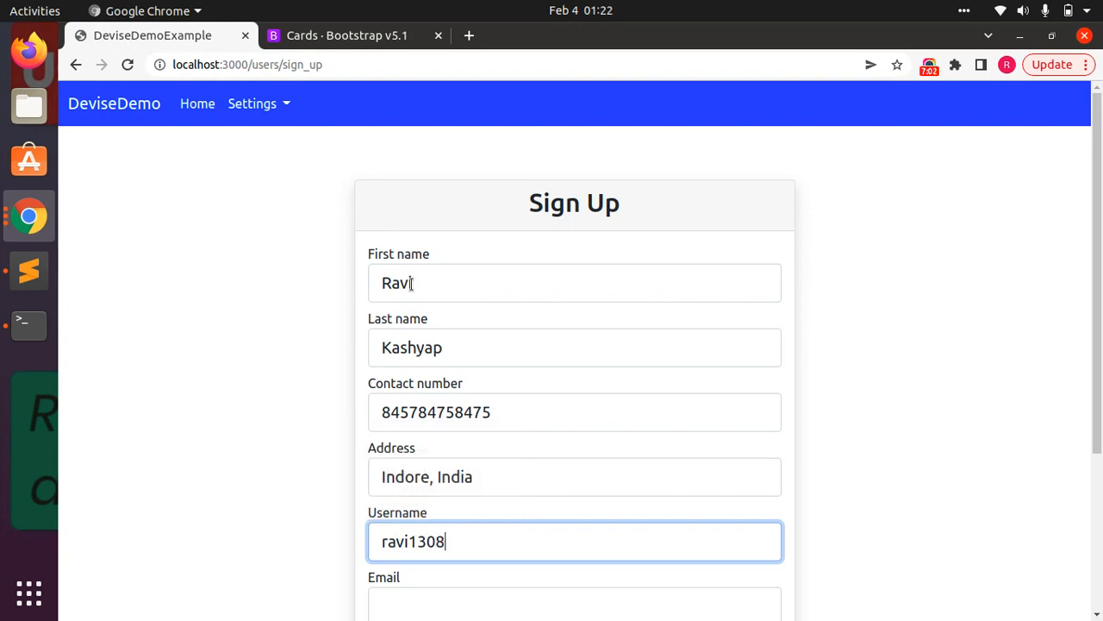
{"action": "scroll", "scroll_direction": "down", "scroll_amount": 3}
{"action": "type", "text": "ravi@examp"}
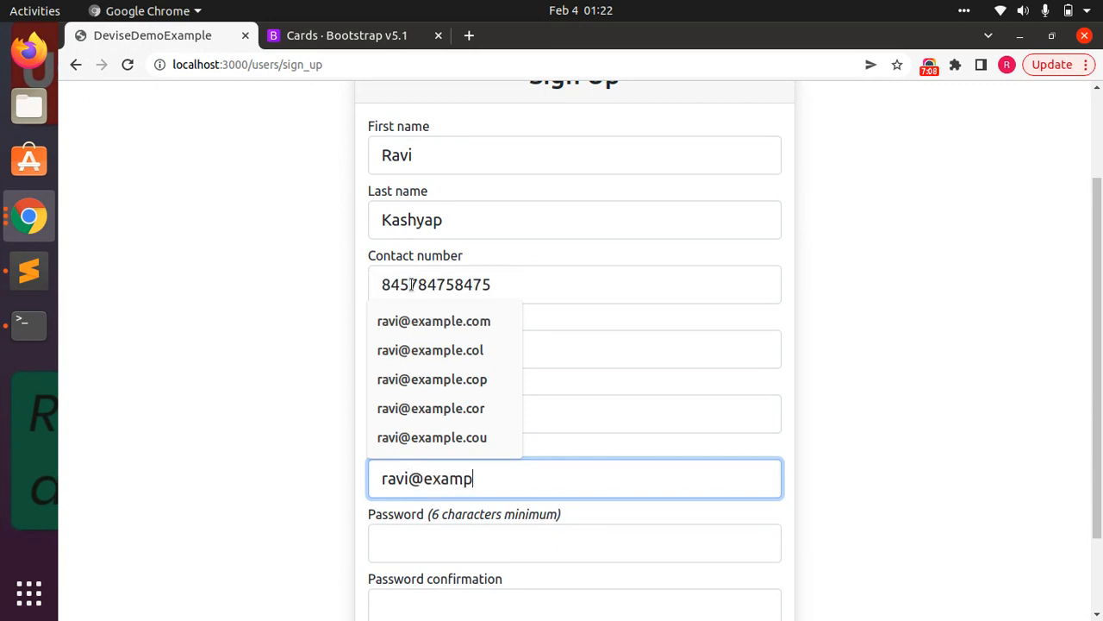
{"action": "left_click", "coordinate": [434, 321]}
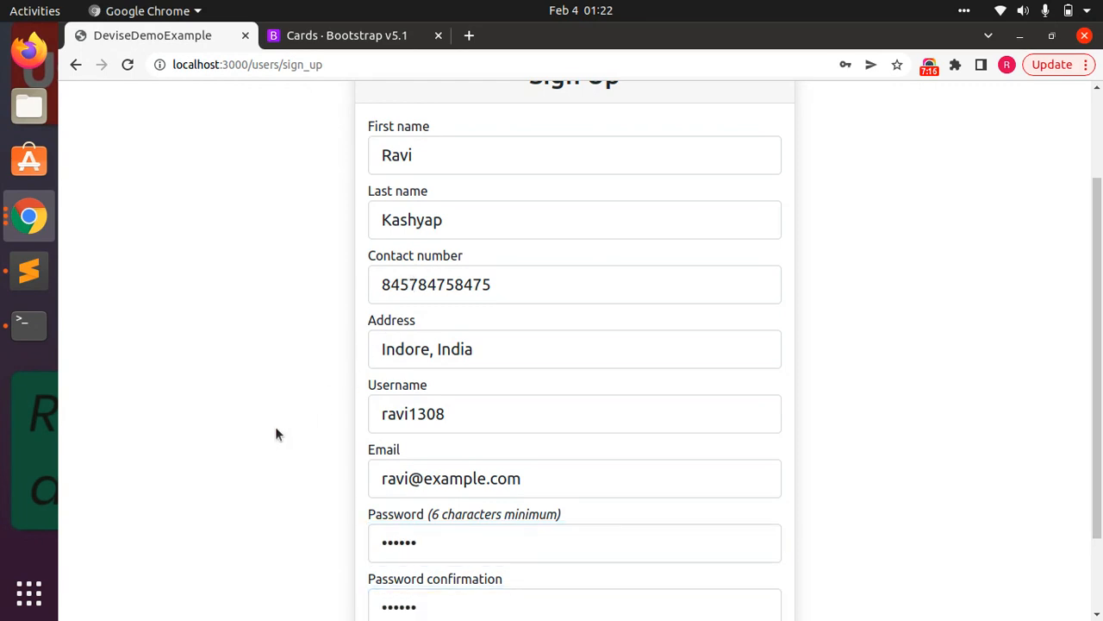
{"action": "scroll", "scroll_direction": "down", "scroll_amount": 3}
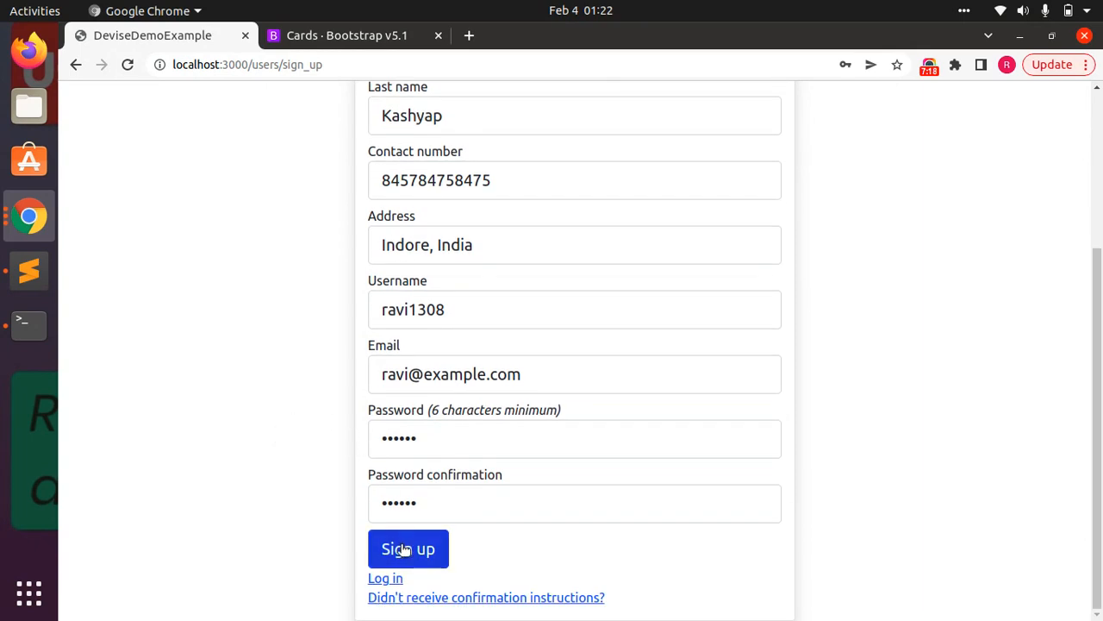
Submit Ravi's sign-up, confirm the account from the emailed link, and land on sign-in with the confirmed notice
{"action": "left_click", "coordinate": [407, 548]}
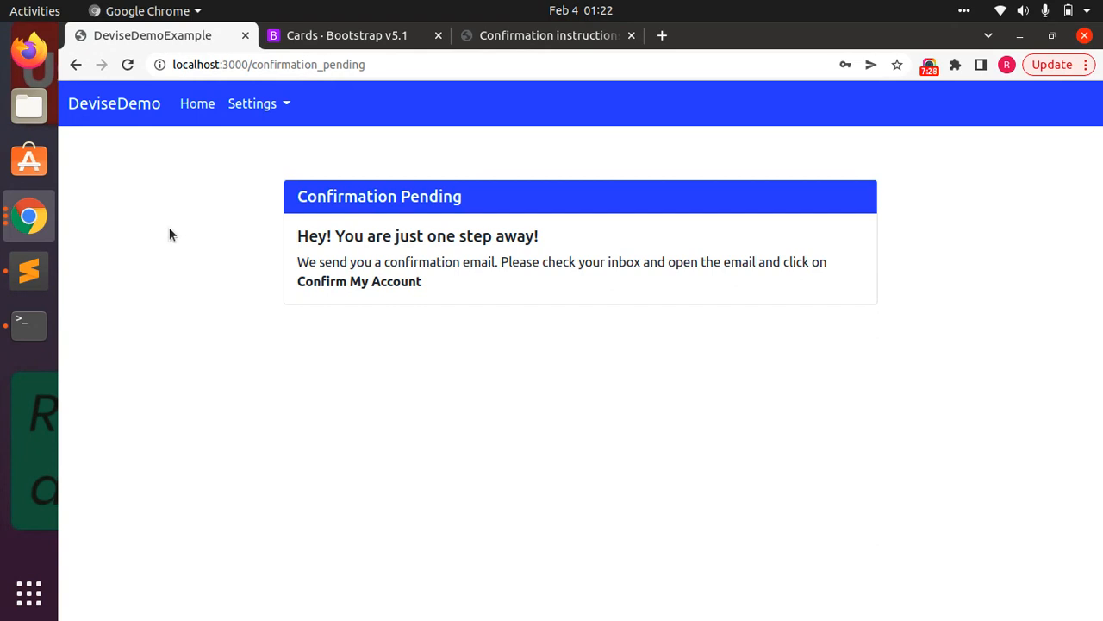
{"action": "left_click", "coordinate": [549, 35]}
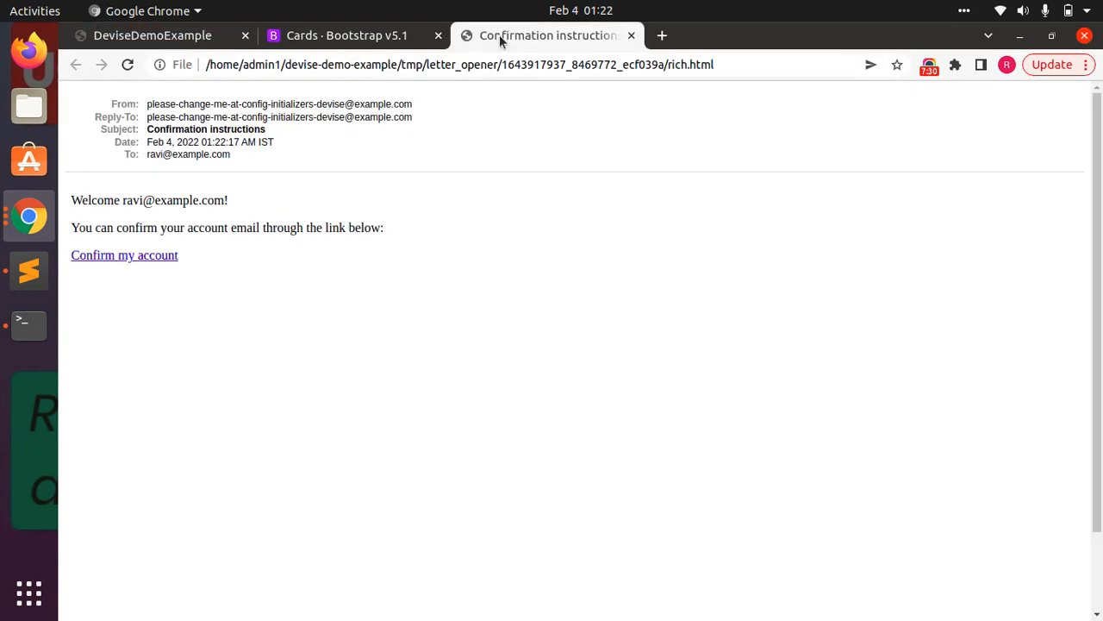
{"action": "mouse_move", "coordinate": [110, 262]}
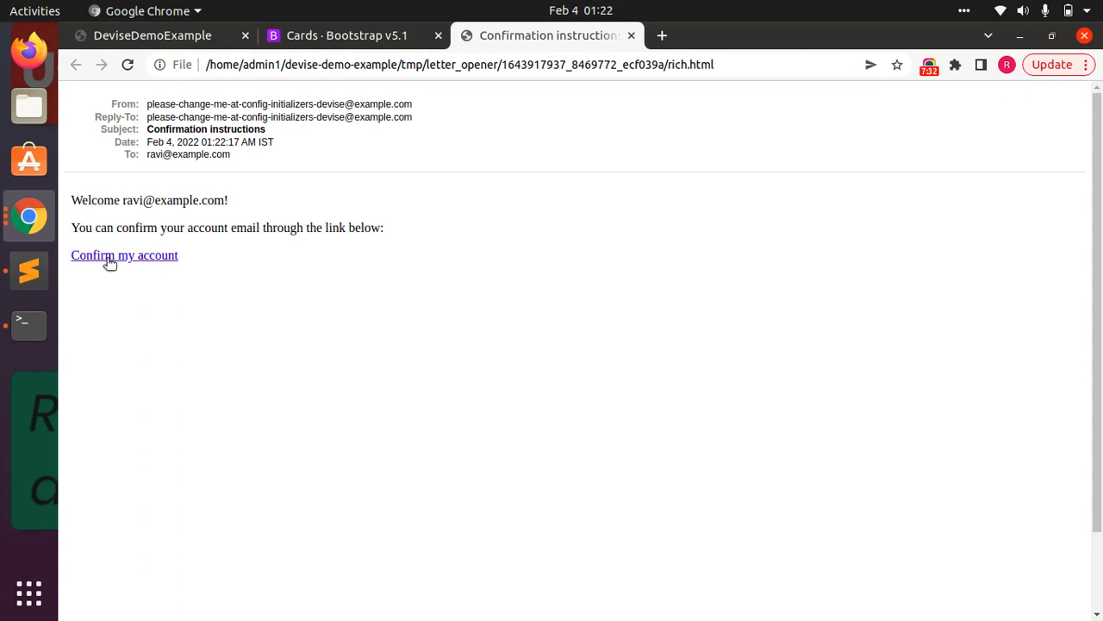
{"action": "left_click", "coordinate": [124, 255]}
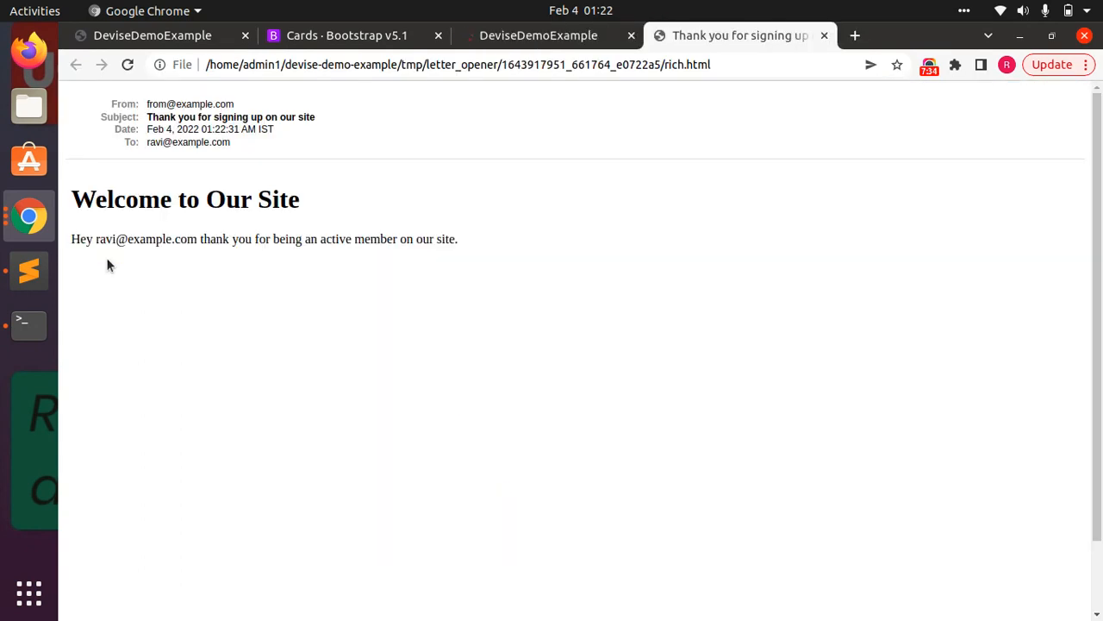
{"action": "mouse_move", "coordinate": [720, 45]}
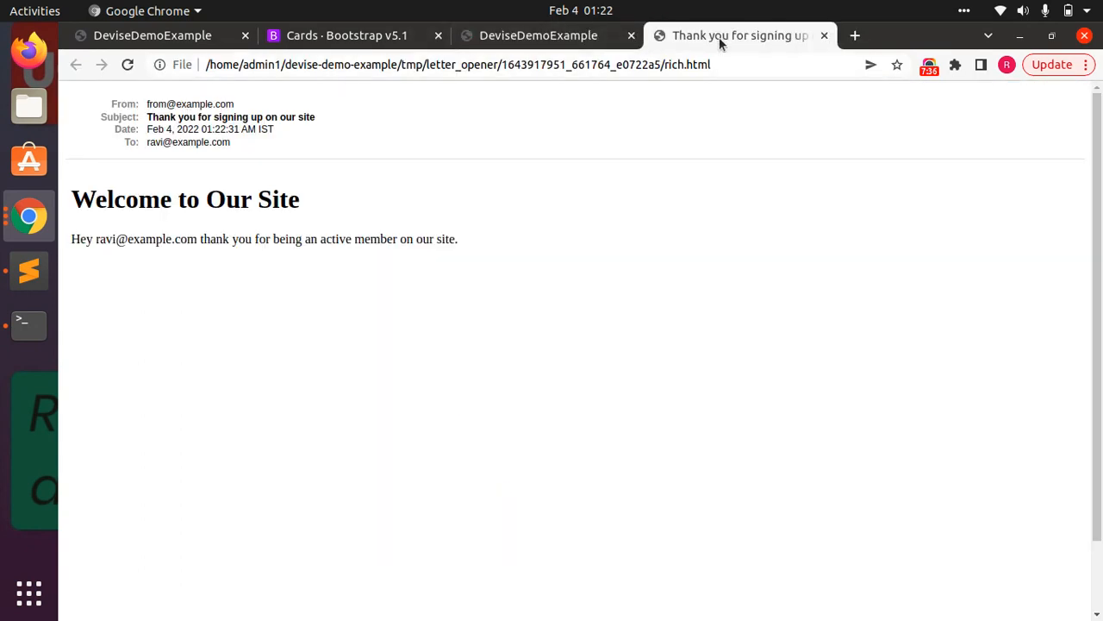
{"action": "left_click", "coordinate": [538, 35]}
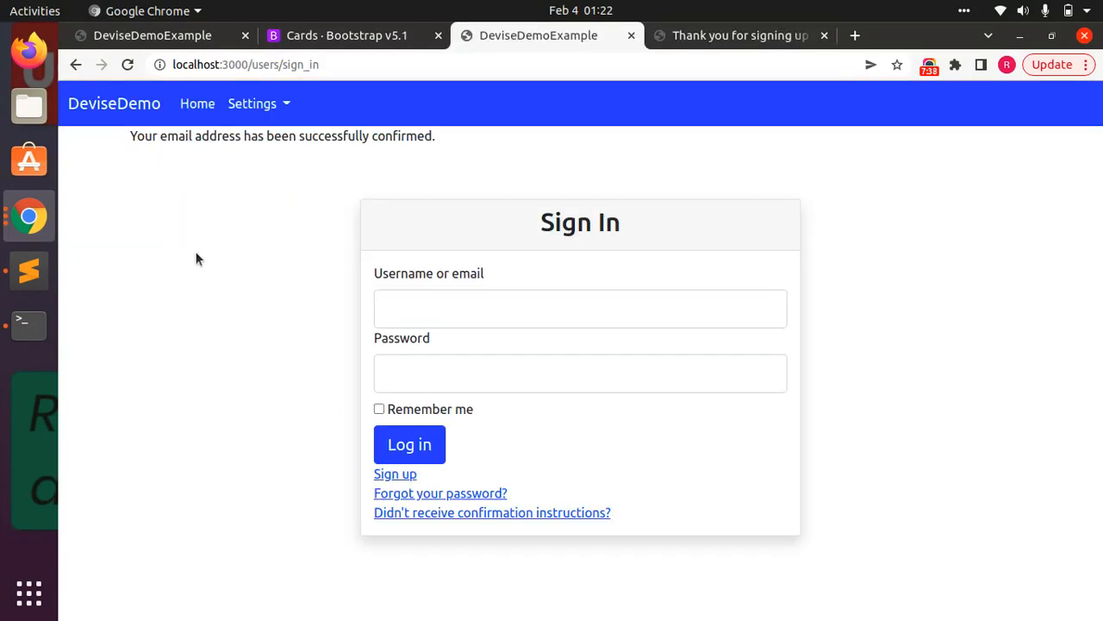
{"action": "mouse_move", "coordinate": [334, 335]}
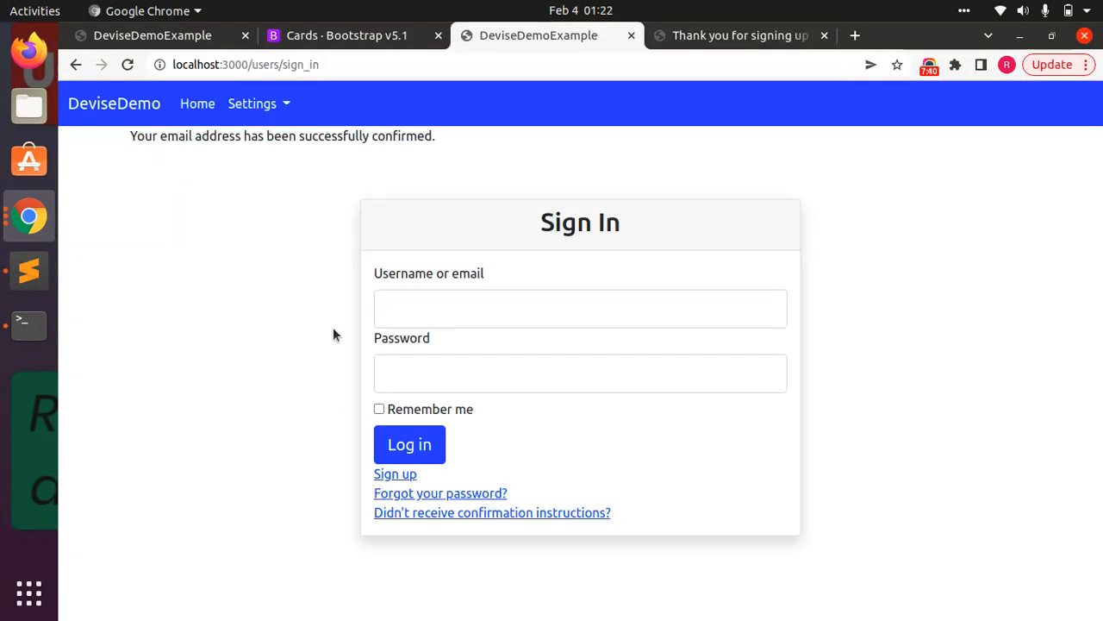